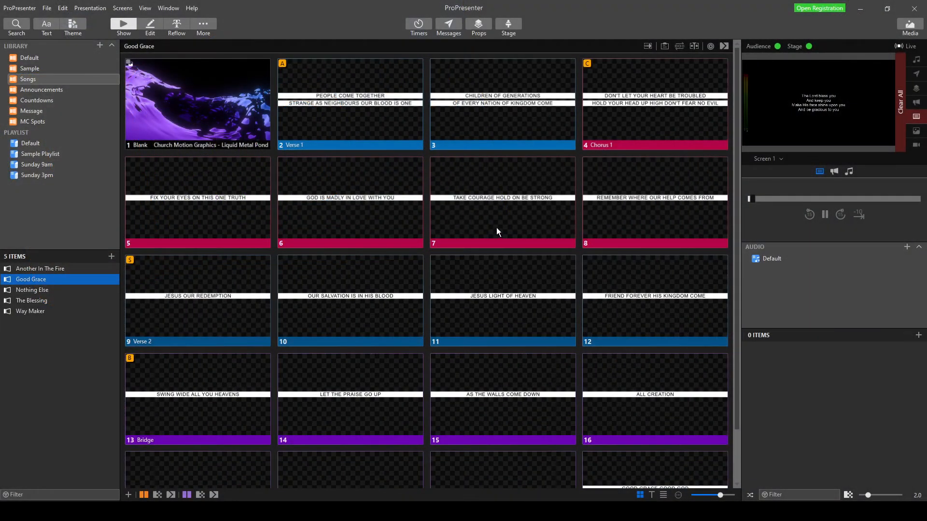
mouse_move(345, 214)
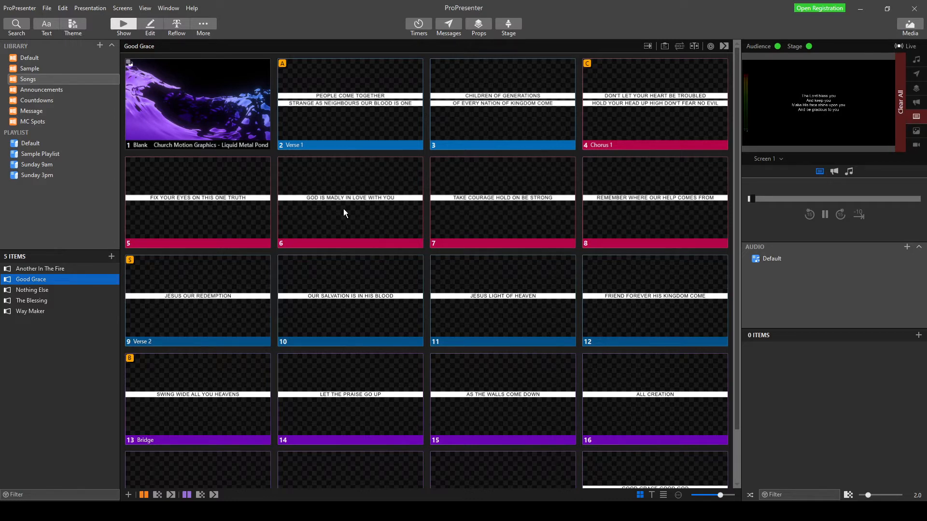
mouse_move(339, 225)
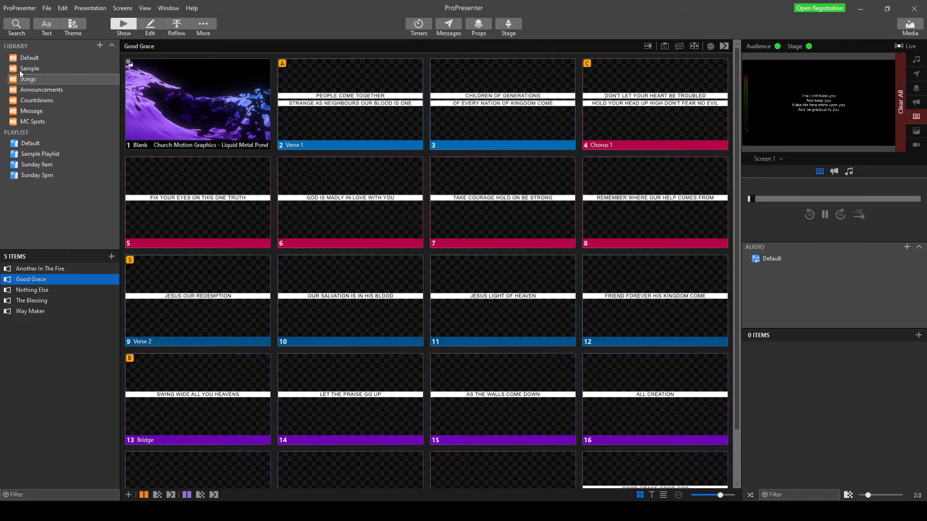
Browse Another In The Fire, Good Grace, Way Maker and Nothing Else in the Songs library, then show The Blessing's slides.
left_click(28, 78)
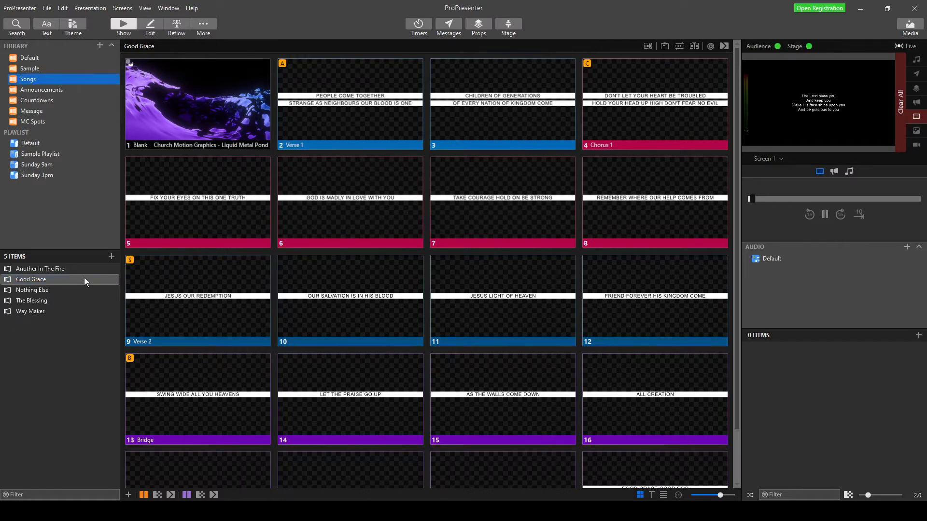
mouse_move(39, 338)
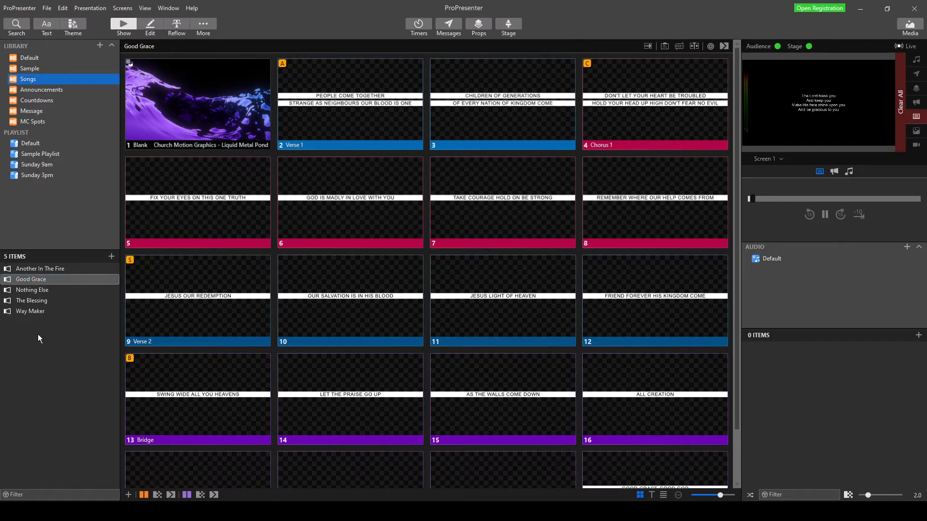
left_click(41, 268)
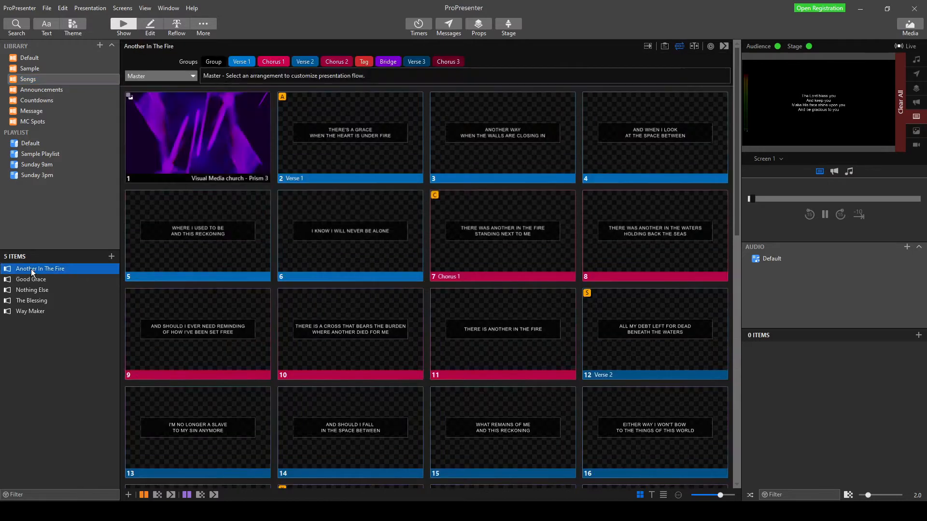
left_click(31, 279)
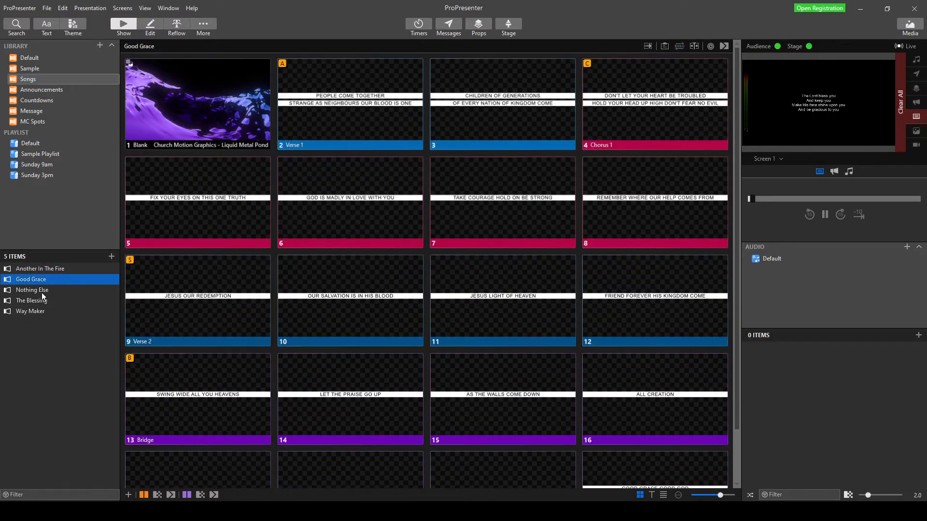
left_click(30, 311)
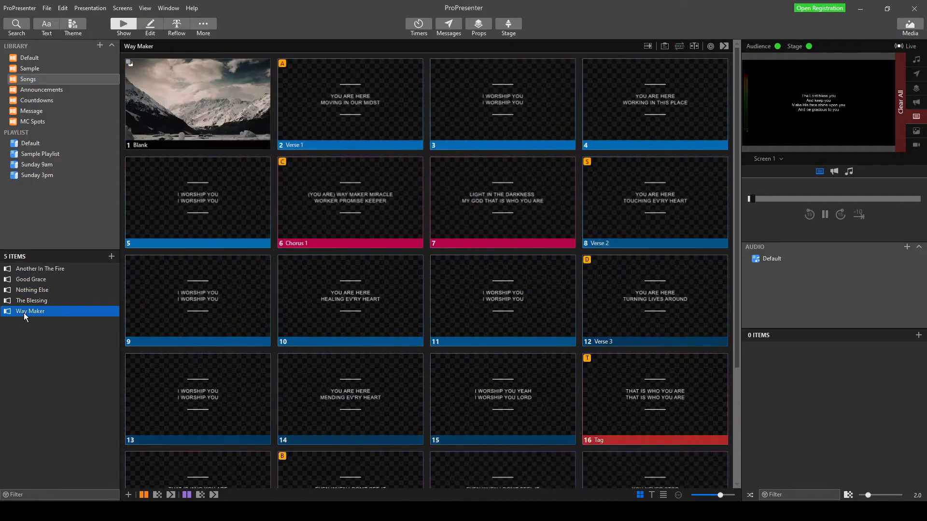
left_click(32, 302)
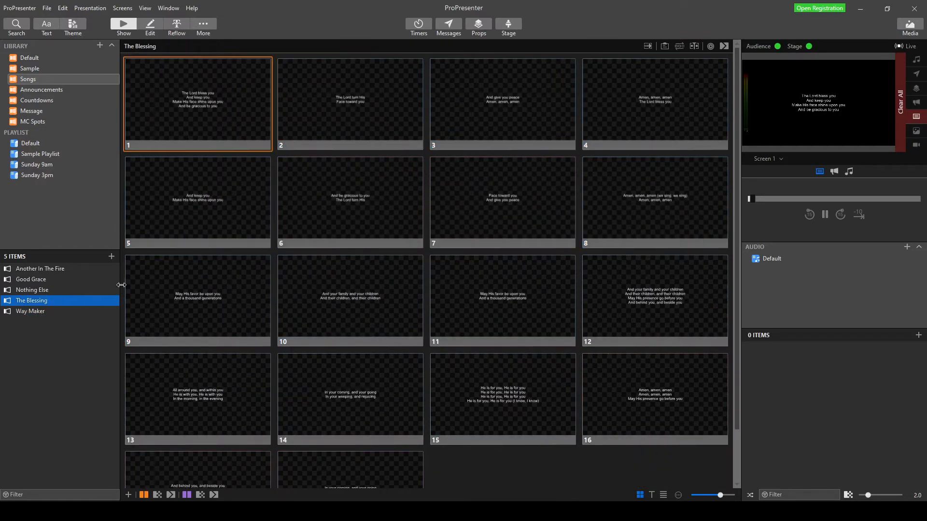
left_click(33, 289)
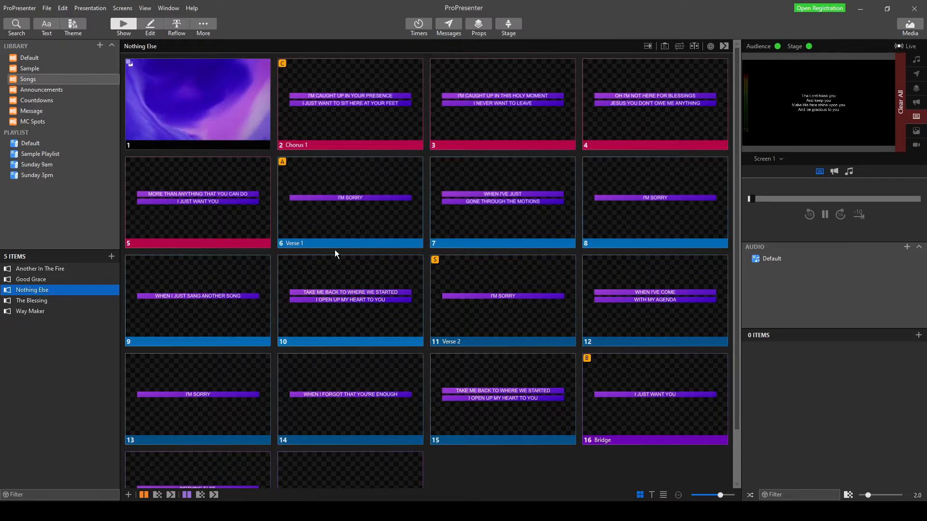
mouse_move(248, 253)
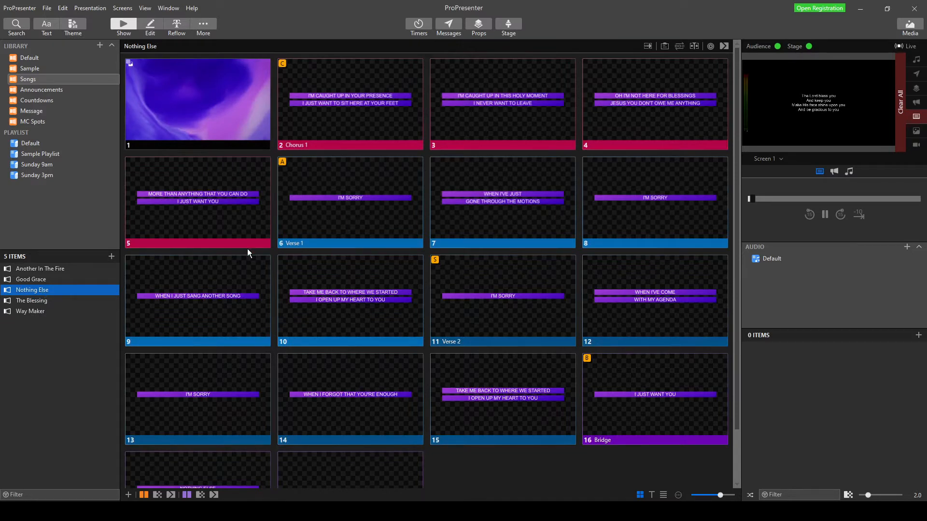
mouse_move(264, 223)
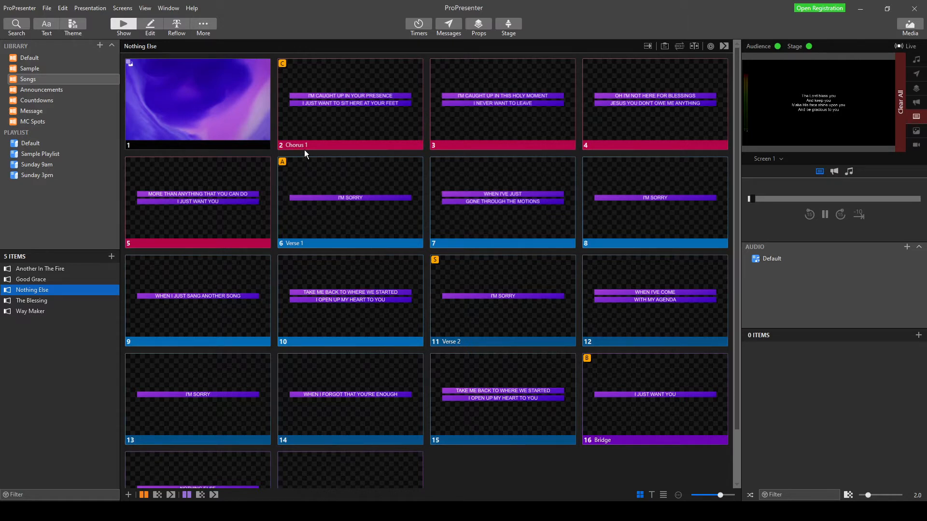
mouse_move(3, 317)
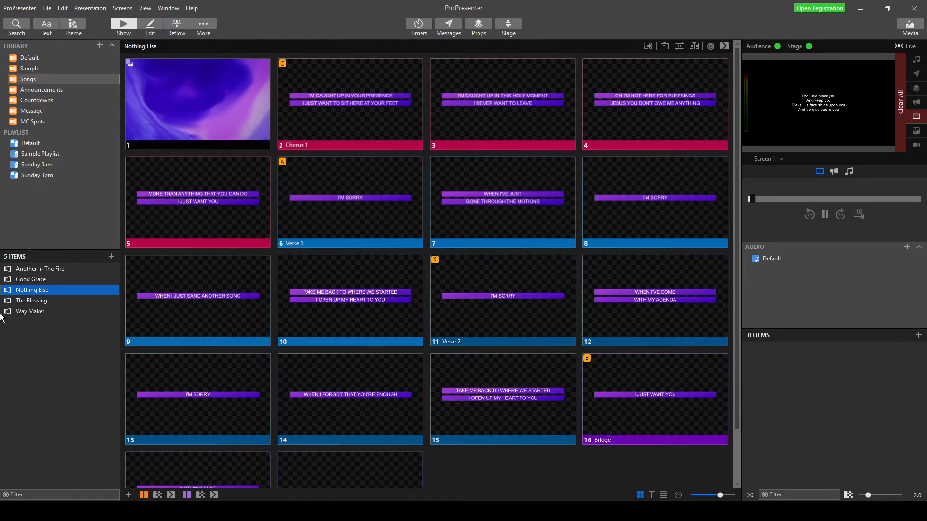
mouse_move(22, 302)
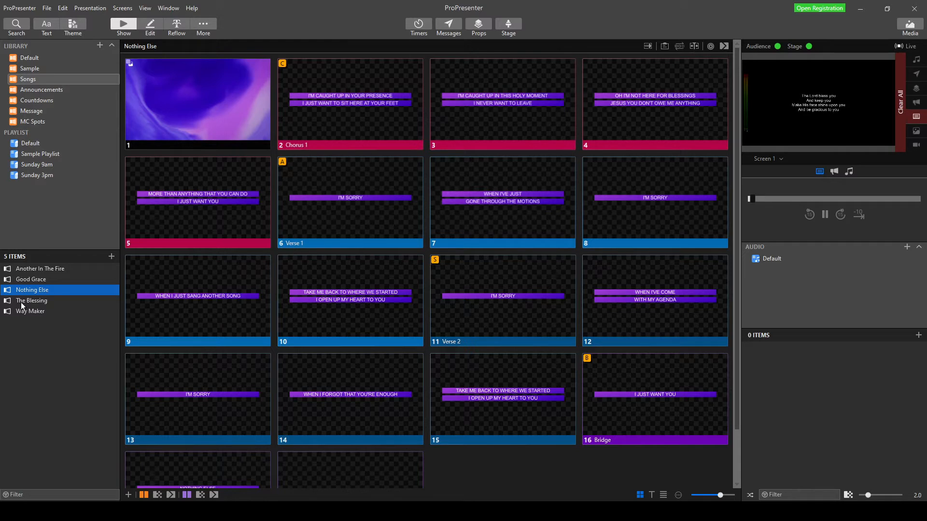
left_click(32, 300)
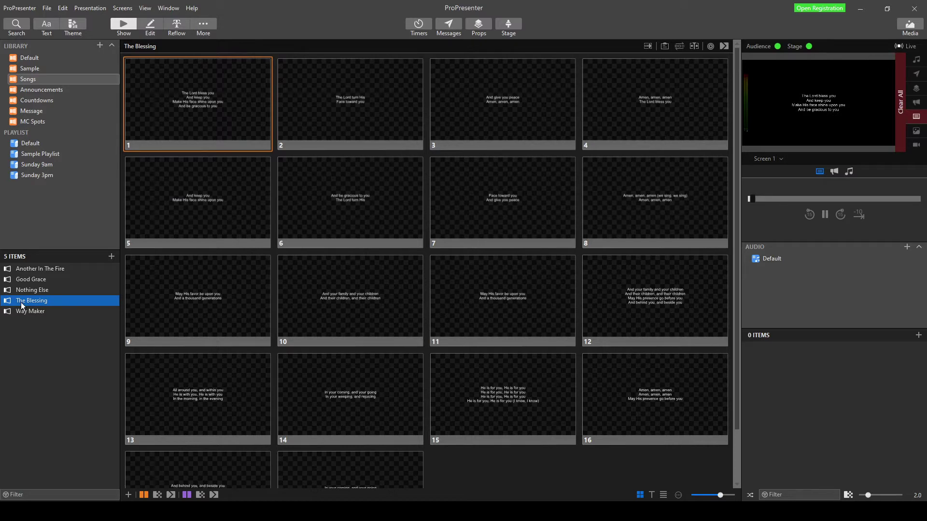
mouse_move(32, 266)
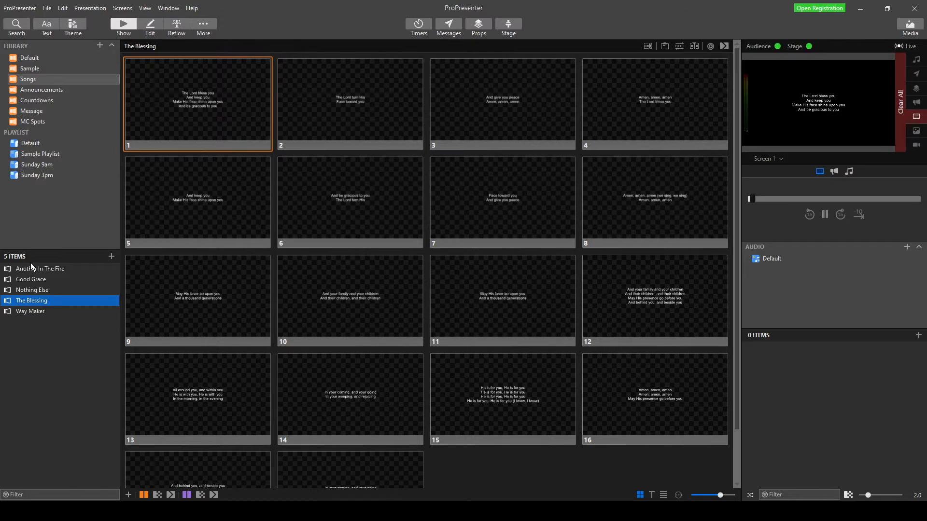
mouse_move(251, 228)
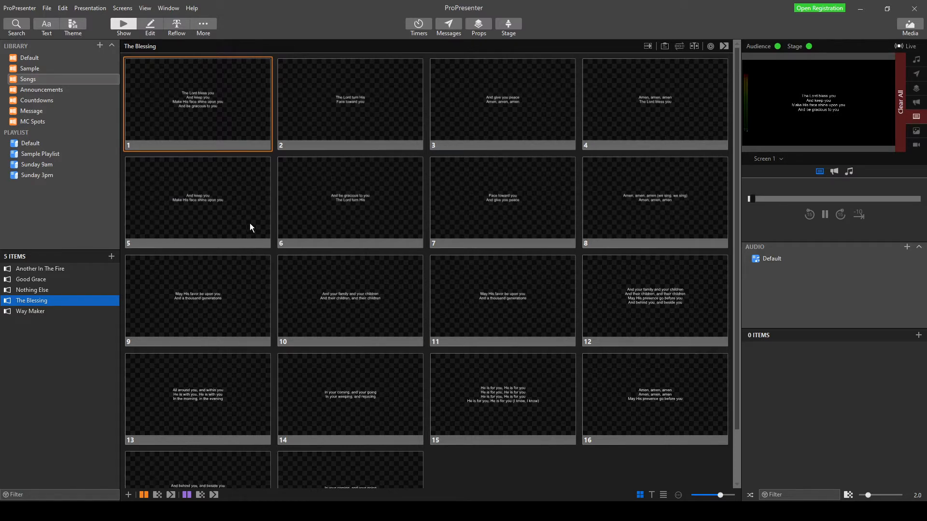
mouse_move(335, 132)
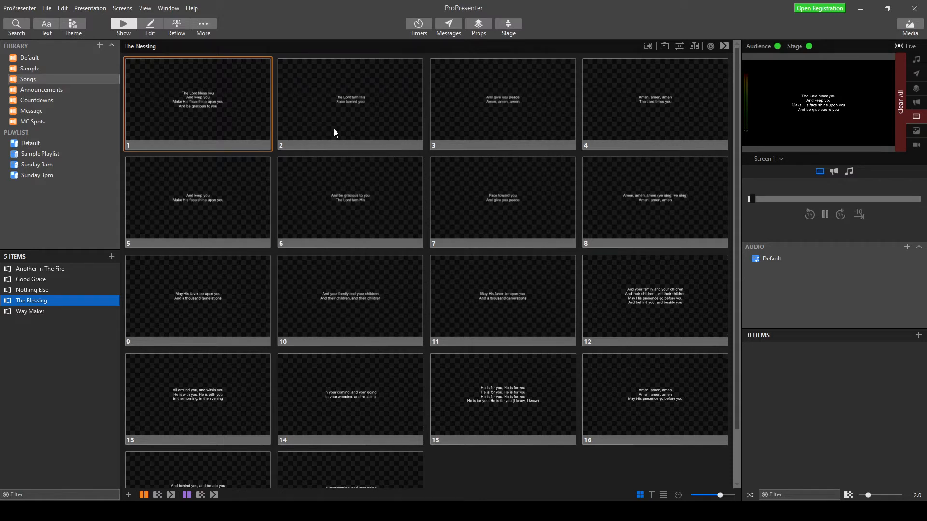
mouse_move(212, 115)
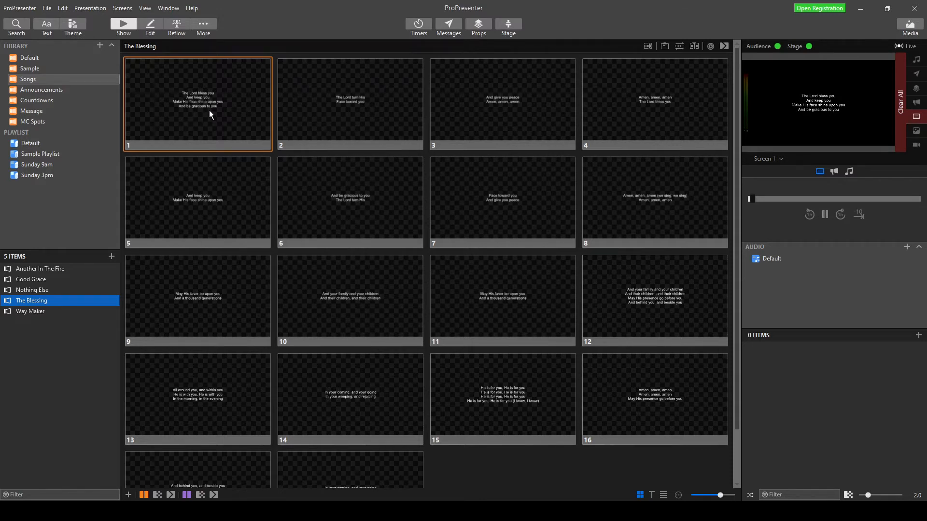
mouse_move(196, 341)
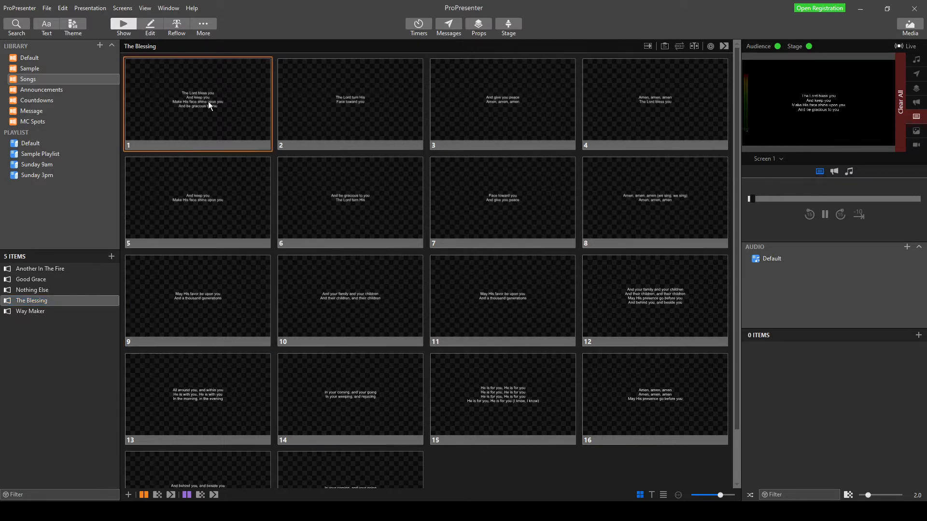
Put The Blessing's first slide into the Verse 1 group via its context menu.
right_click(210, 105)
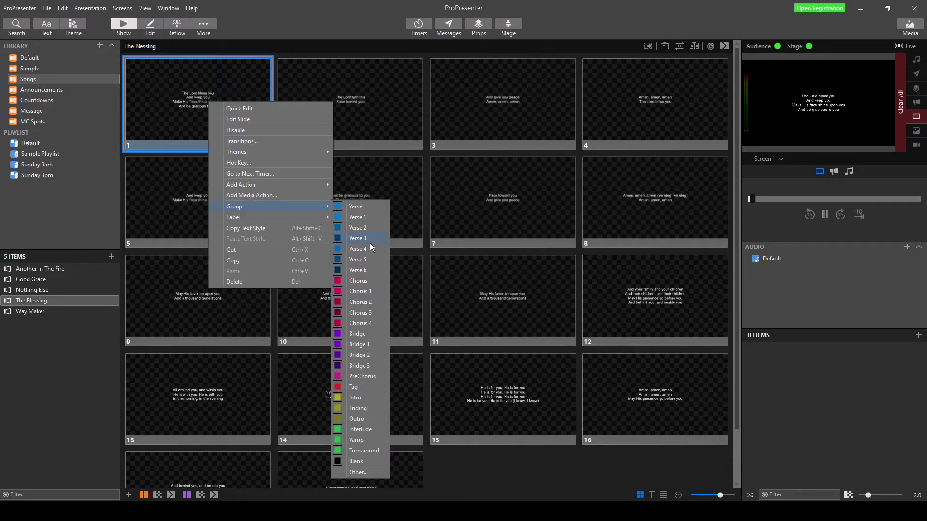
left_click(357, 218)
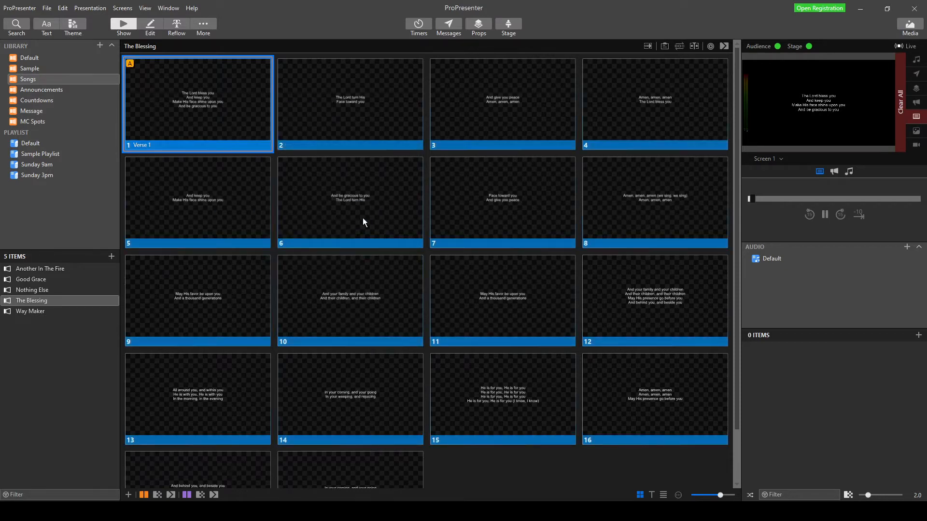
mouse_move(345, 121)
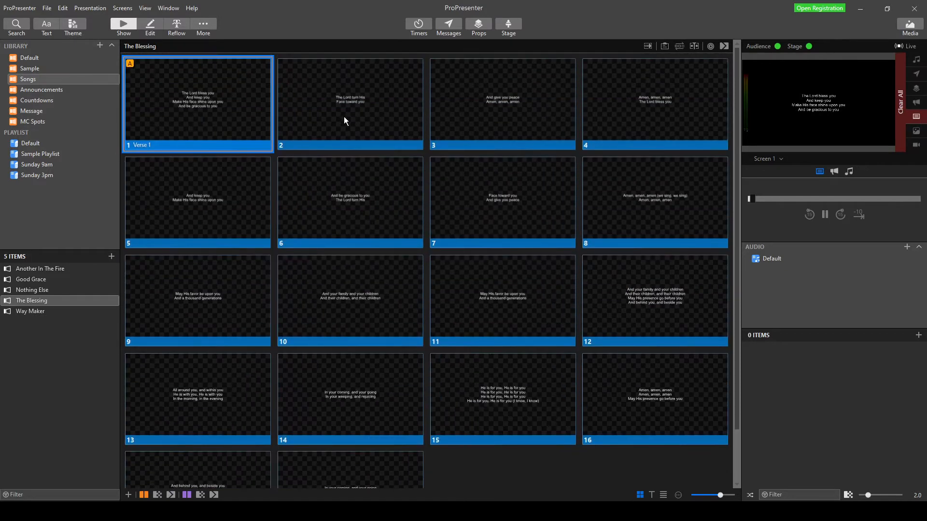
mouse_move(269, 304)
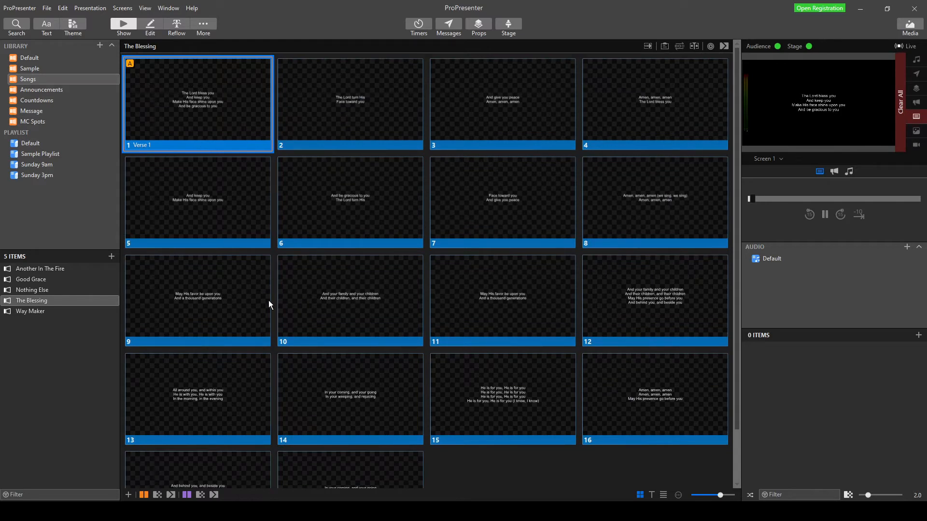
mouse_move(279, 289)
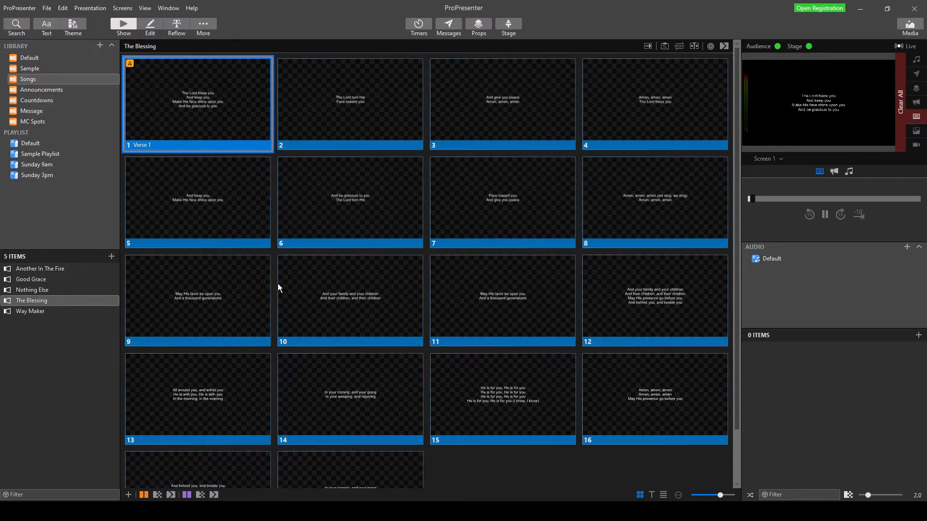
mouse_move(221, 212)
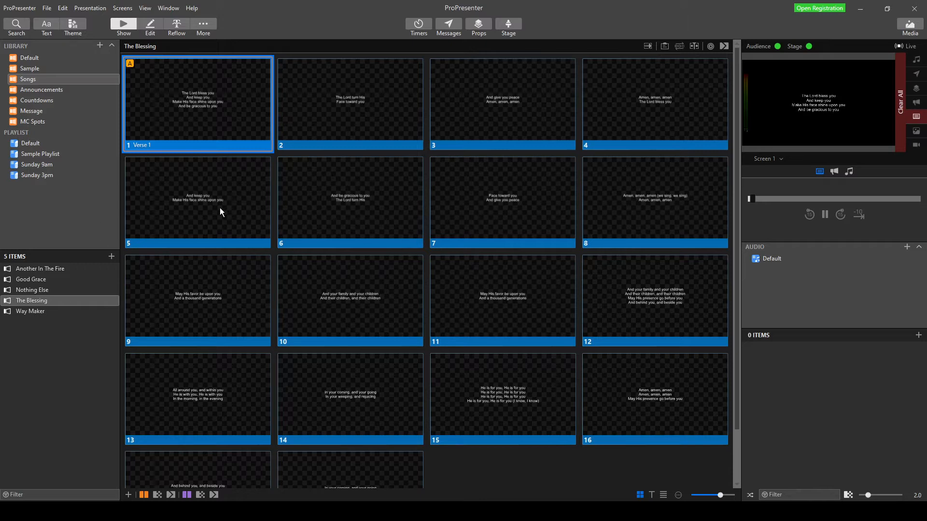
Make slide 5 begin the Chorus group and slide 8 begin Verse 2.
right_click(197, 201)
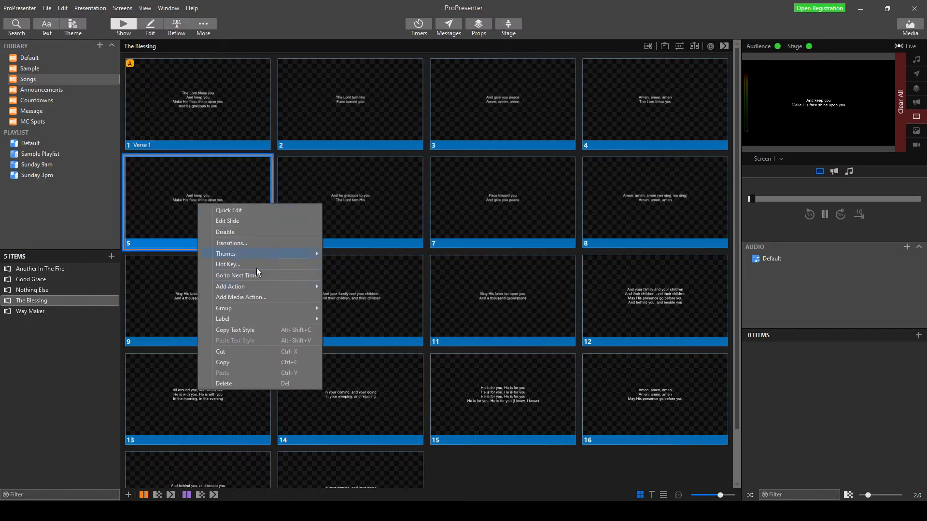
mouse_move(224, 308)
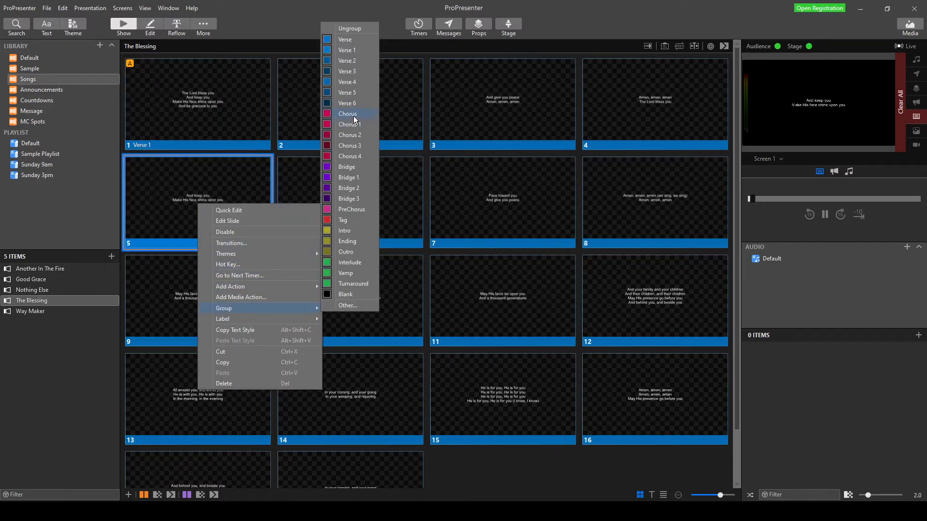
left_click(348, 114)
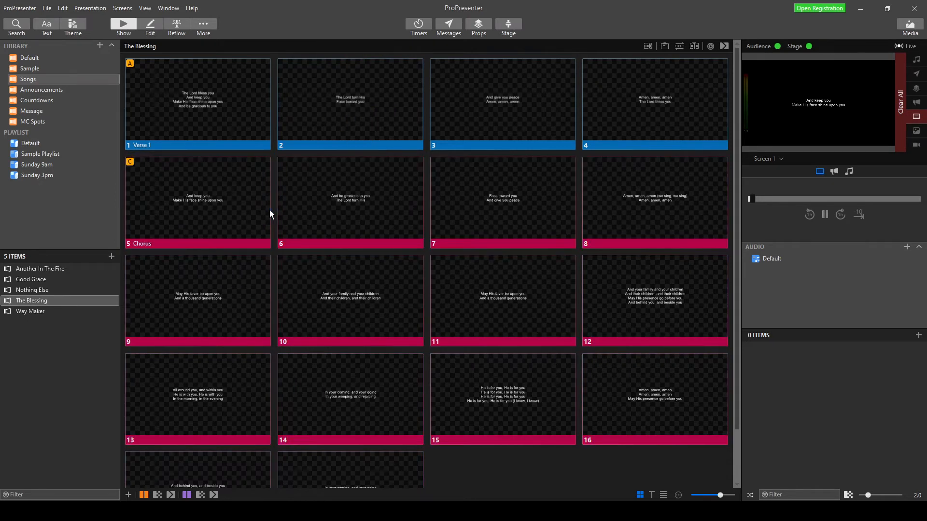
mouse_move(571, 231)
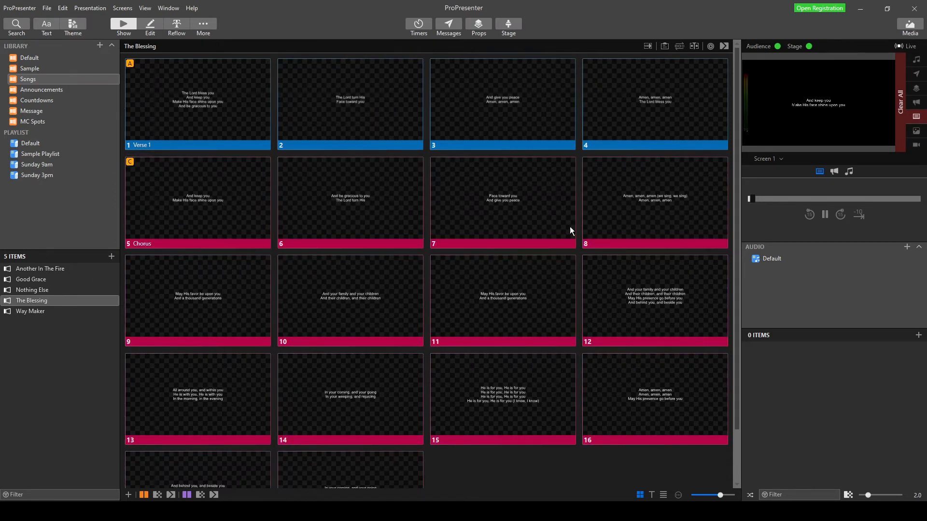
right_click(655, 202)
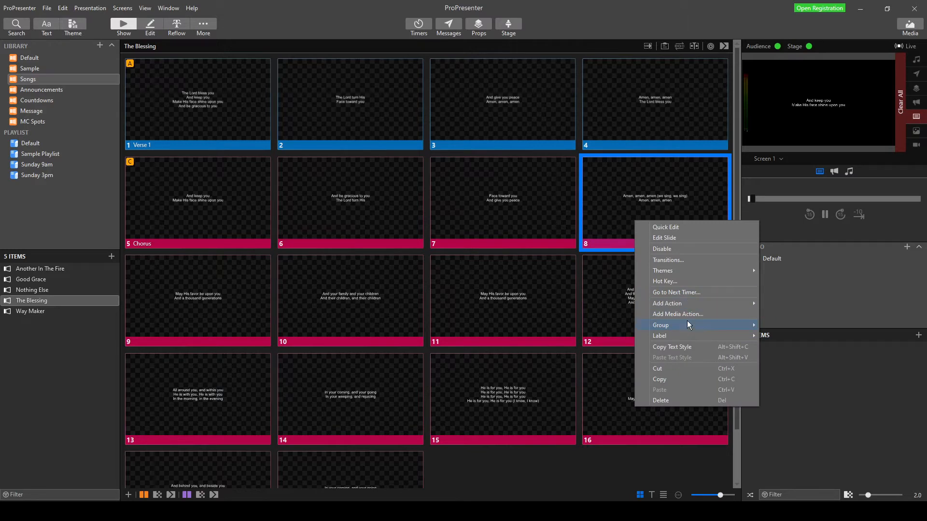
left_click(660, 325)
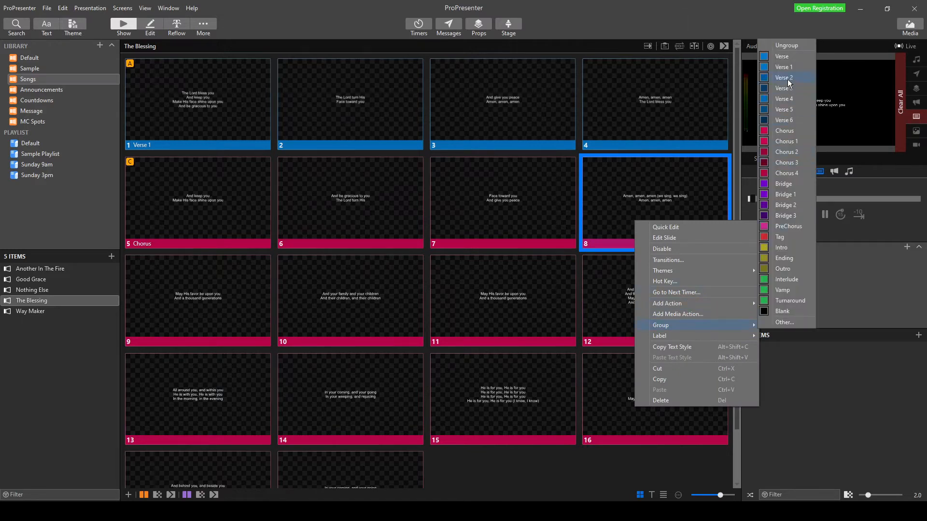
left_click(784, 77)
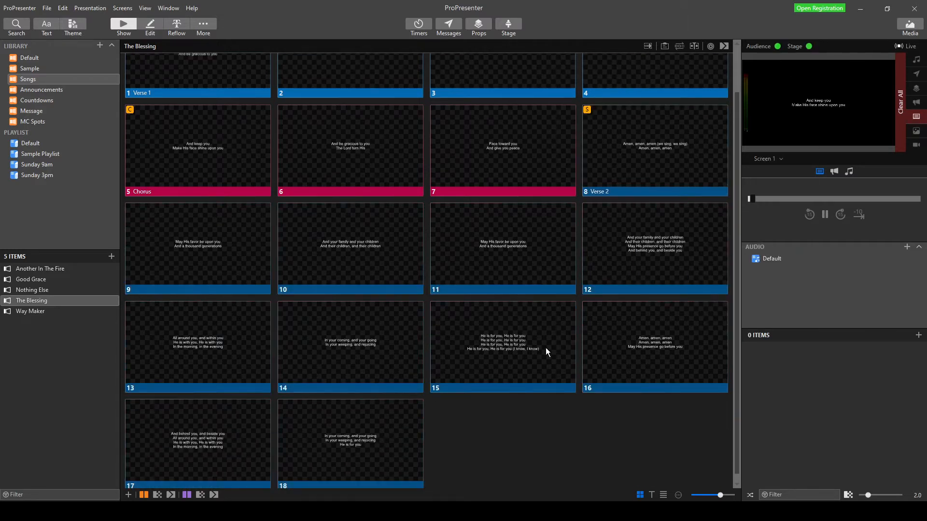
Make slide 15 start the Bridge and slide 17 start a Chorus.
right_click(502, 346)
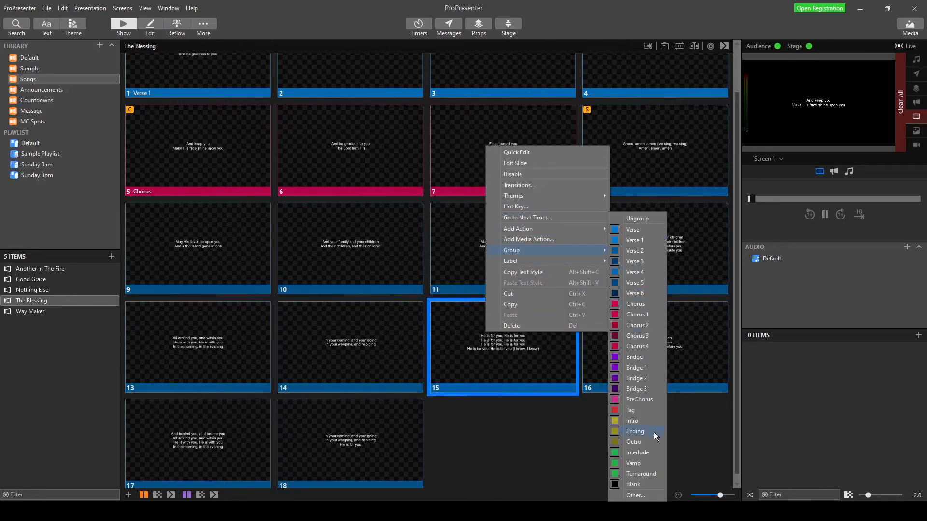
left_click(634, 357)
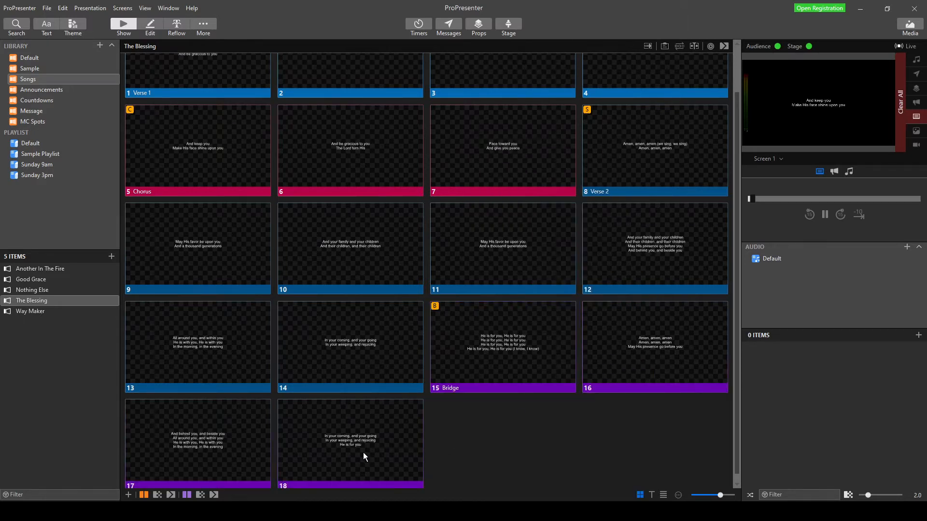
mouse_move(665, 373)
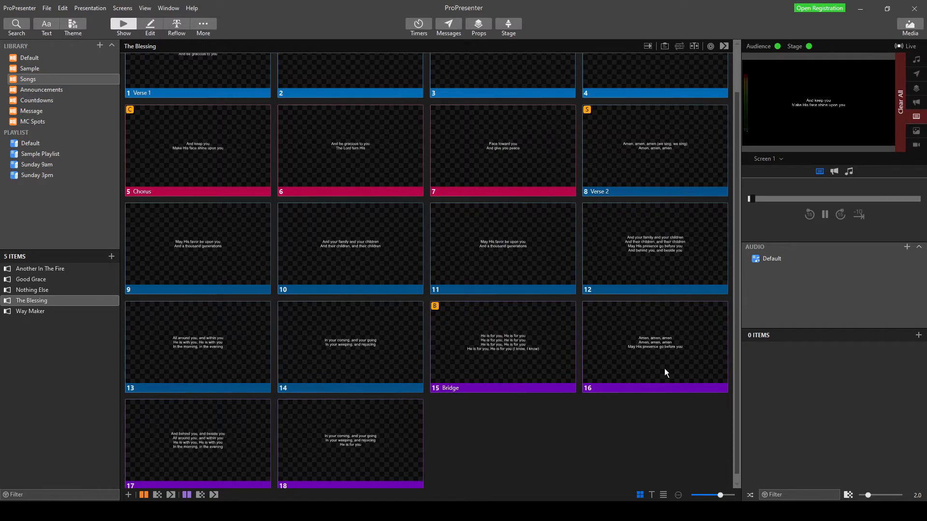
right_click(197, 443)
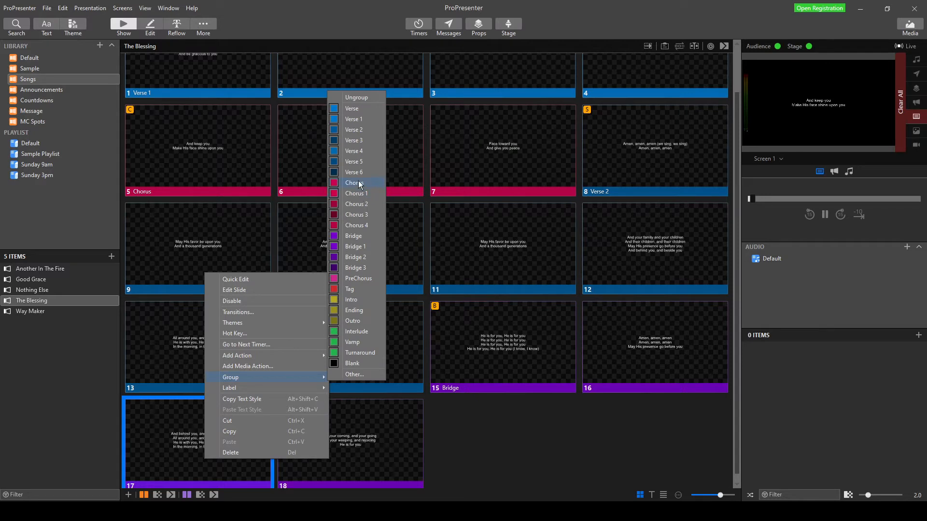
left_click(355, 183)
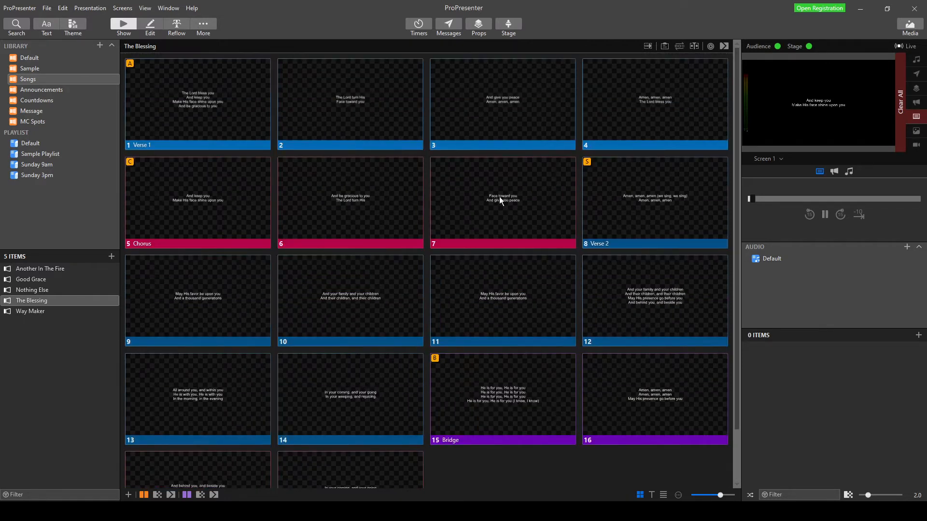
mouse_move(345, 345)
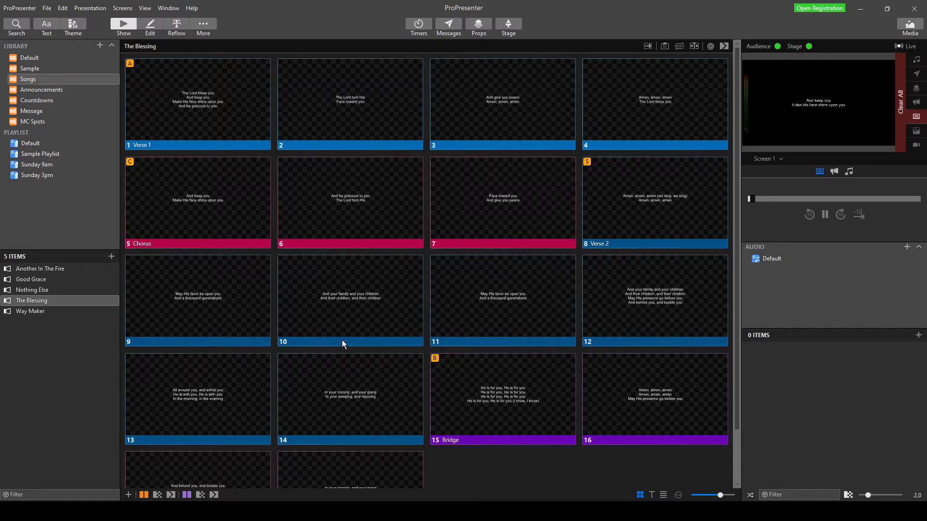
mouse_move(286, 214)
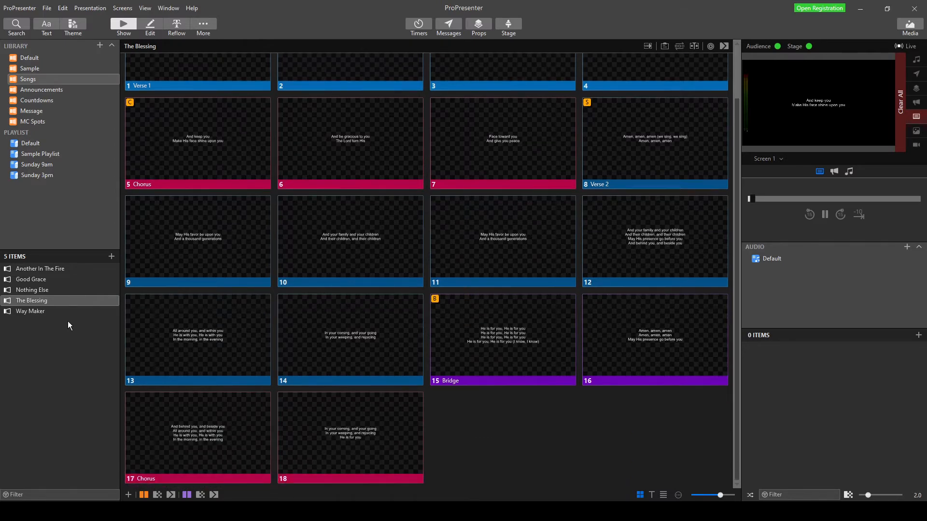
Load the Nothing Else song's grouped slides in place of The Blessing.
left_click(32, 290)
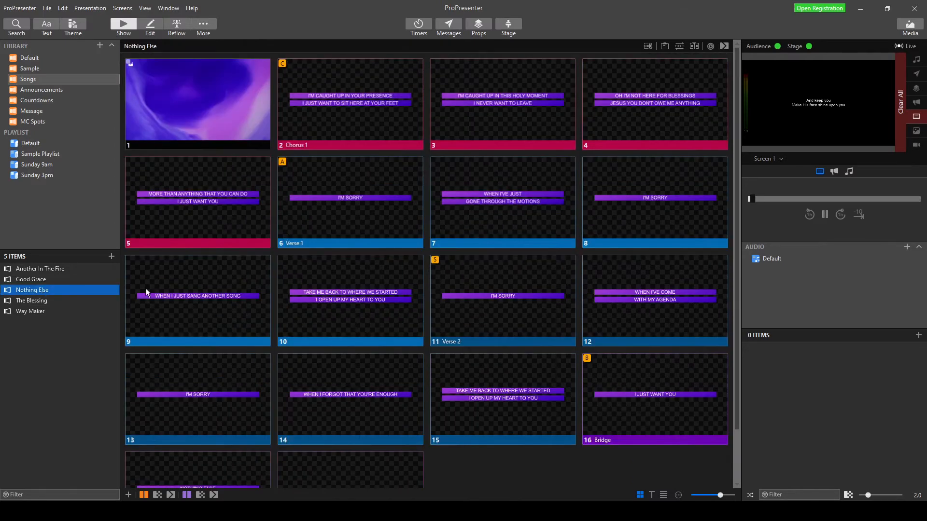
mouse_move(421, 362)
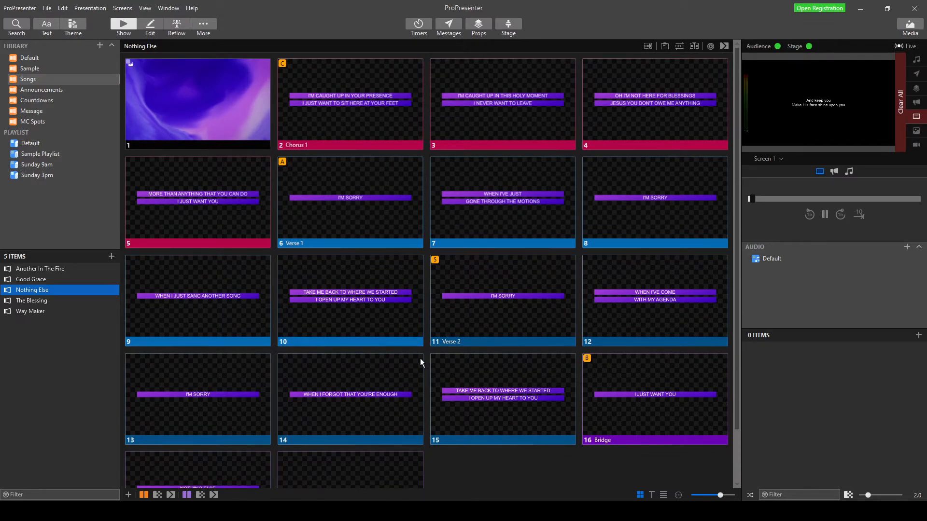
mouse_move(369, 330)
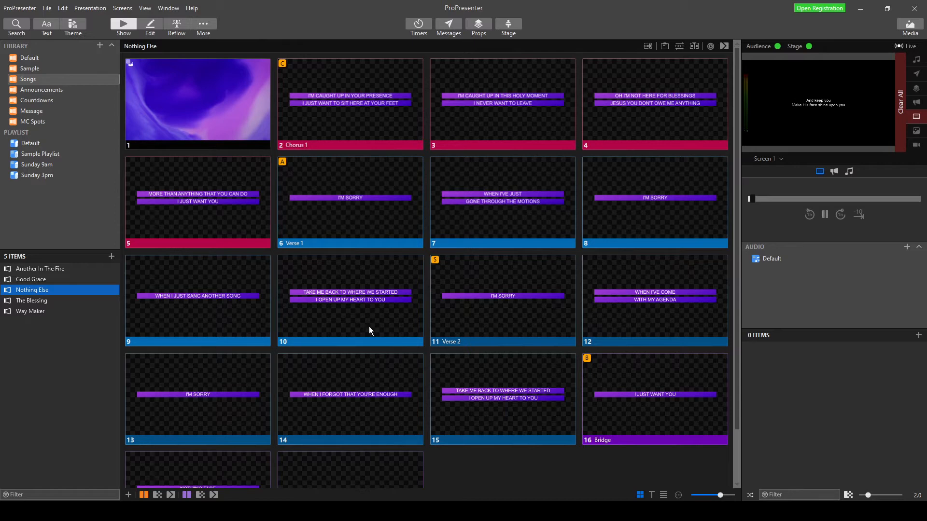
mouse_move(431, 200)
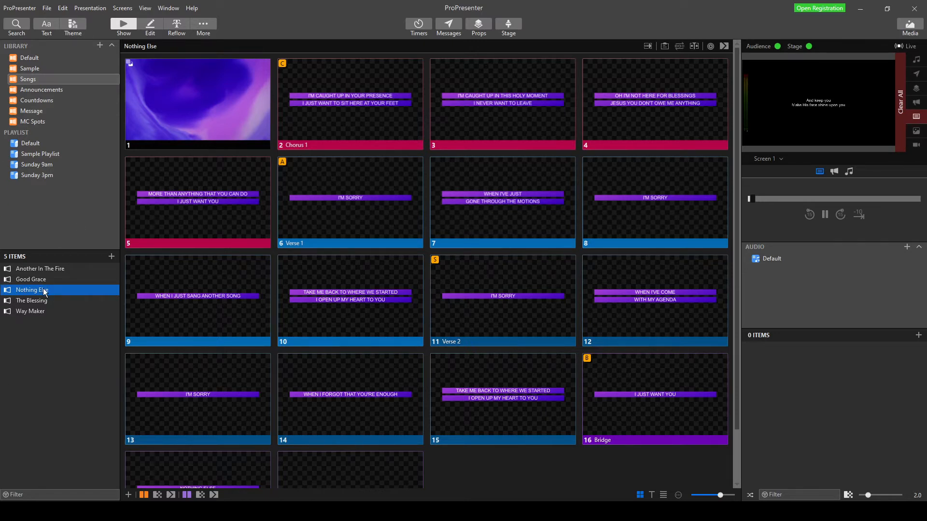
mouse_move(24, 284)
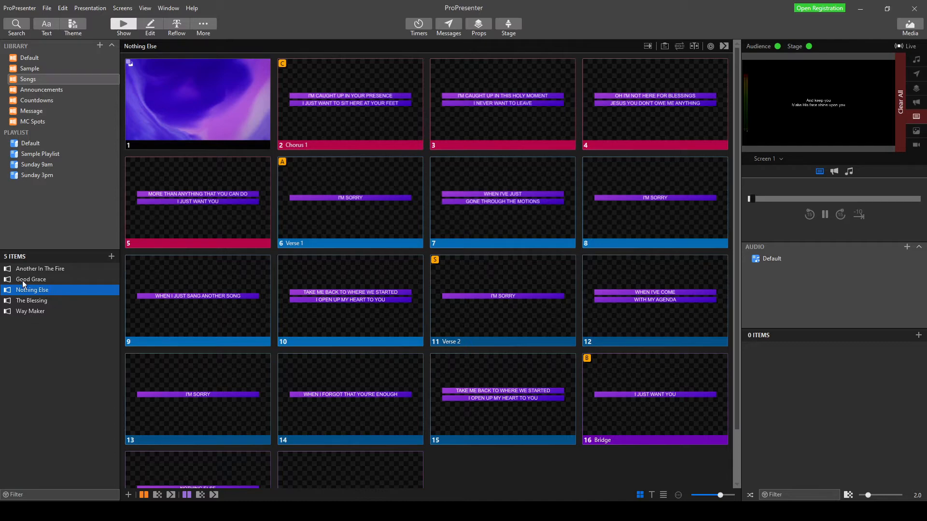
mouse_move(27, 393)
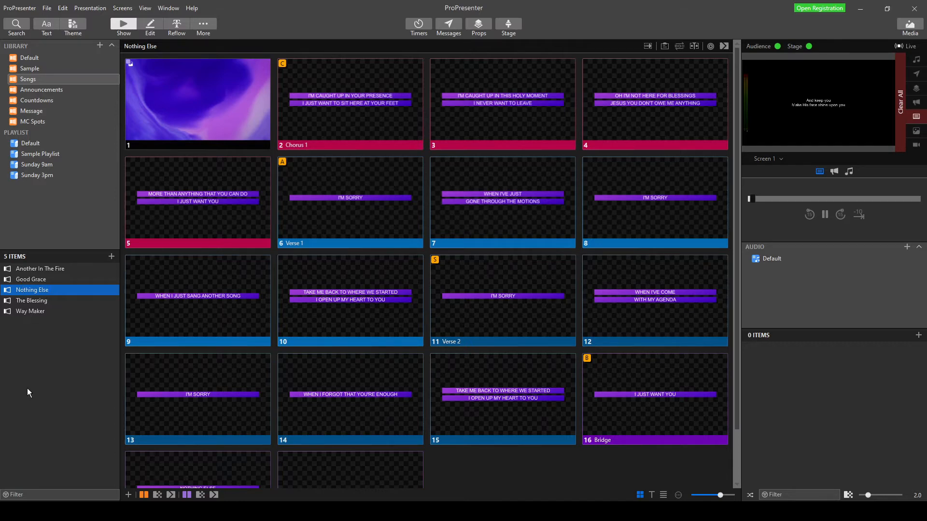
mouse_move(360, 327)
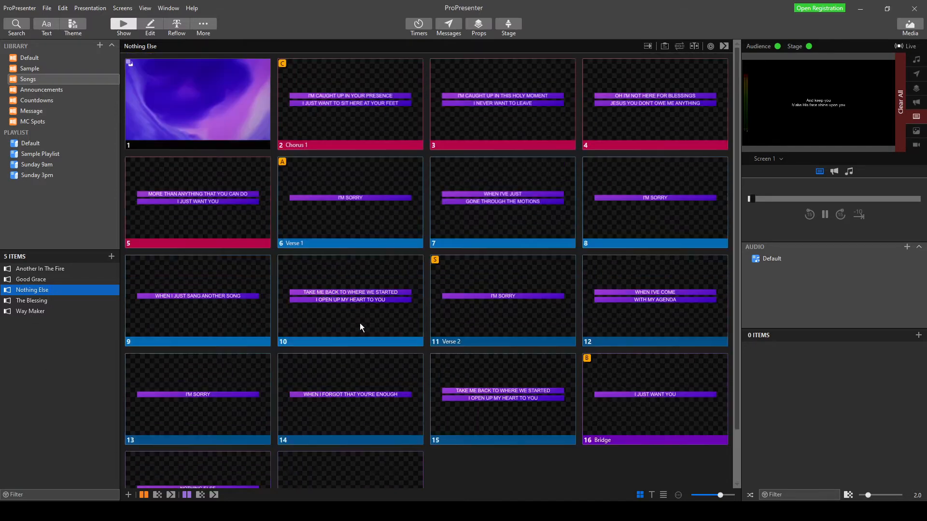
mouse_move(377, 187)
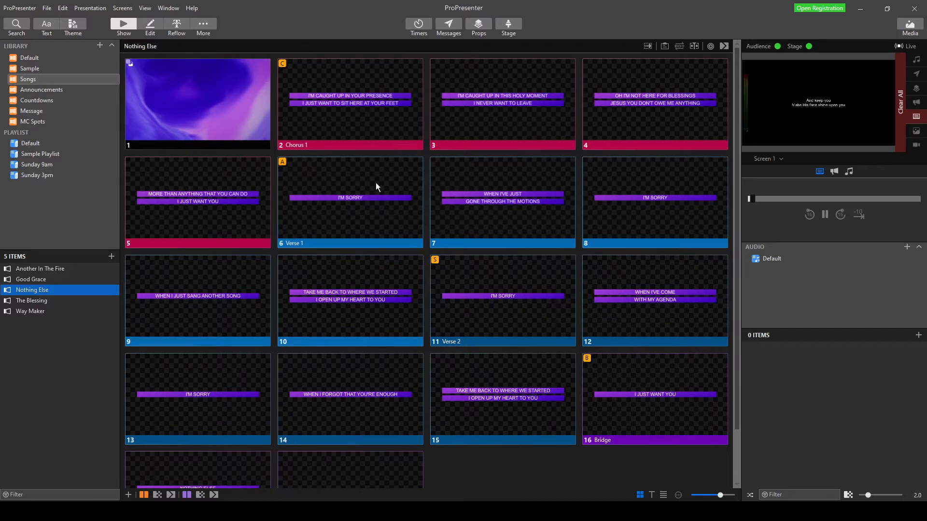
mouse_move(596, 201)
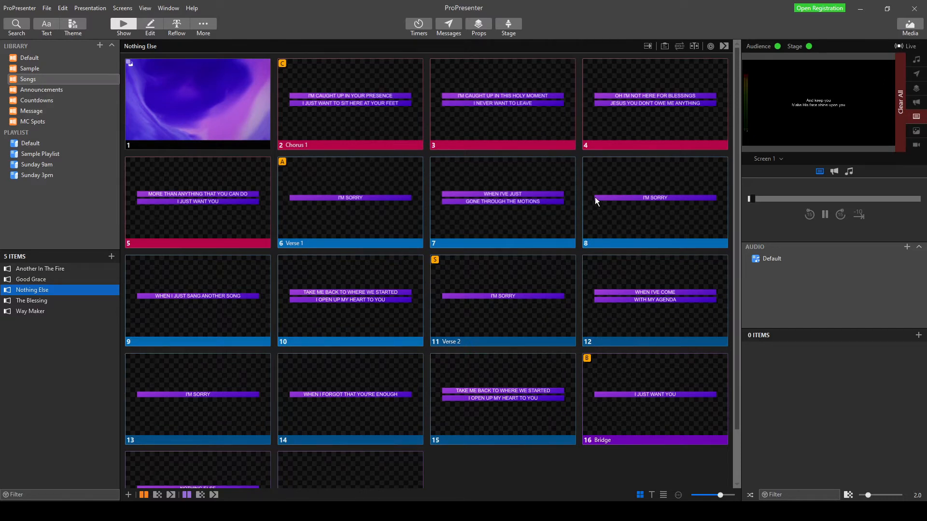
mouse_move(637, 47)
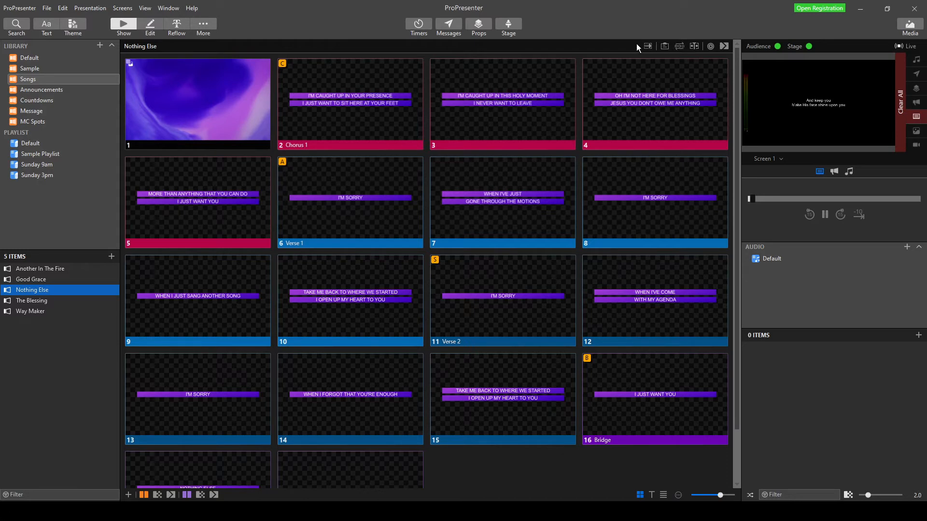
mouse_move(368, 54)
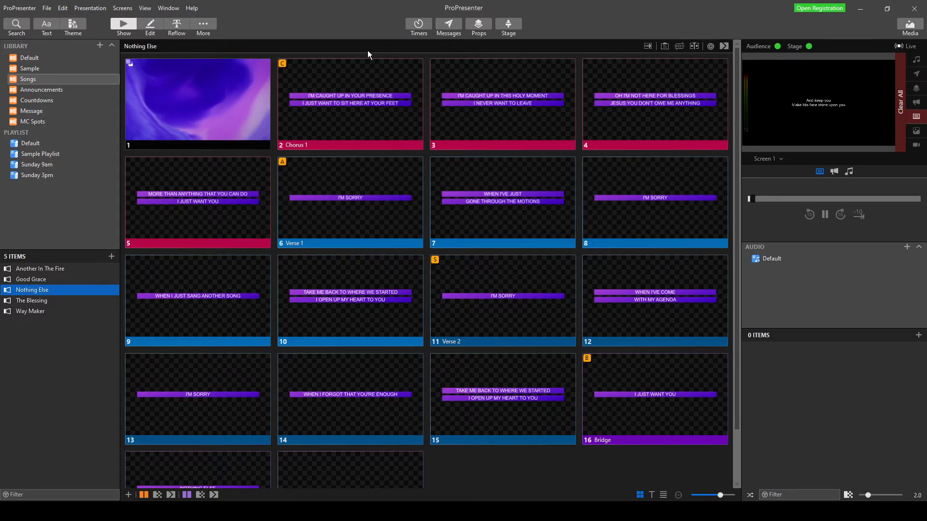
mouse_move(461, 114)
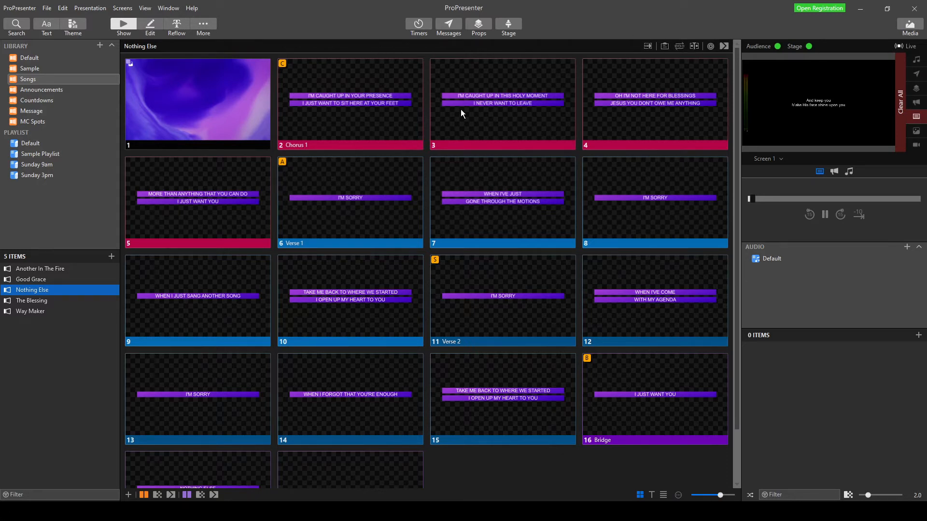
mouse_move(438, 251)
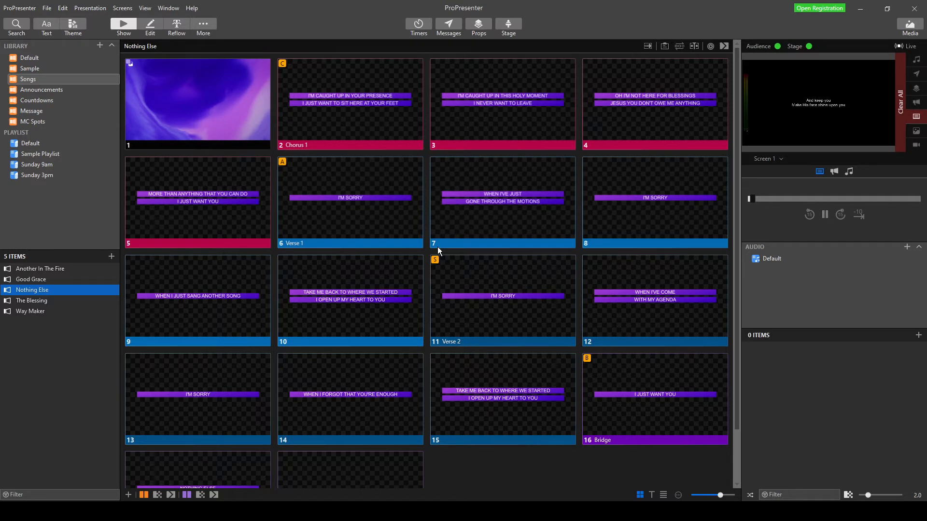
mouse_move(526, 39)
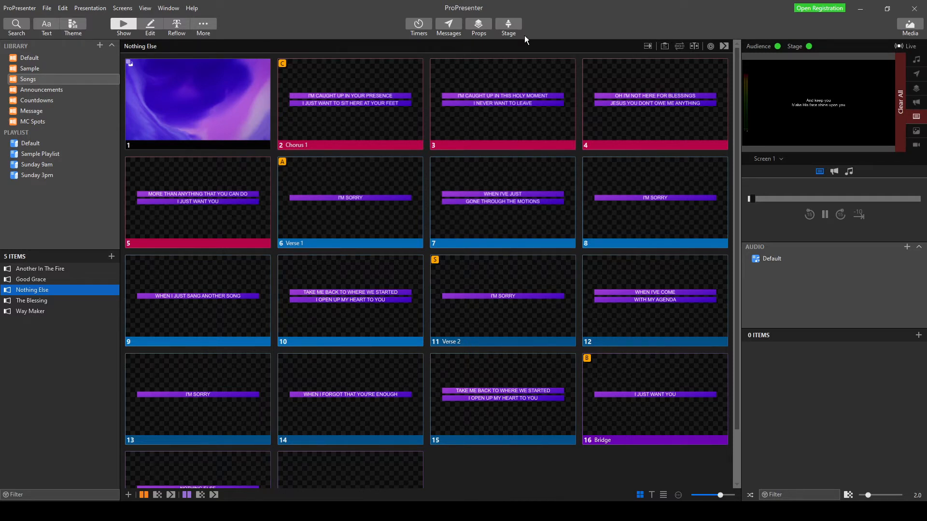
mouse_move(735, 84)
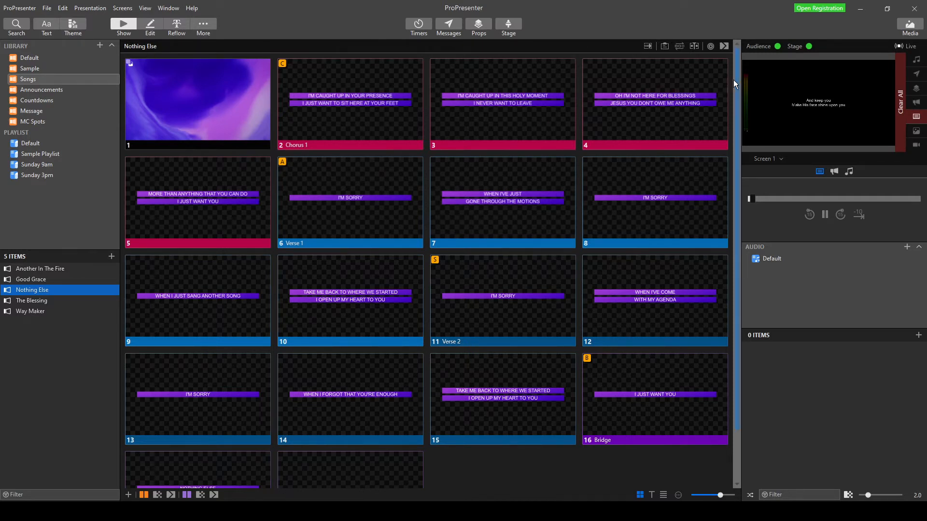
Show Nothing Else's arrangement bar and drop down its list of arrangements from Master.
left_click(679, 47)
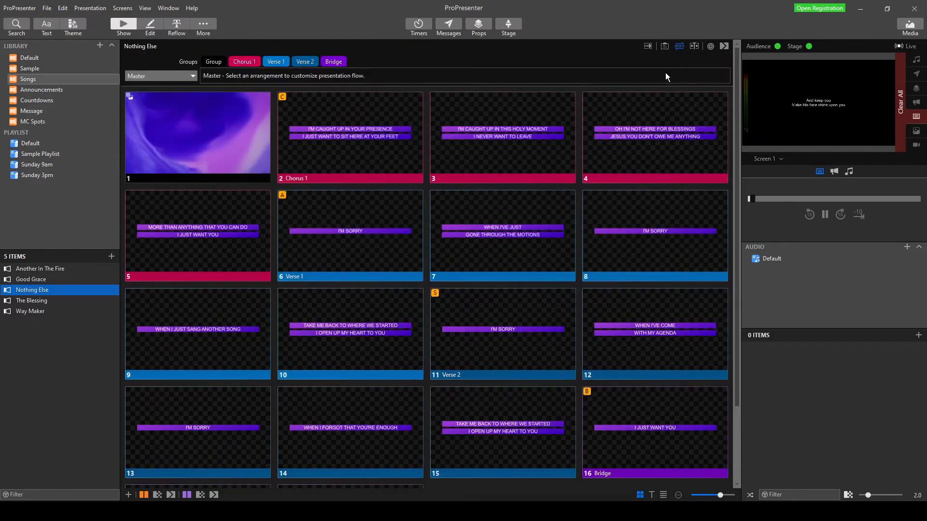
mouse_move(208, 50)
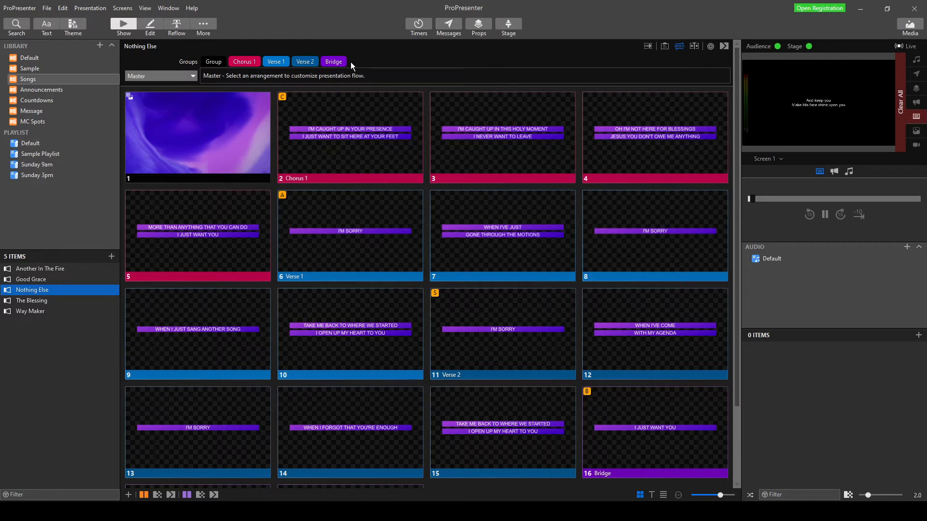
mouse_move(303, 90)
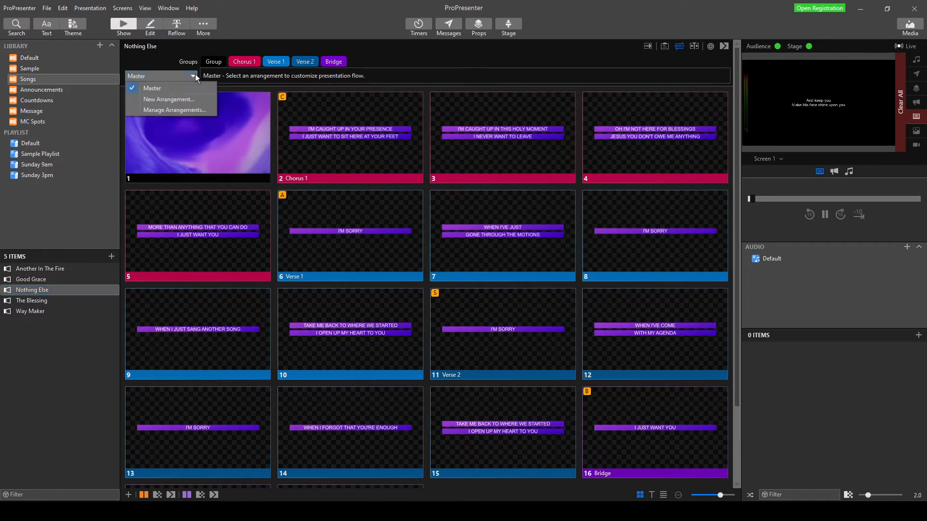
mouse_move(178, 75)
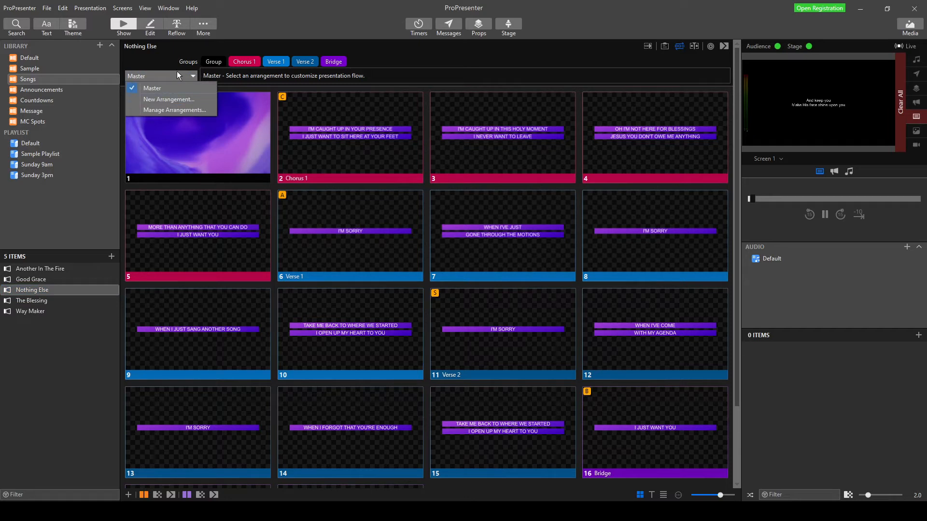
mouse_move(166, 88)
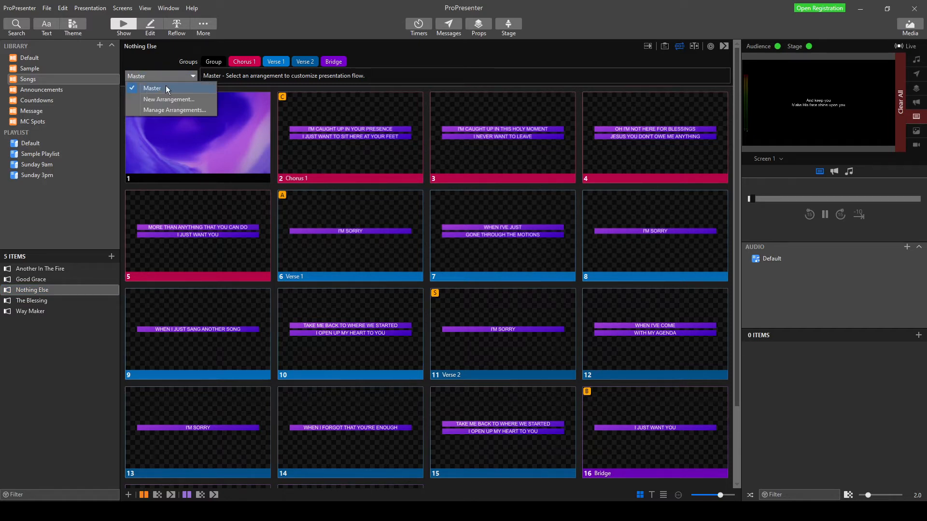
left_click(159, 76)
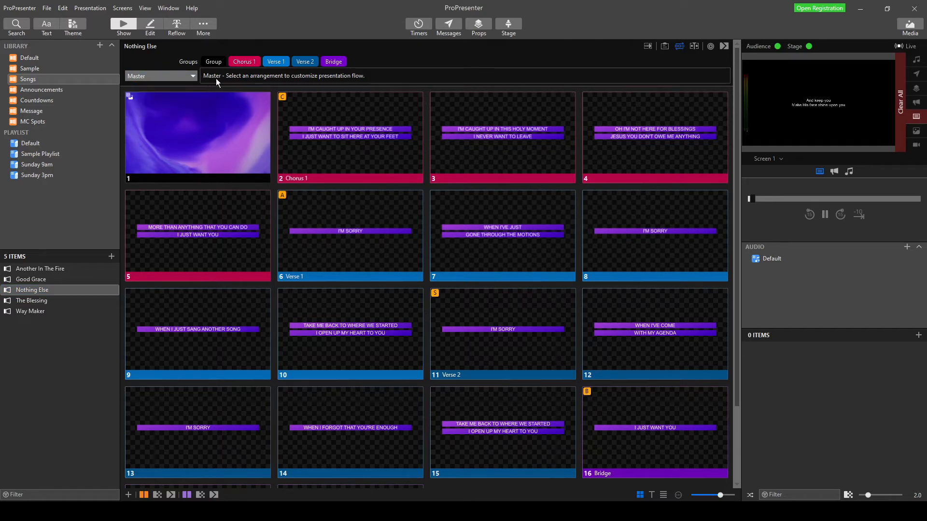
mouse_move(288, 80)
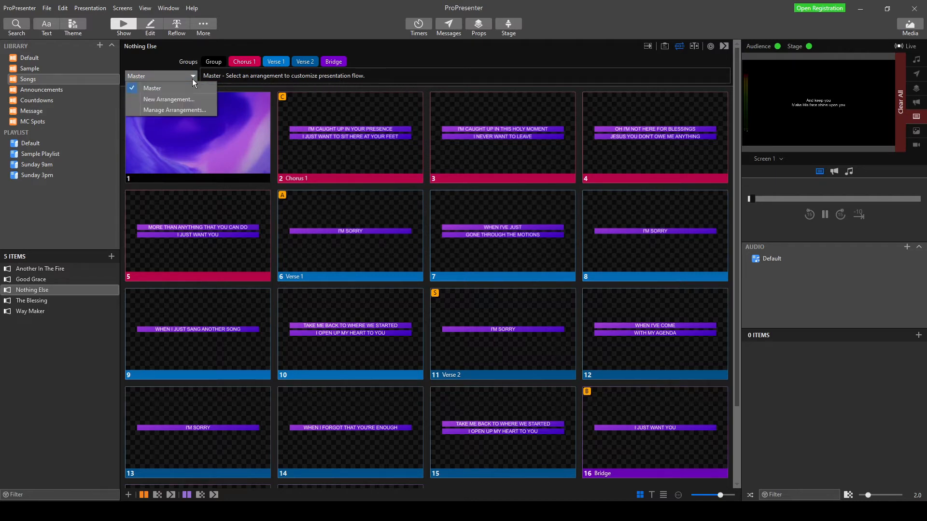
Start a New Arrangement and name it "Chorus repeated at end".
left_click(168, 99)
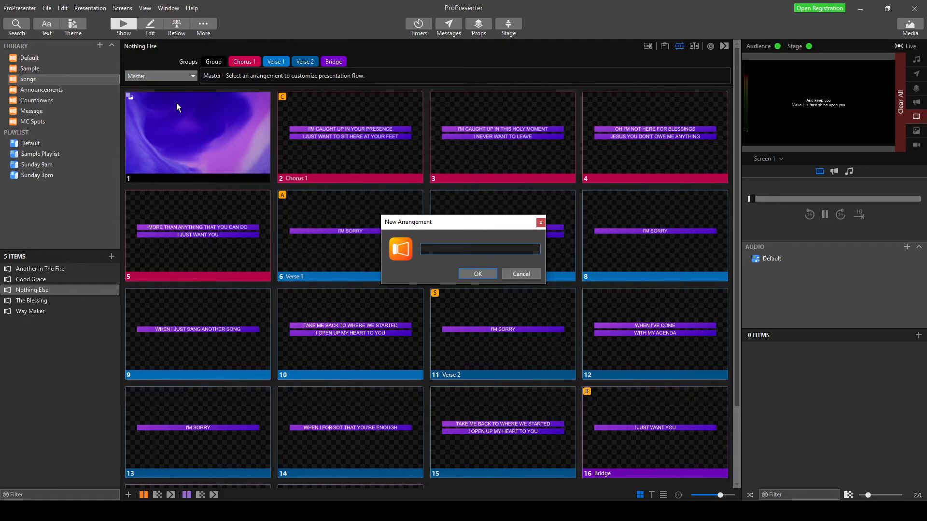
type("cHORUS")
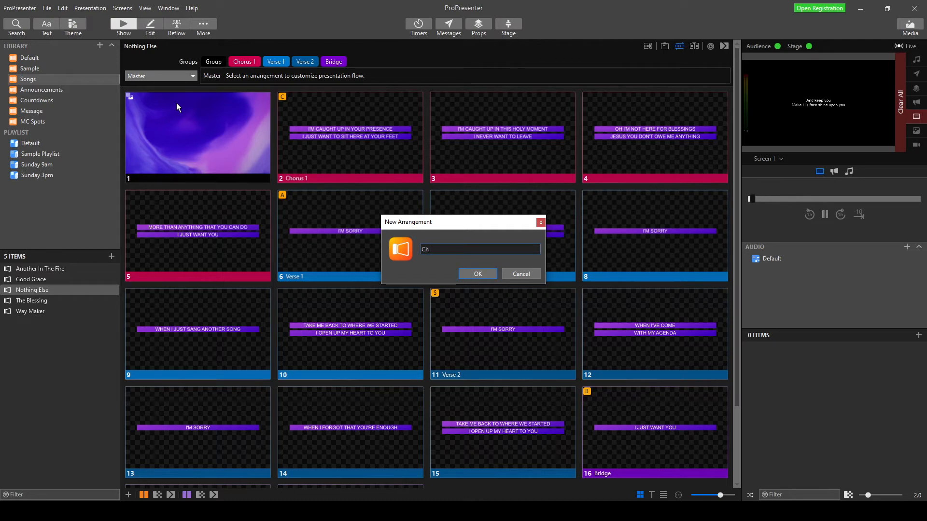
type("ro")
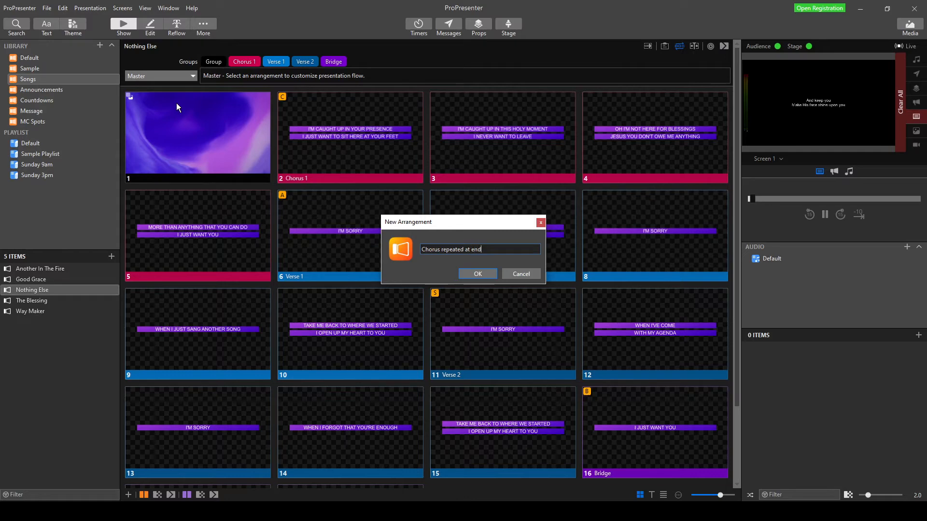
Create the arrangement, add Chorus 1 again after the Bridge, and hide the arrangement editor.
left_click(477, 273)
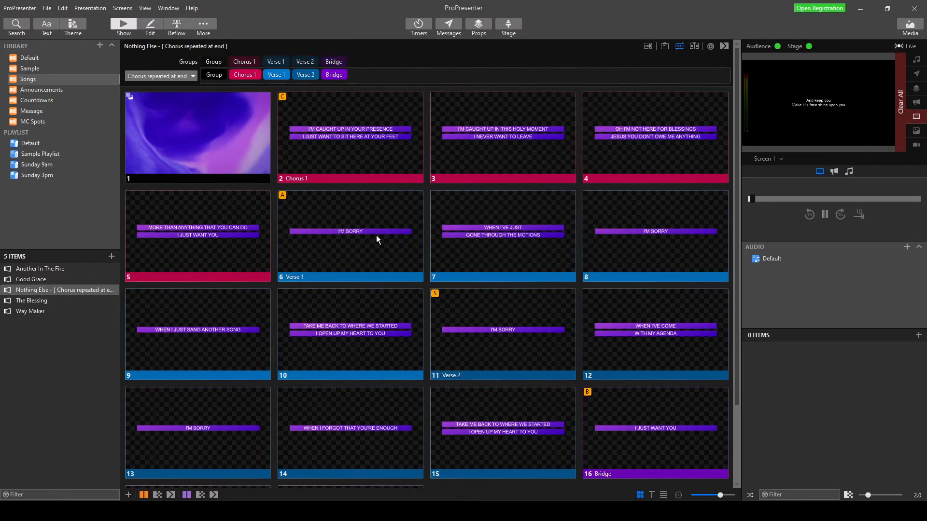
mouse_move(245, 75)
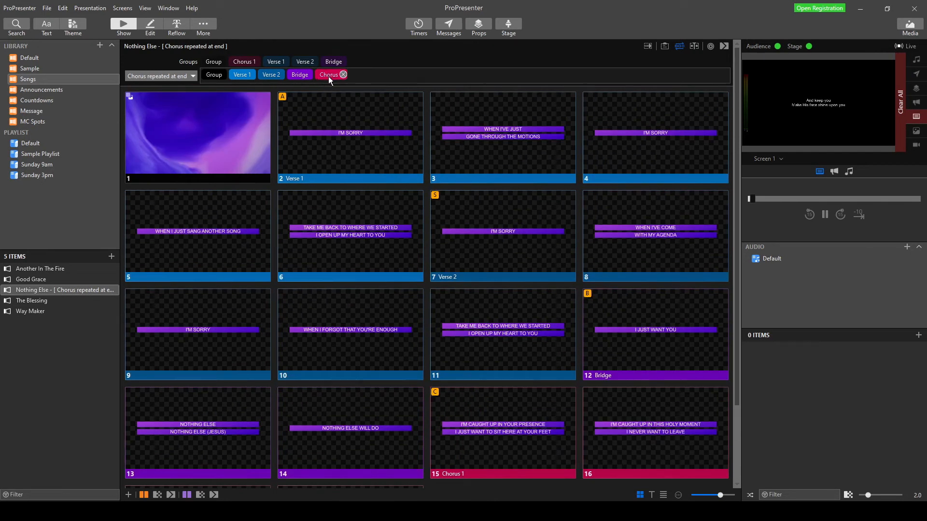
left_click(342, 74)
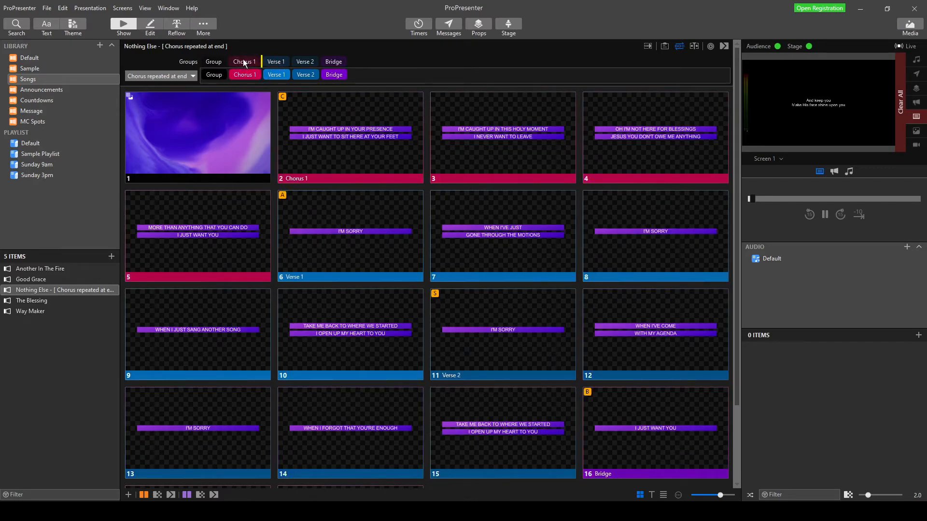
mouse_move(340, 50)
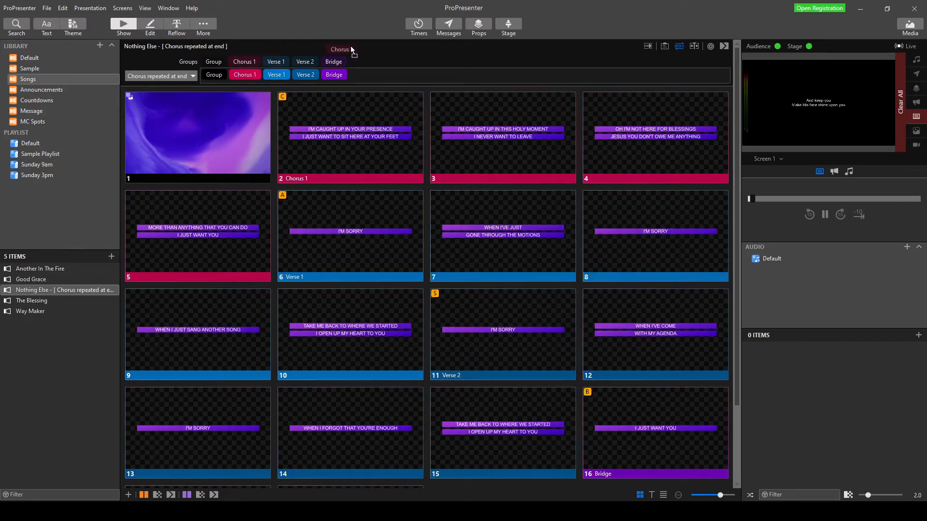
left_click(339, 49)
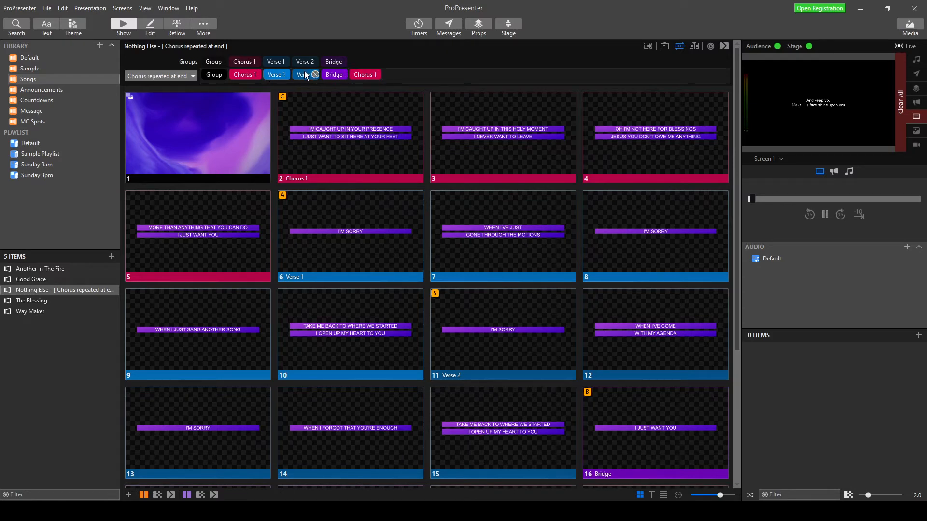
scroll("down", 3)
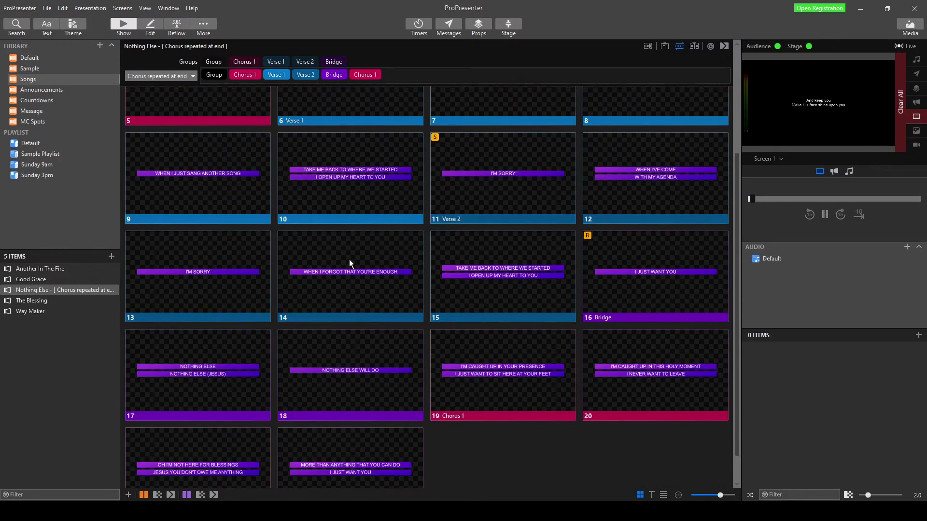
scroll("up", 3)
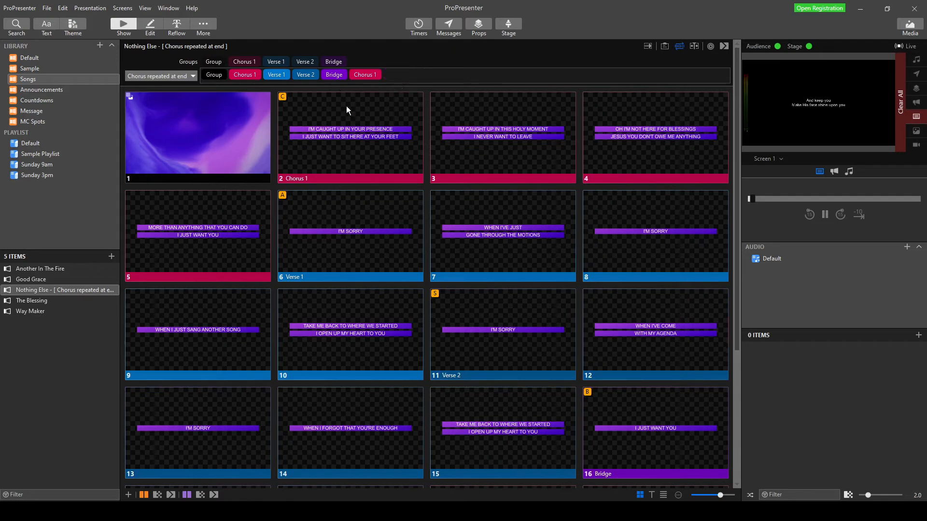
mouse_move(197, 90)
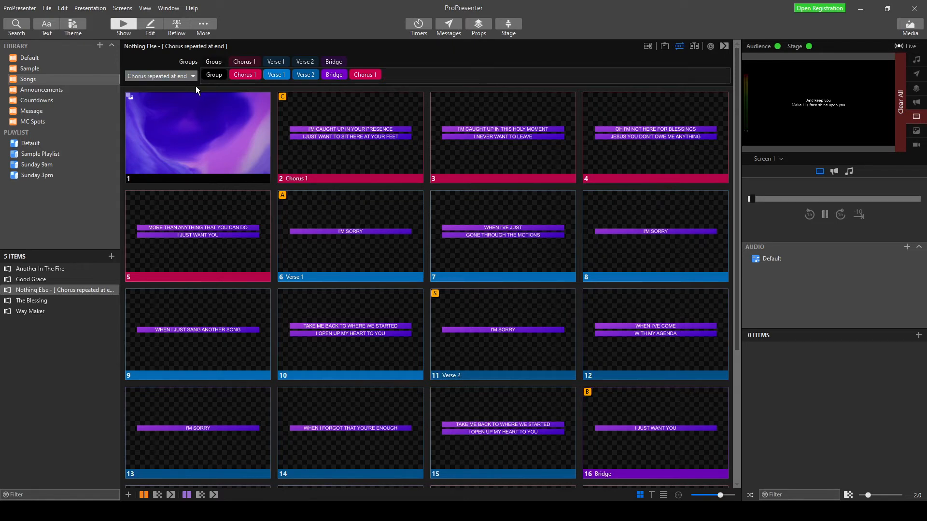
mouse_move(678, 46)
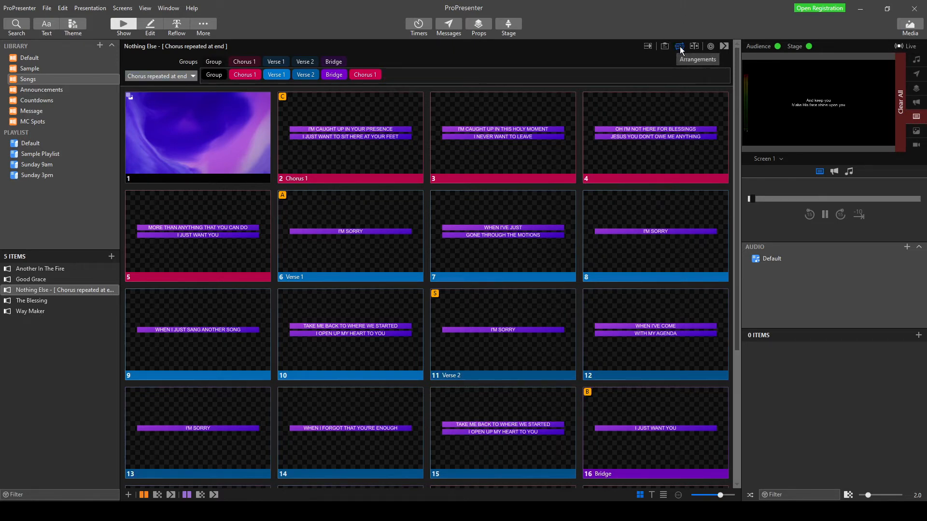
left_click(679, 47)
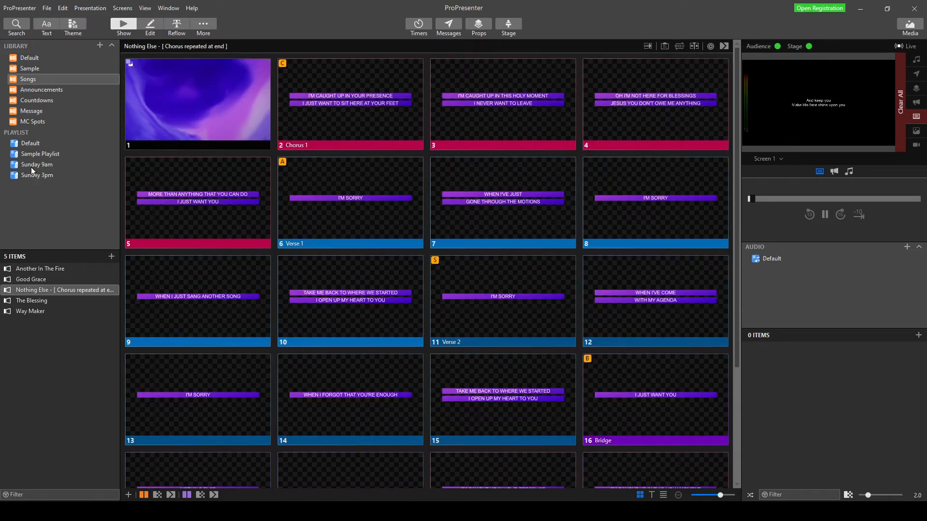
Place Nothing Else from the Songs library under Worship Song in the Sunday 9am playlist.
left_click(36, 165)
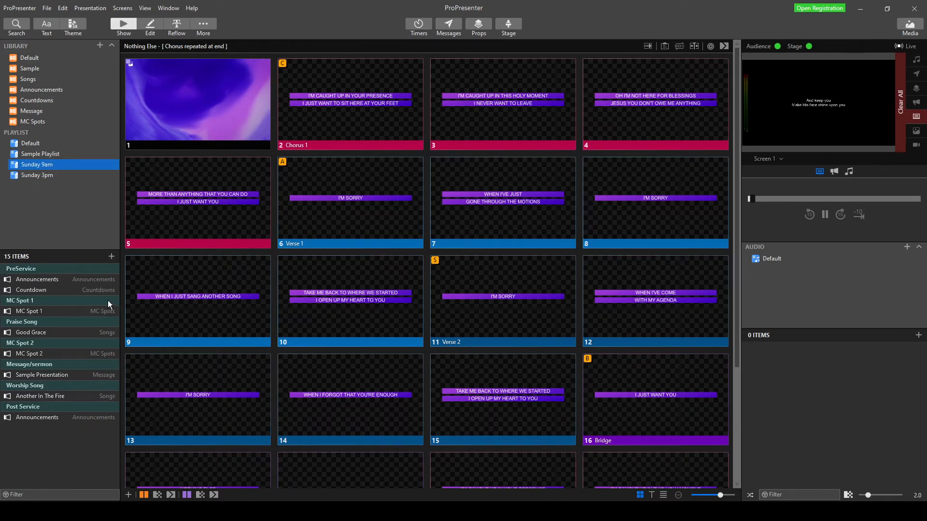
mouse_move(33, 409)
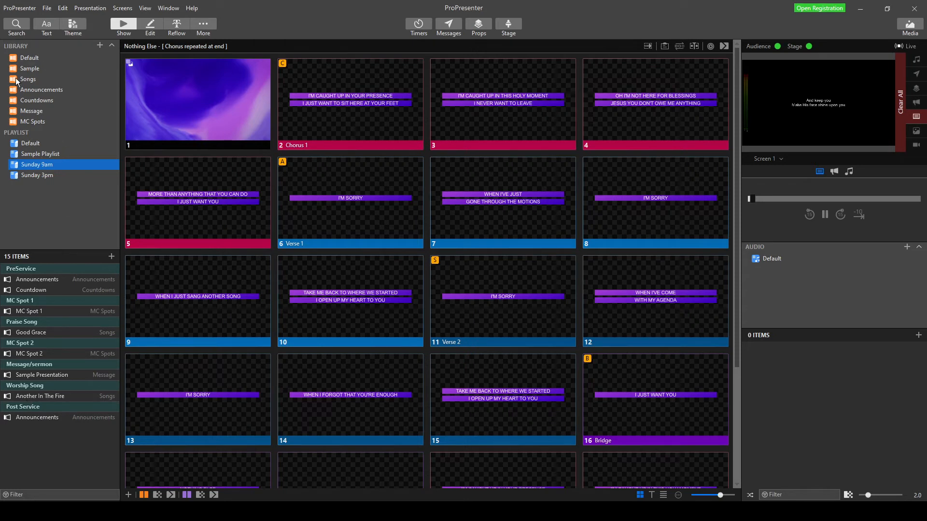
left_click(28, 78)
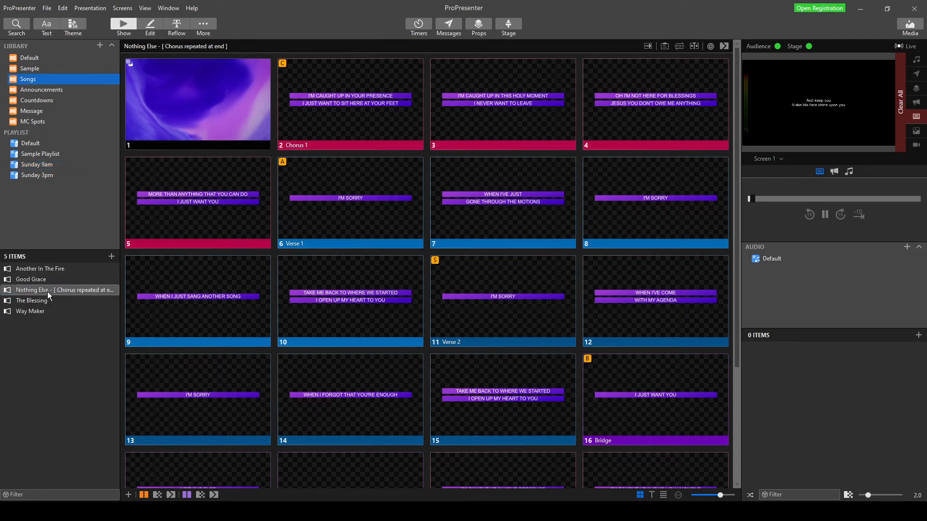
left_click(37, 165)
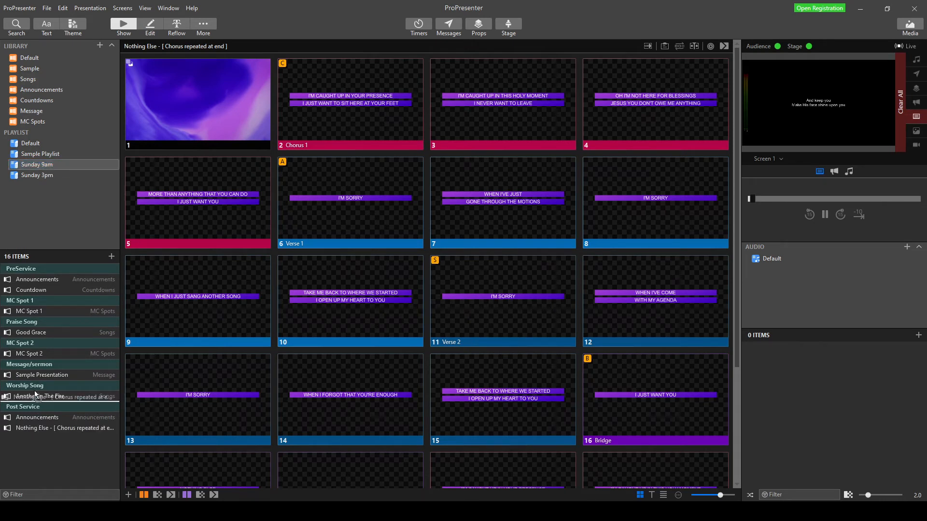
left_click(39, 396)
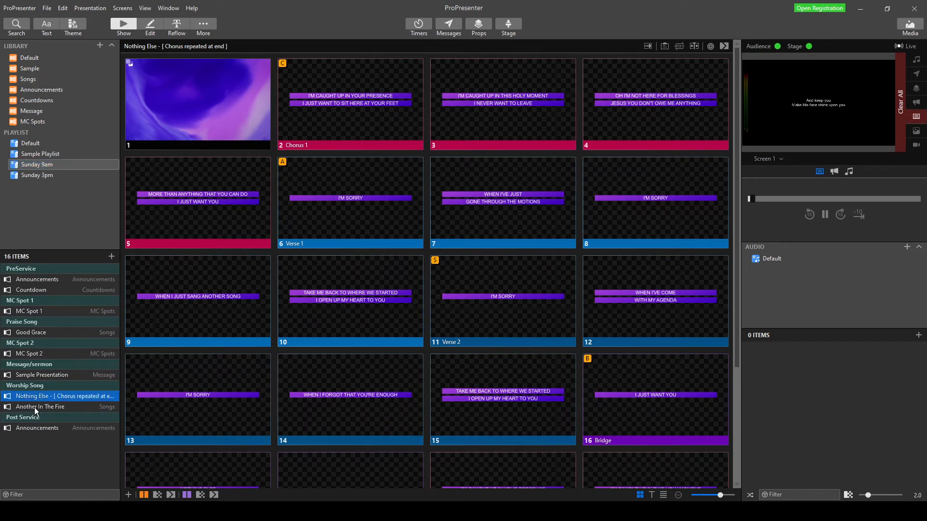
Delete Another In The Fire from the playlist and return to the Sunday 9am view.
right_click(39, 406)
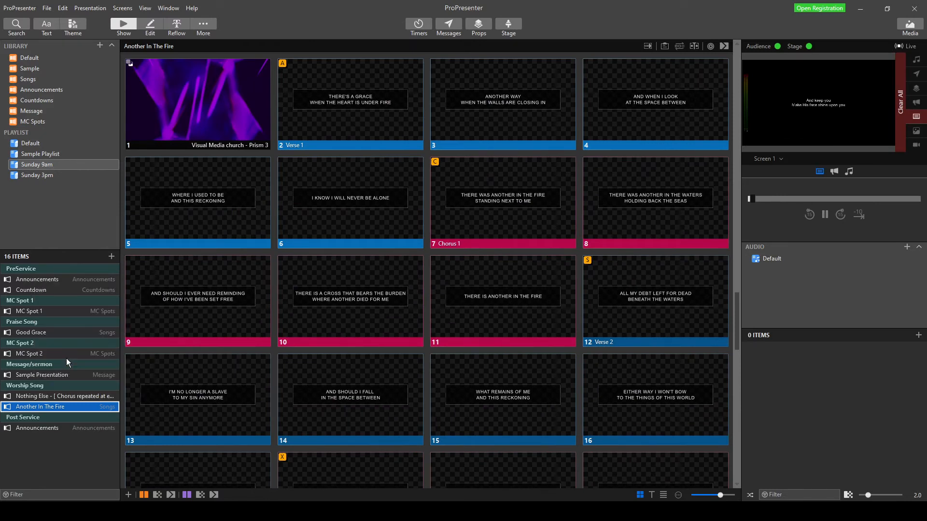
left_click(60, 396)
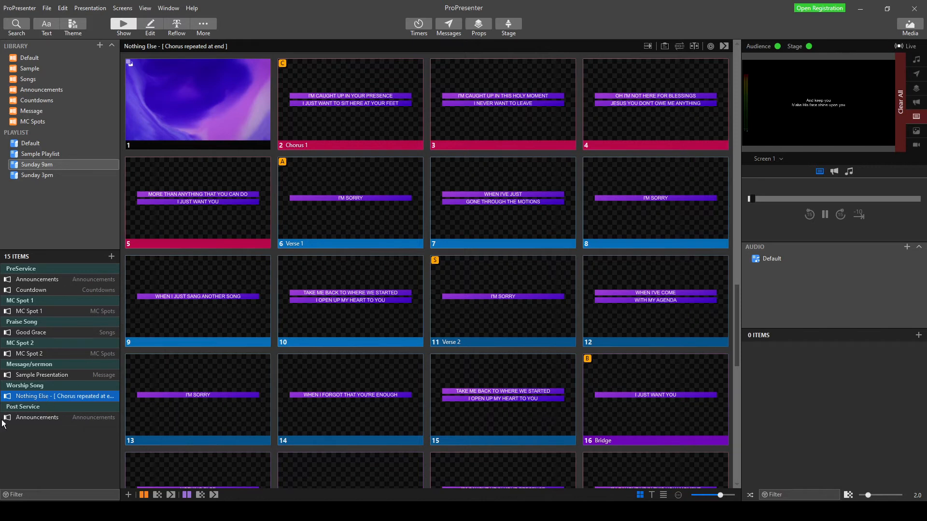
left_click(28, 78)
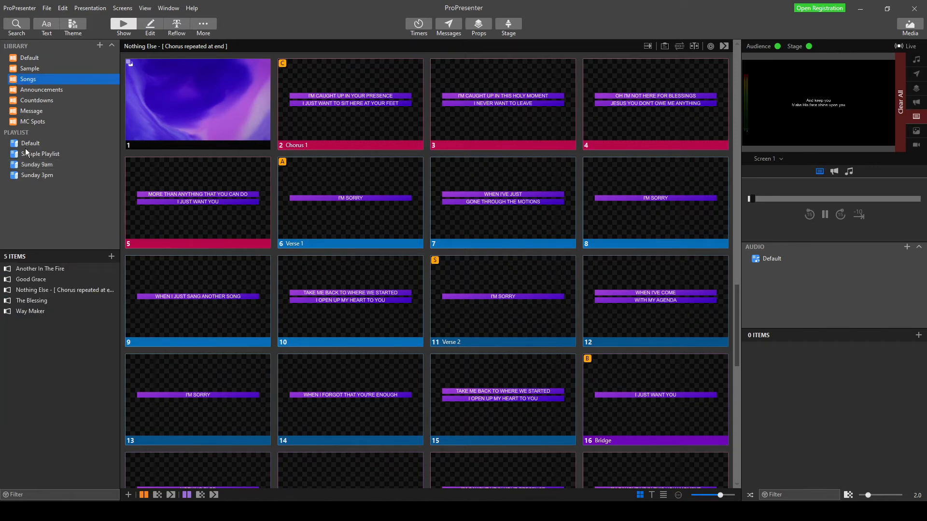
left_click(36, 165)
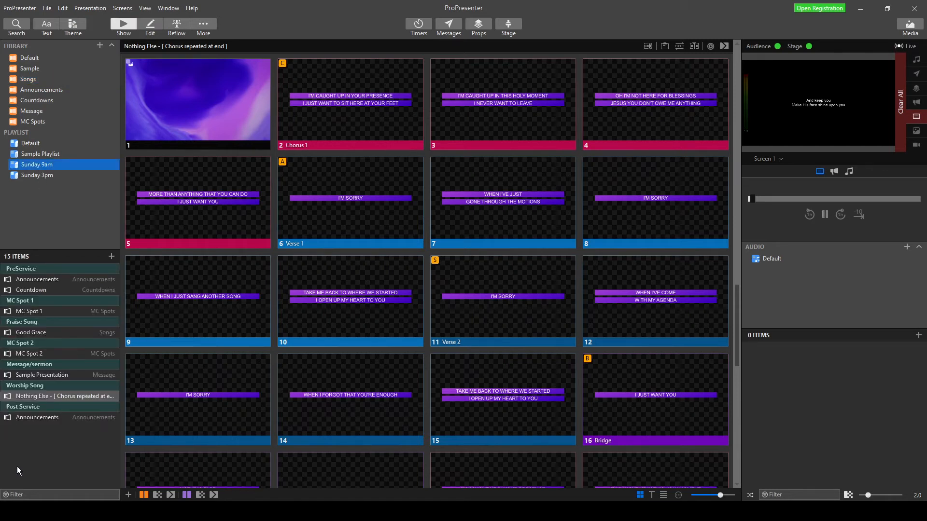
left_click(62, 396)
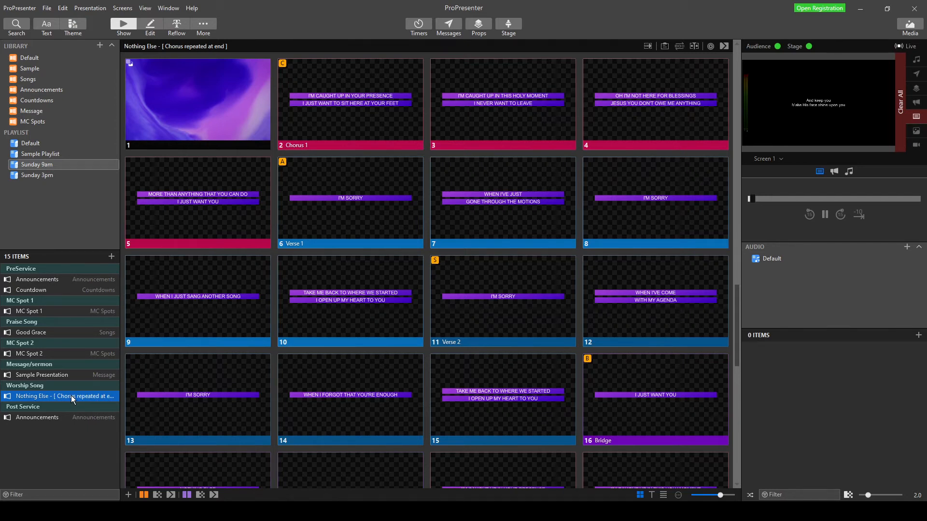
right_click(61, 396)
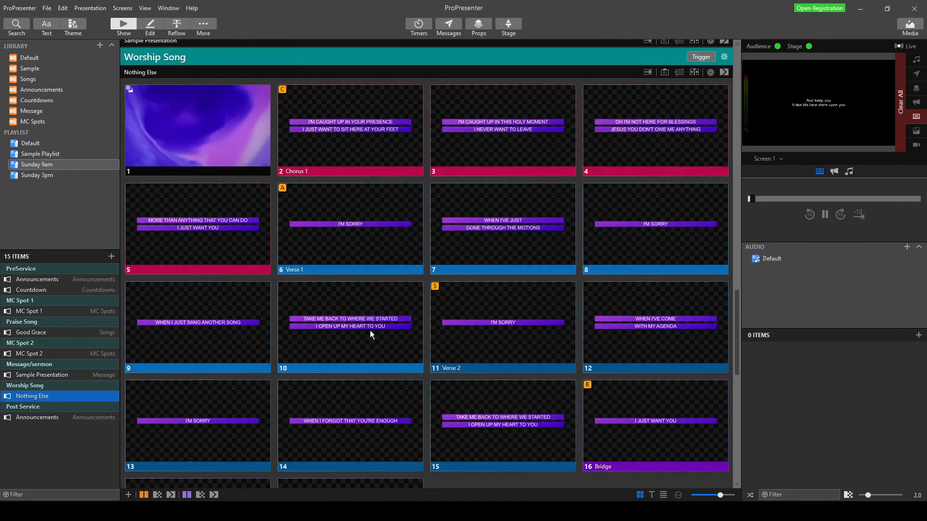
scroll("down", 3)
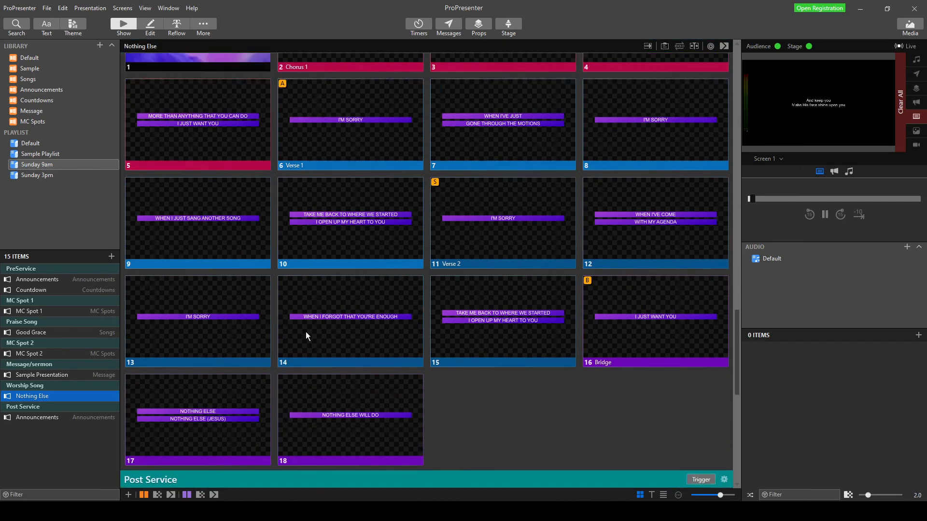
right_click(32, 396)
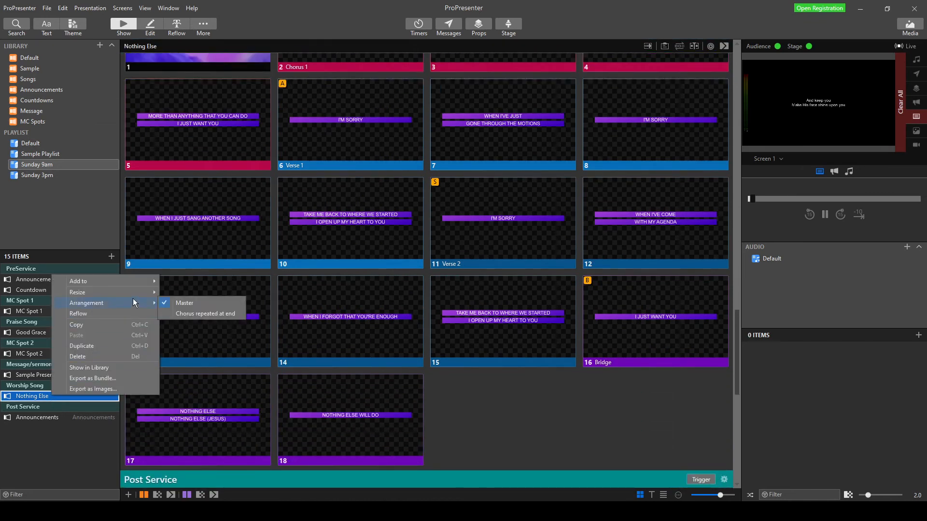
left_click(206, 313)
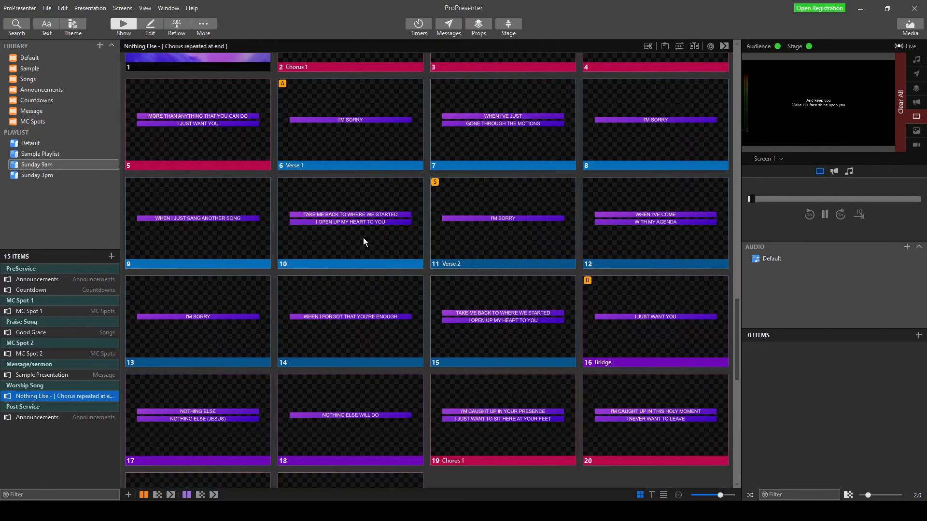
scroll("down", 3)
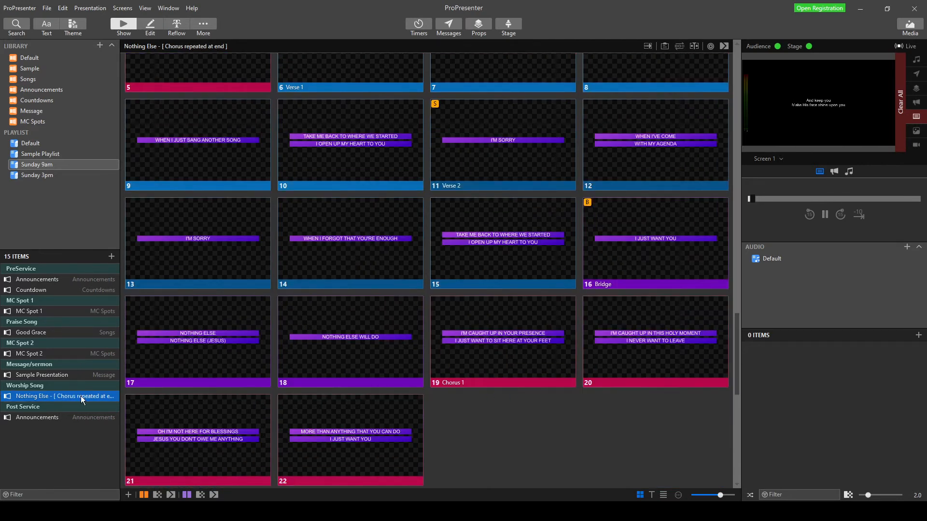
mouse_move(218, 301)
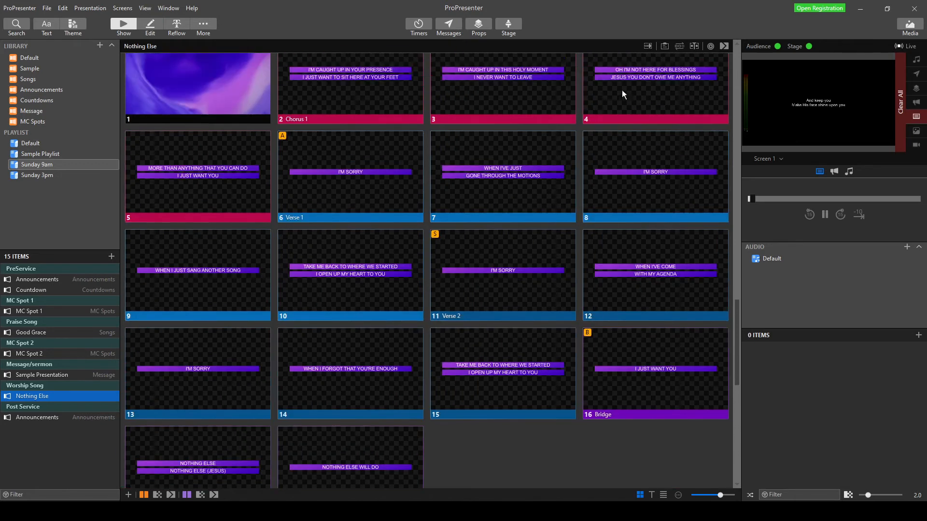
mouse_move(606, 95)
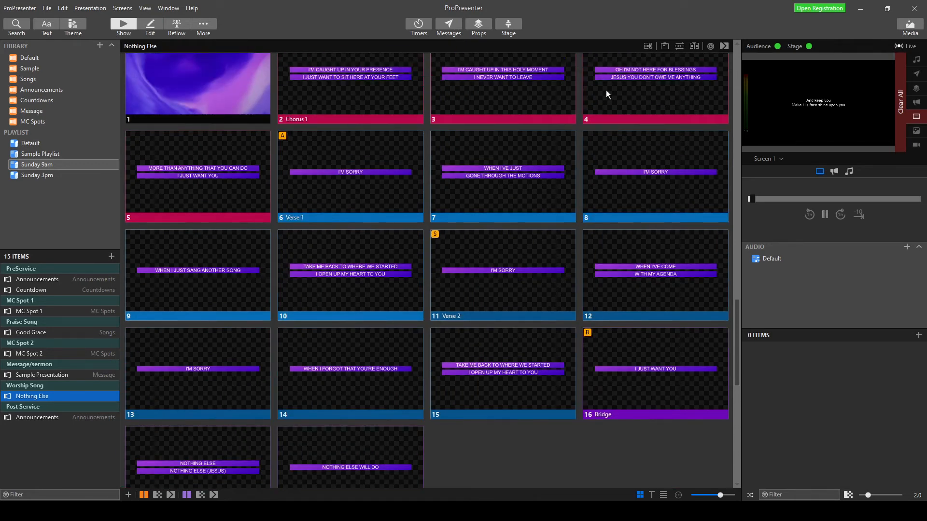
scroll("down", 3)
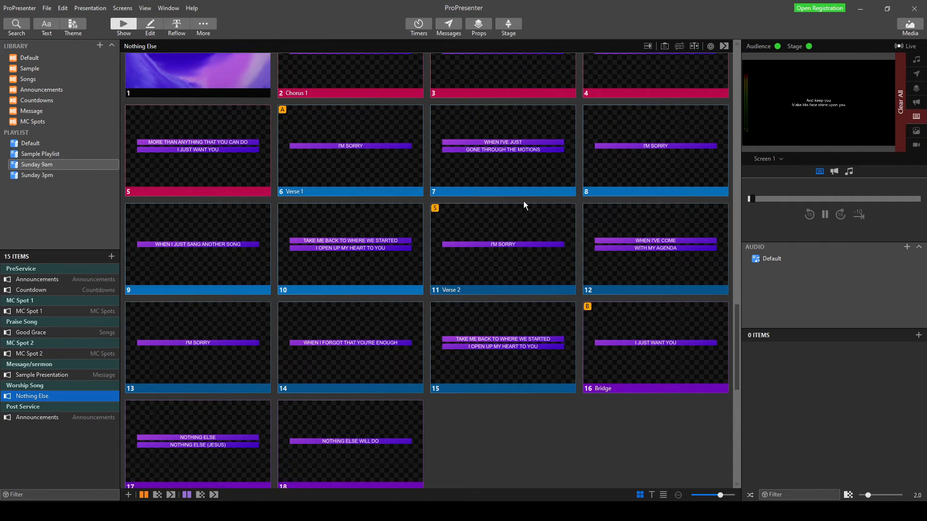
mouse_move(674, 42)
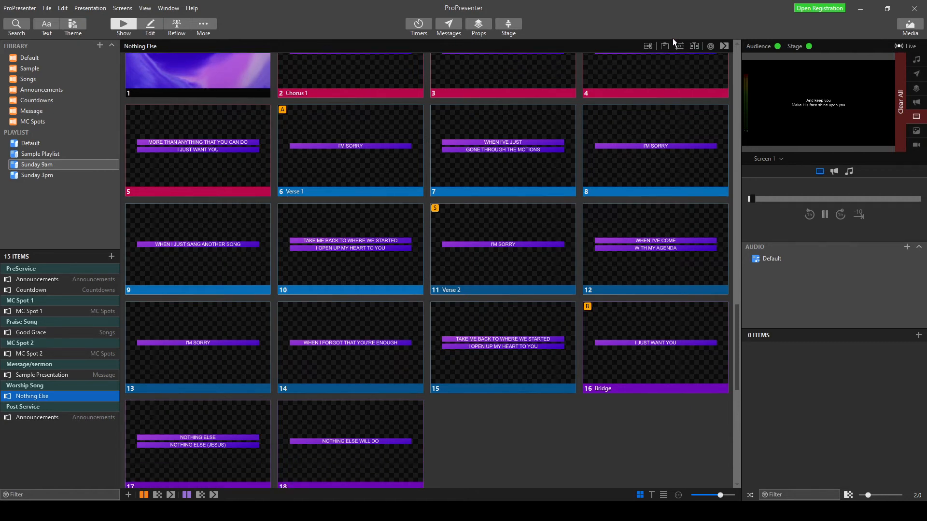
Create a new arrangement named "Sunday 11/1" for the playlist's Nothing Else, giving it 28 slides.
left_click(680, 46)
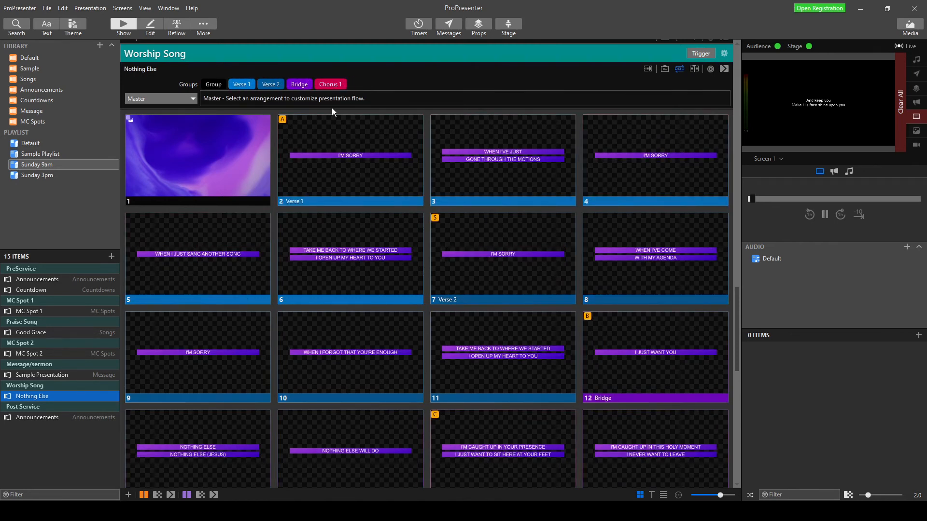
left_click(161, 98)
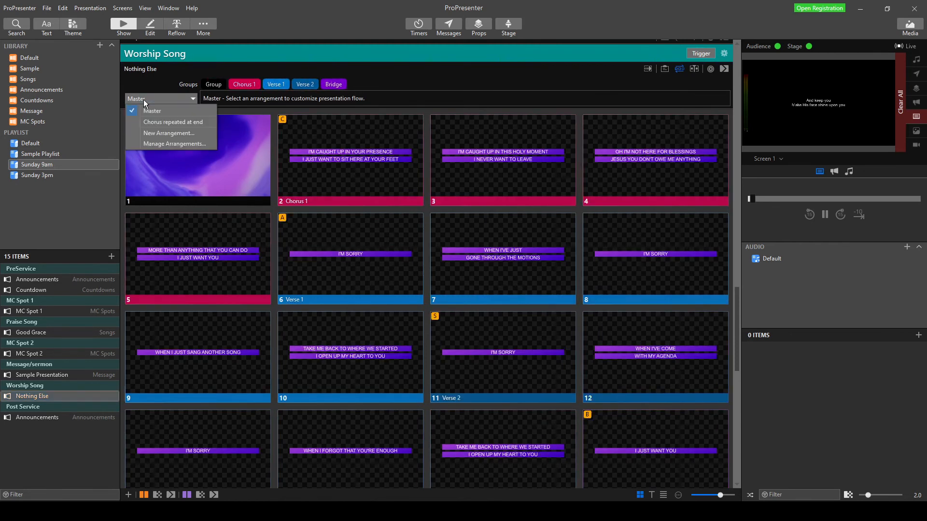
left_click(169, 134)
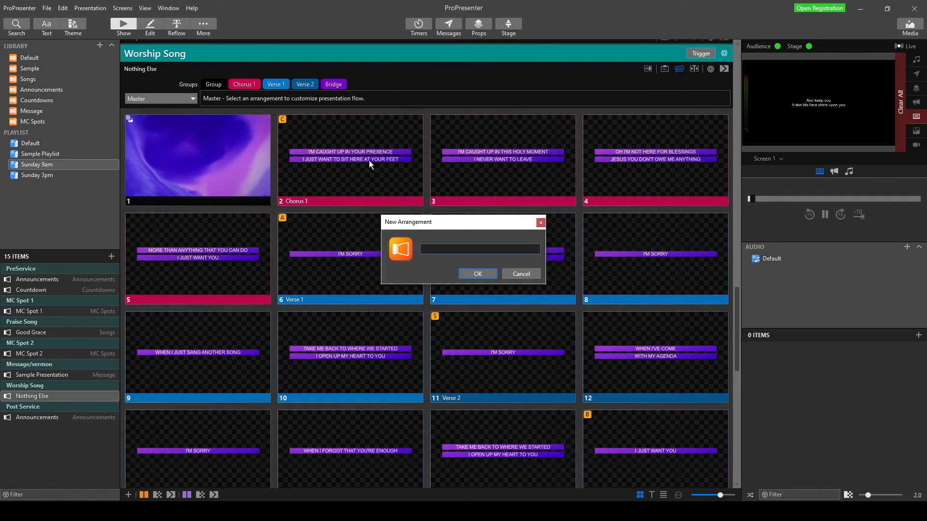
type("Sunday")
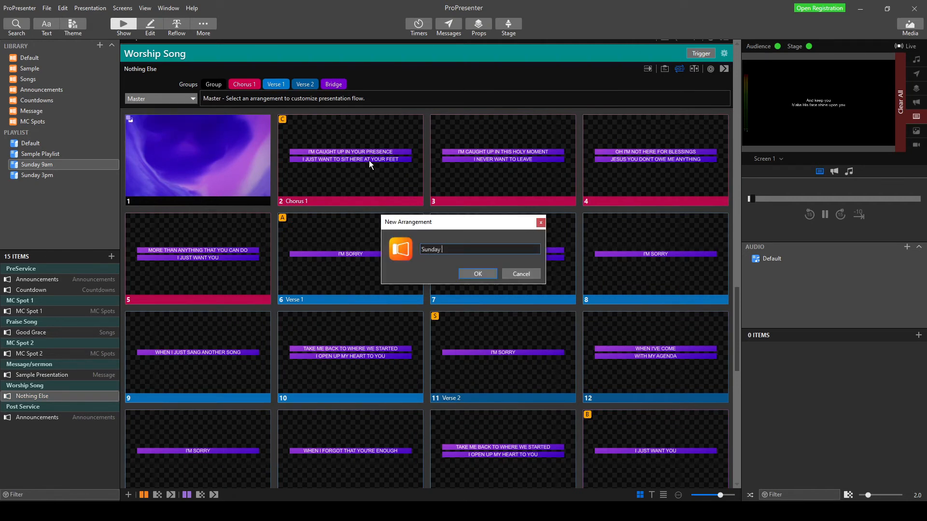
type("11/1")
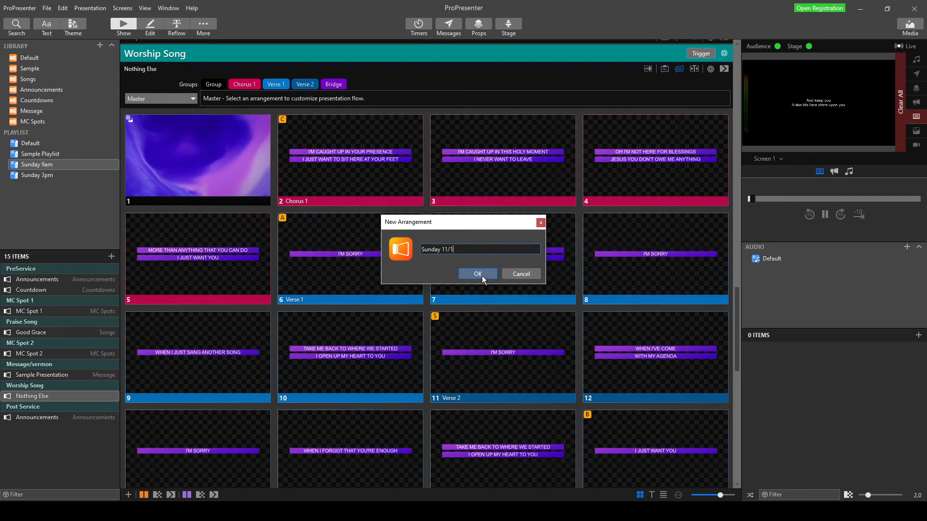
left_click(477, 273)
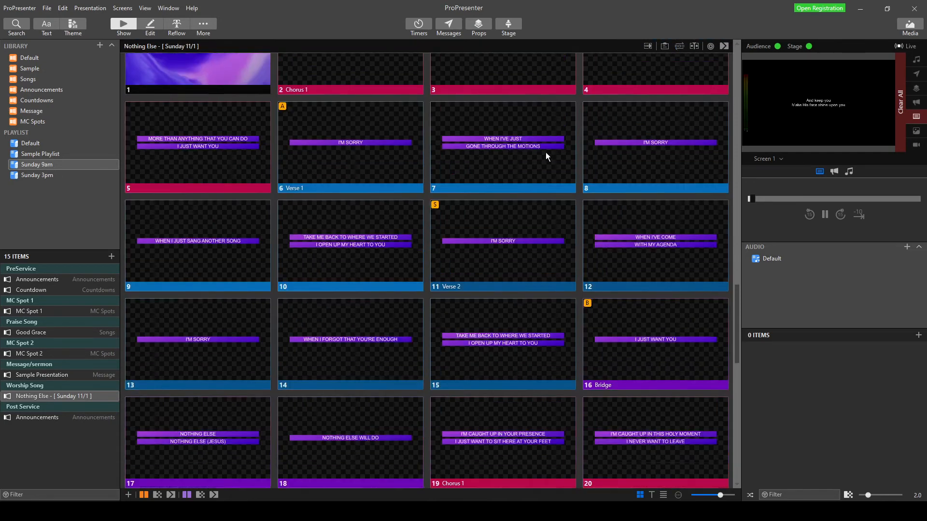
scroll("down", 3)
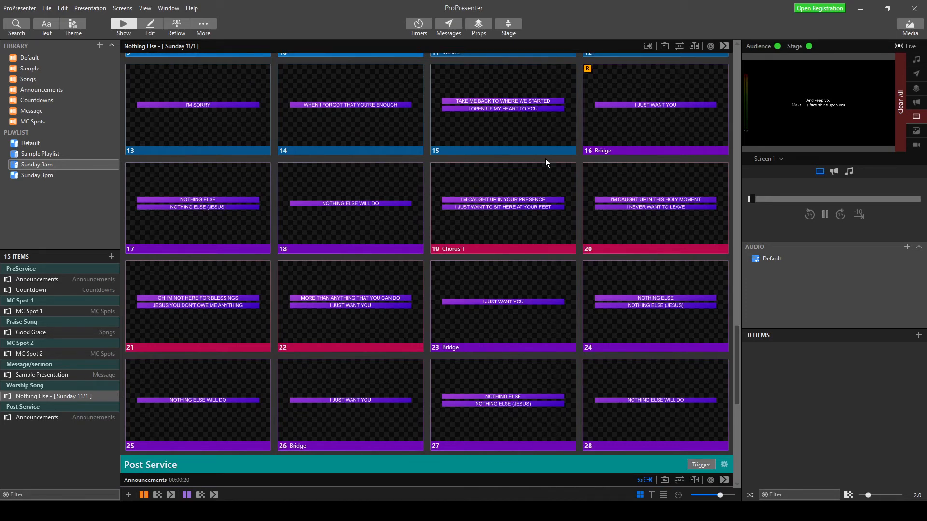
scroll("up", 3)
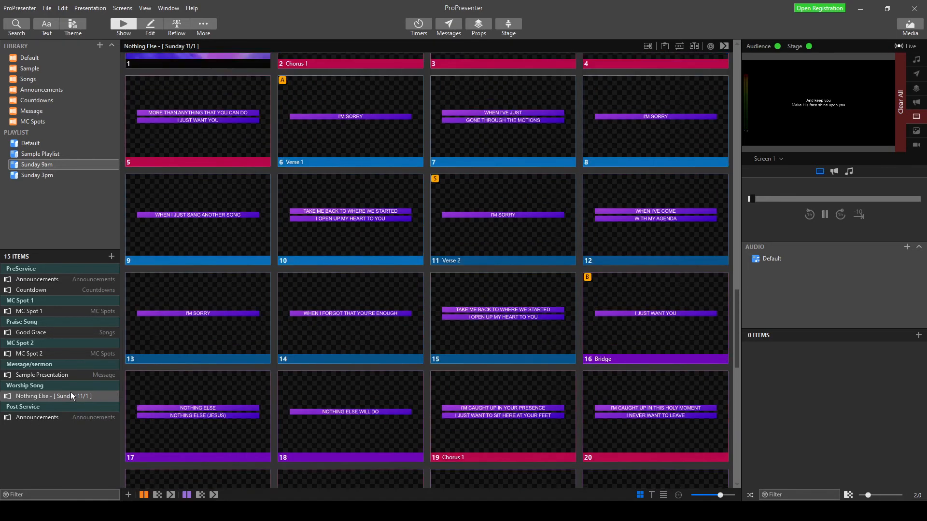
mouse_move(101, 393)
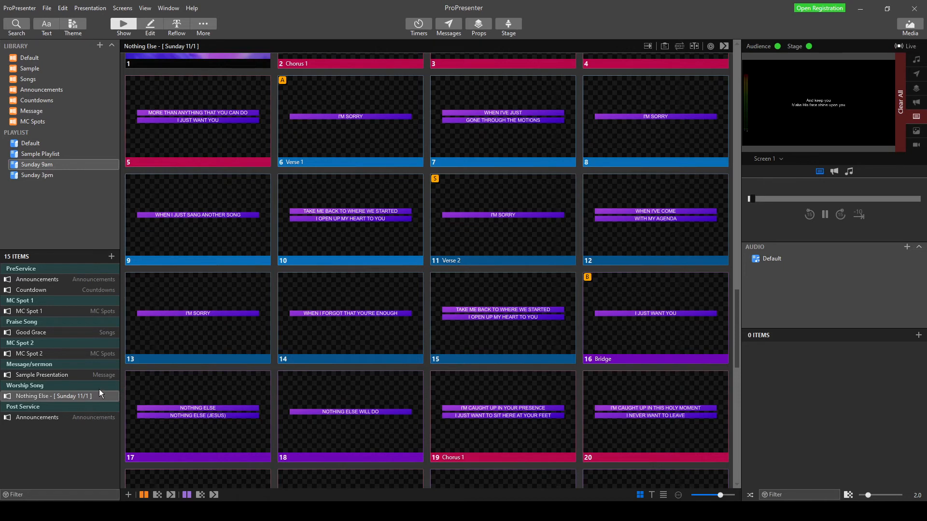
mouse_move(75, 404)
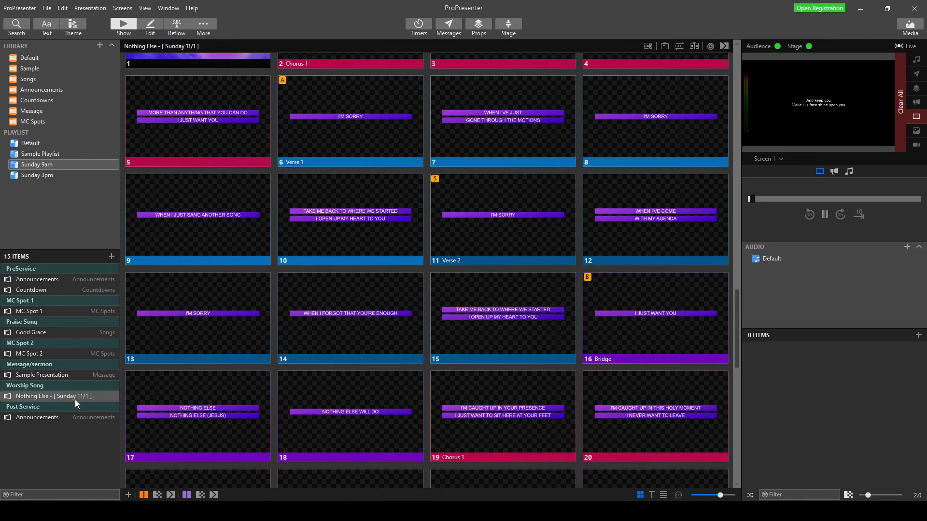
Remove the arrangement from the playlist's Nothing Else, then bring up options for Nothing Else in the Songs library.
right_click(59, 396)
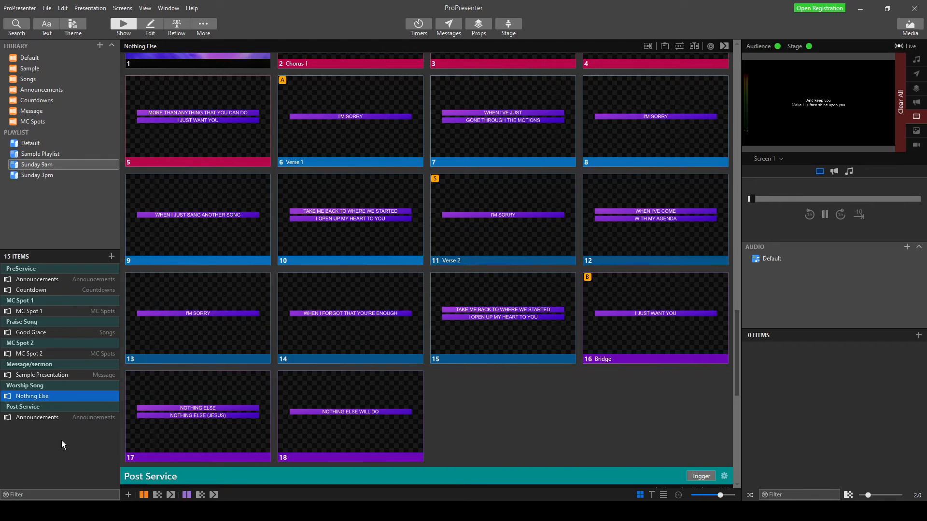
mouse_move(244, 332)
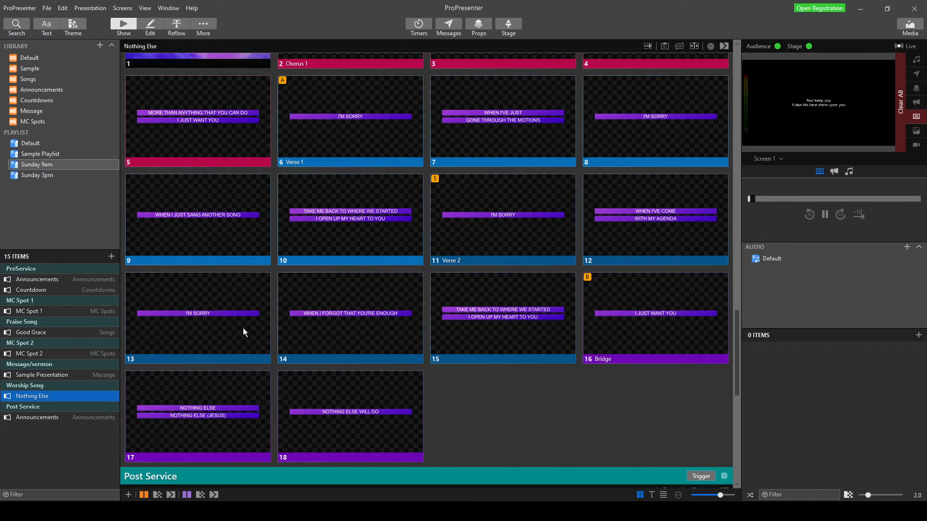
mouse_move(423, 289)
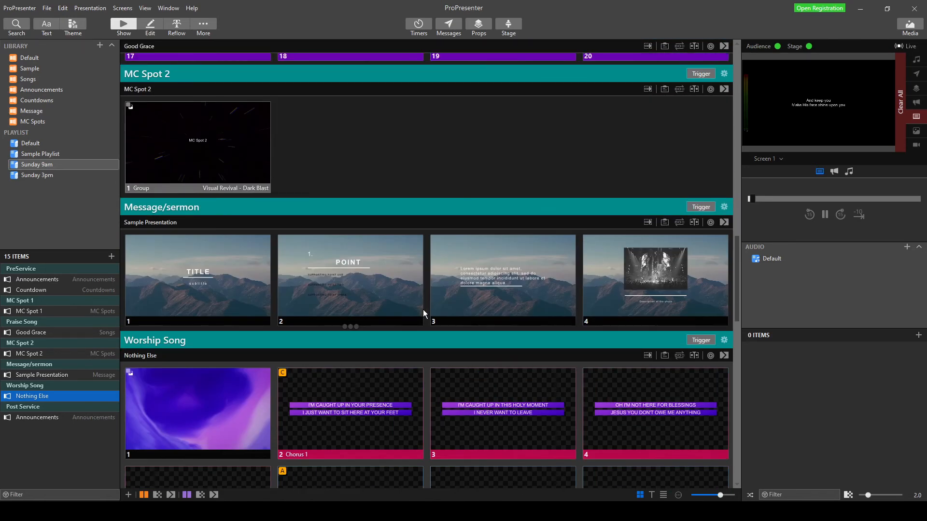
scroll("down", 3)
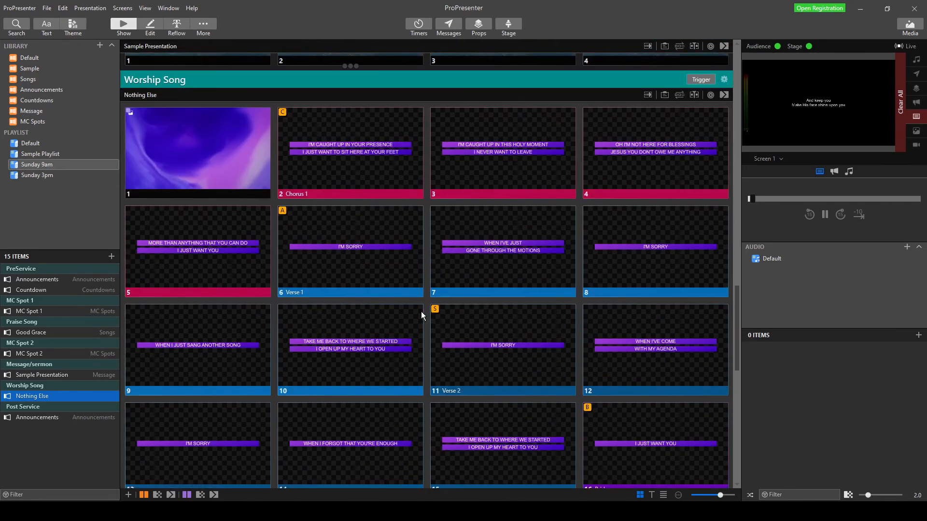
scroll("up", 3)
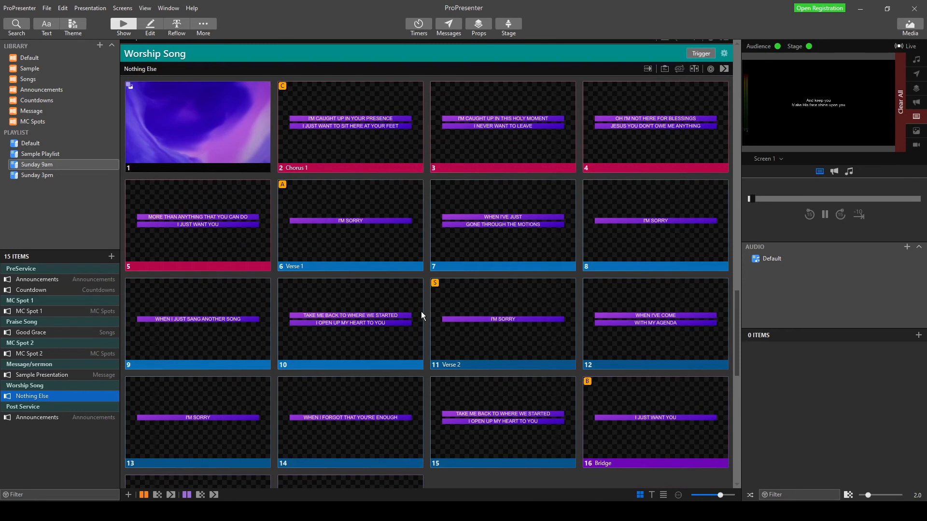
mouse_move(246, 217)
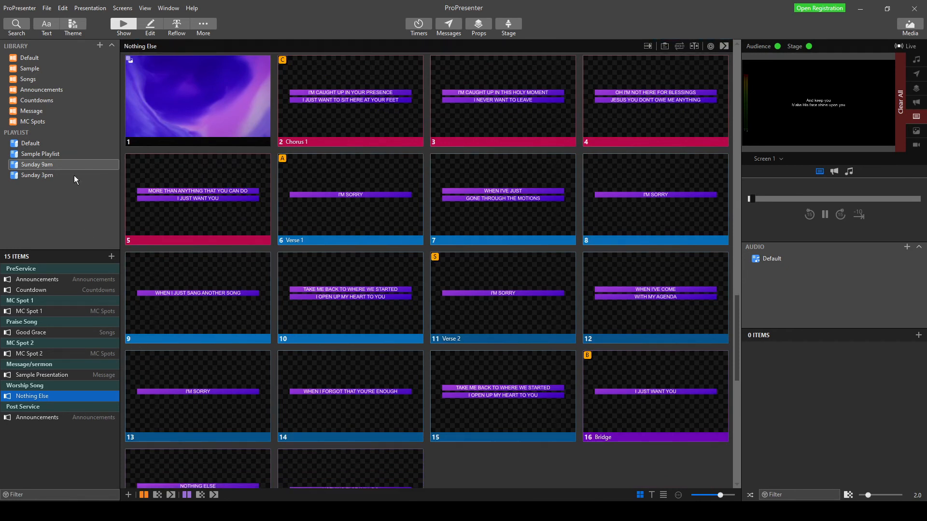
left_click(28, 78)
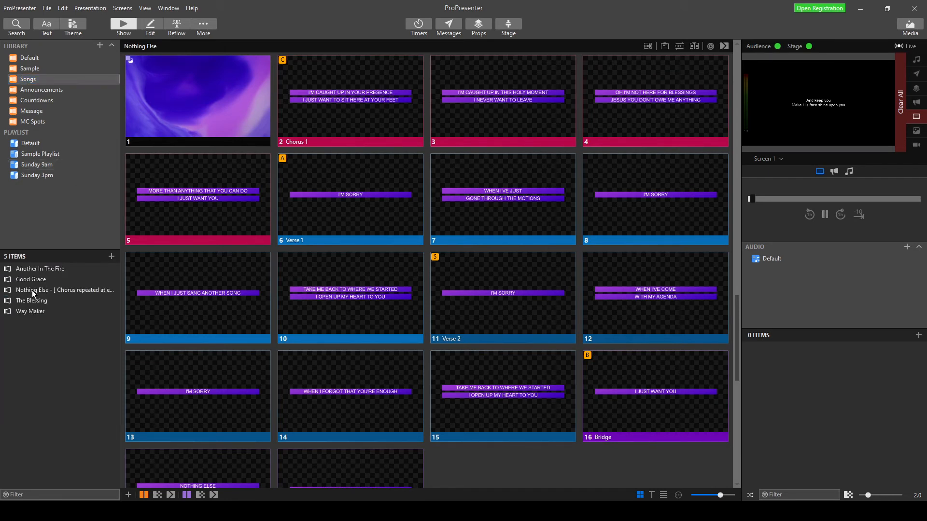
right_click(59, 290)
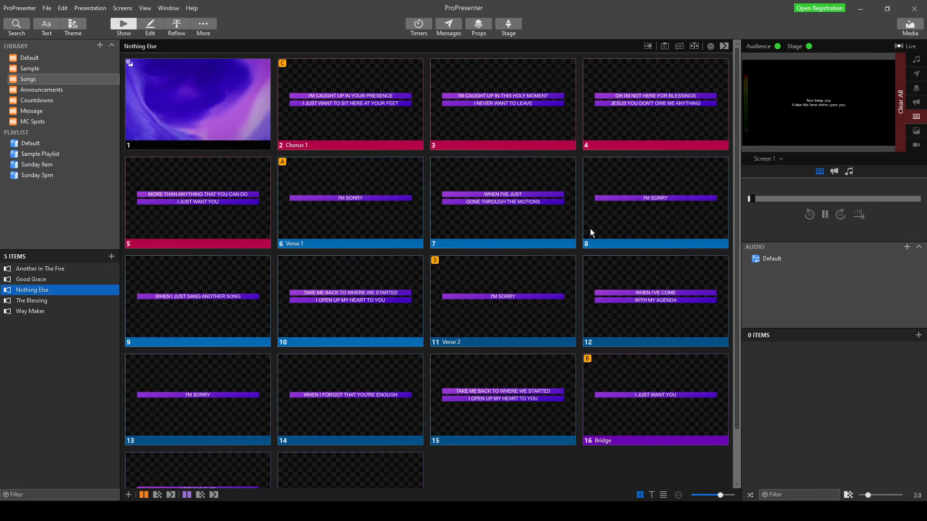
mouse_move(574, 200)
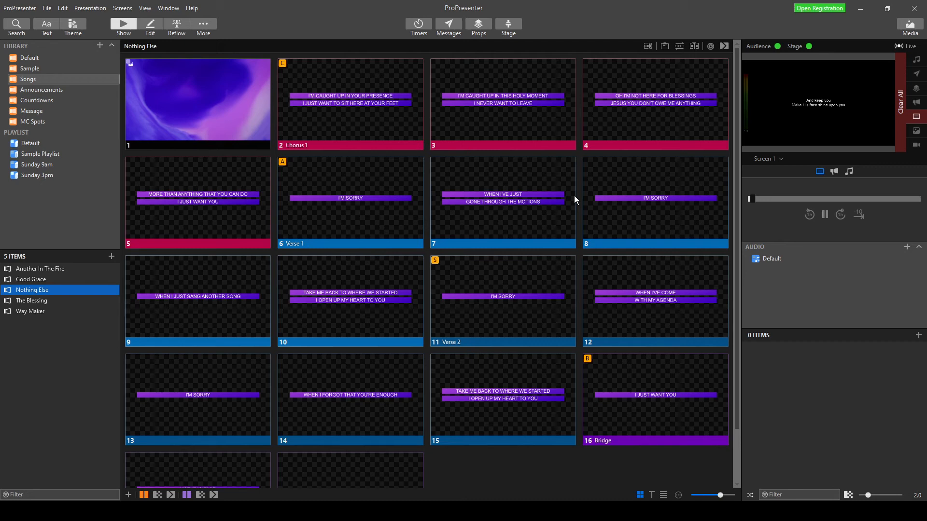
Scroll through Nothing Else's grouped lyric slides after clearing its arrangement to Master.
scroll("down", 3)
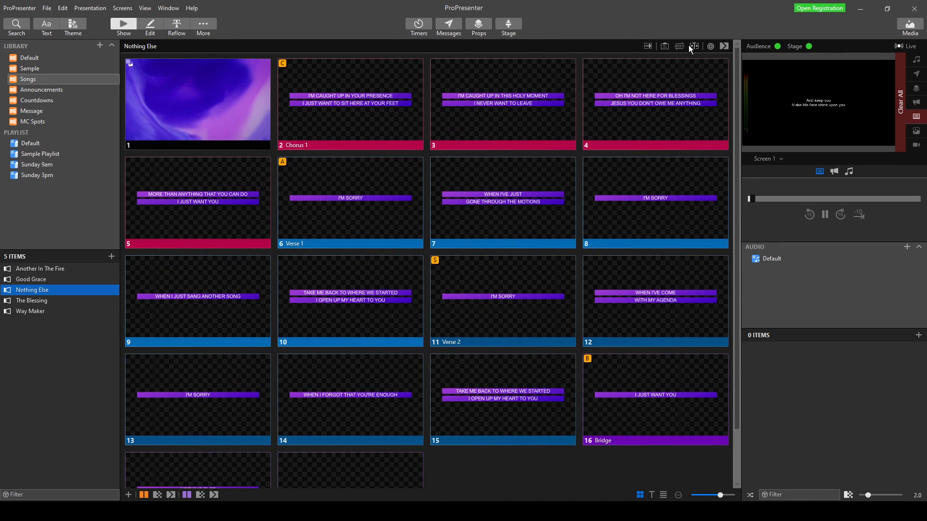
Show the Nothing Else timeline, start it and put slides 3, 7 and 8 on the audience screen.
left_click(694, 47)
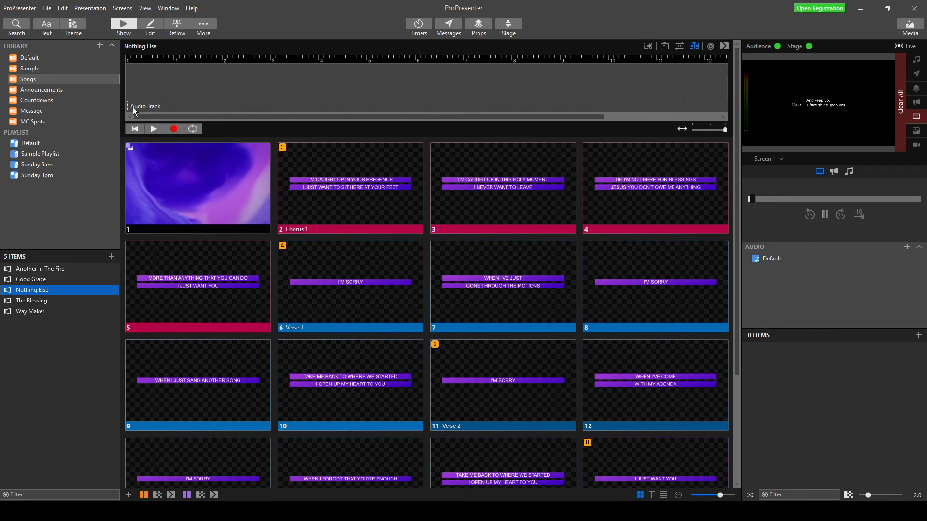
mouse_move(355, 87)
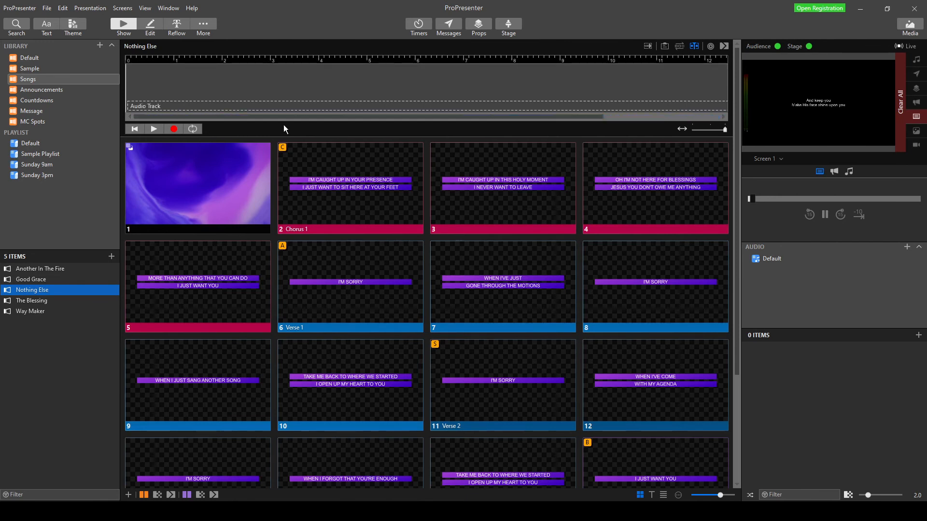
mouse_move(289, 134)
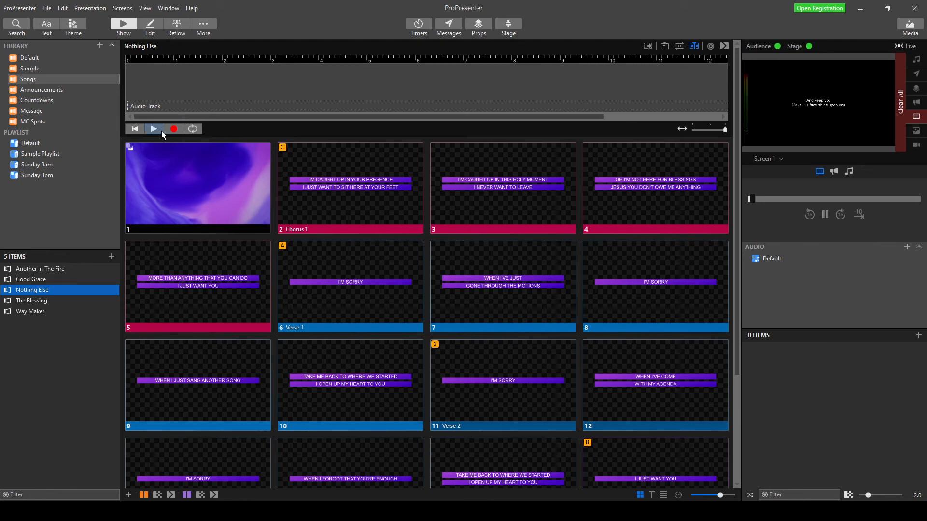
left_click(153, 128)
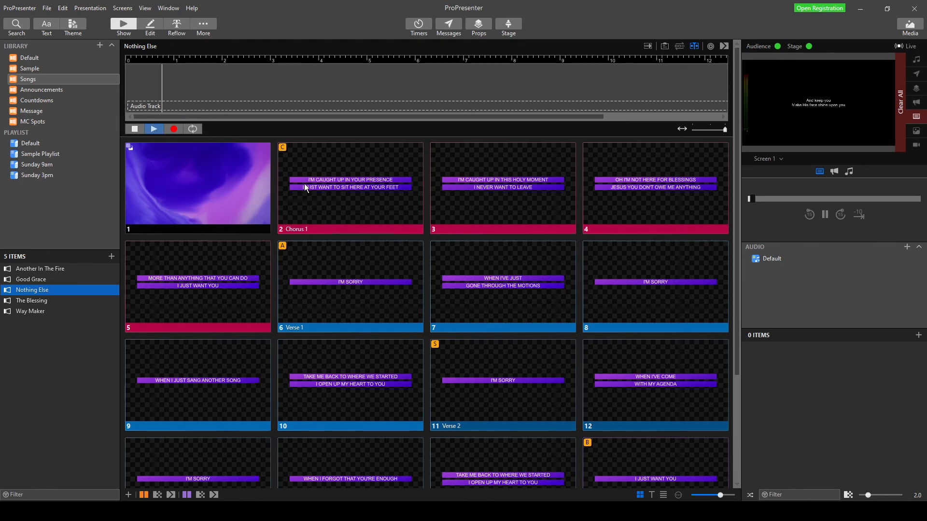
left_click(502, 189)
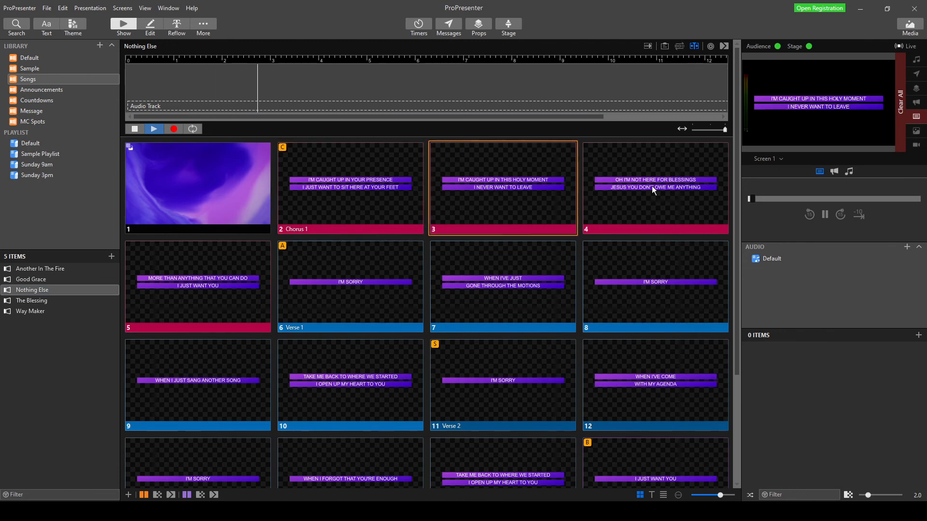
left_click(502, 286)
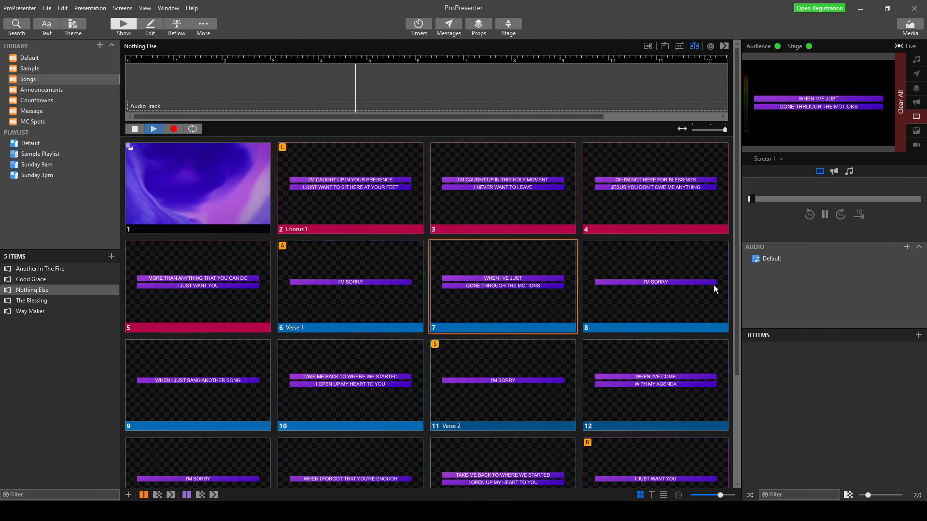
left_click(655, 286)
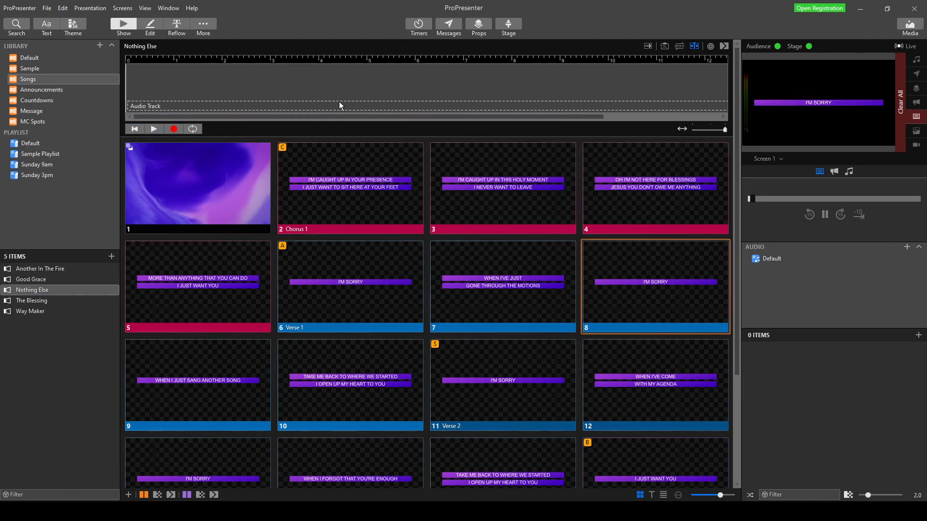
mouse_move(174, 129)
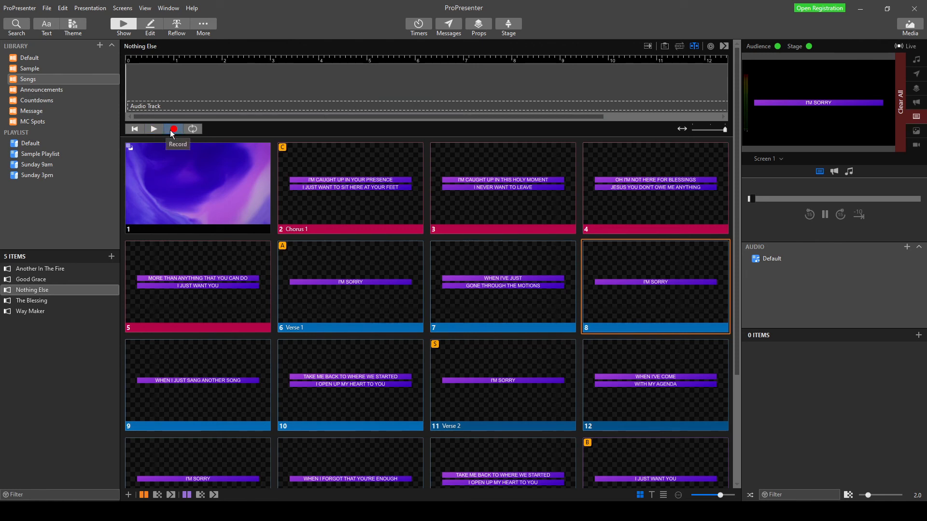
Record timeline cues while showing slides 2 through 6 in time with the song.
left_click(154, 128)
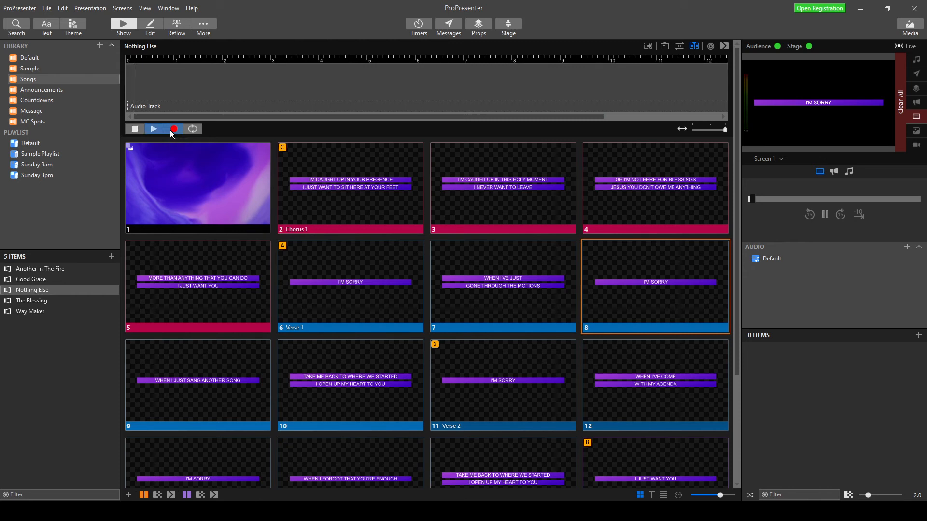
left_click(350, 187)
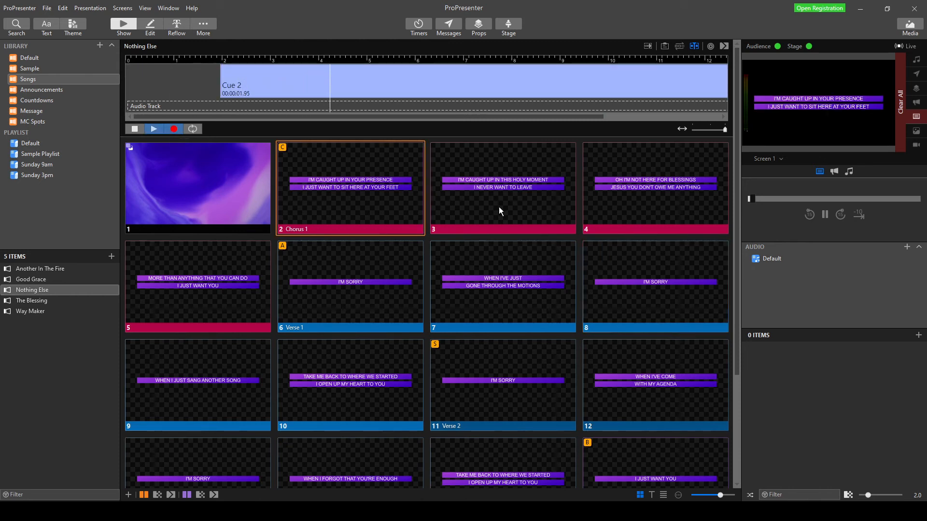
left_click(502, 187)
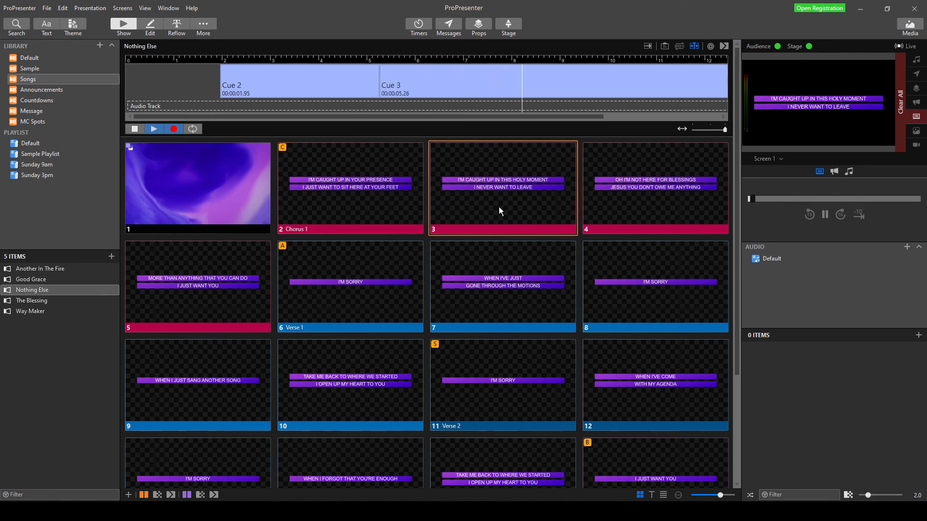
left_click(654, 187)
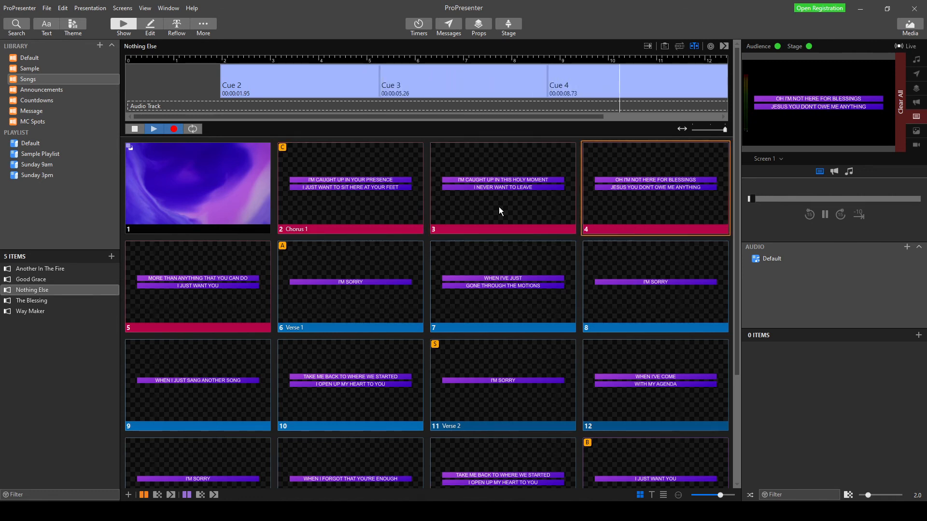
left_click(197, 285)
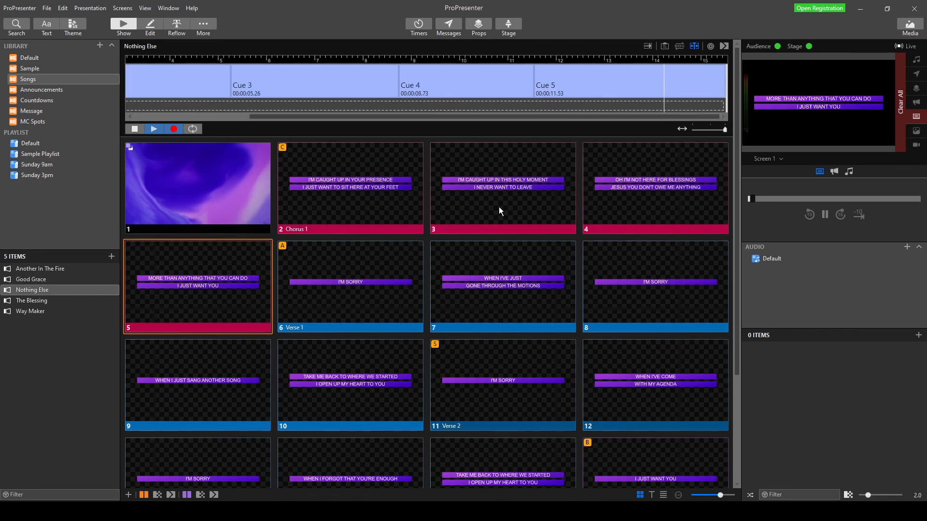
left_click(350, 286)
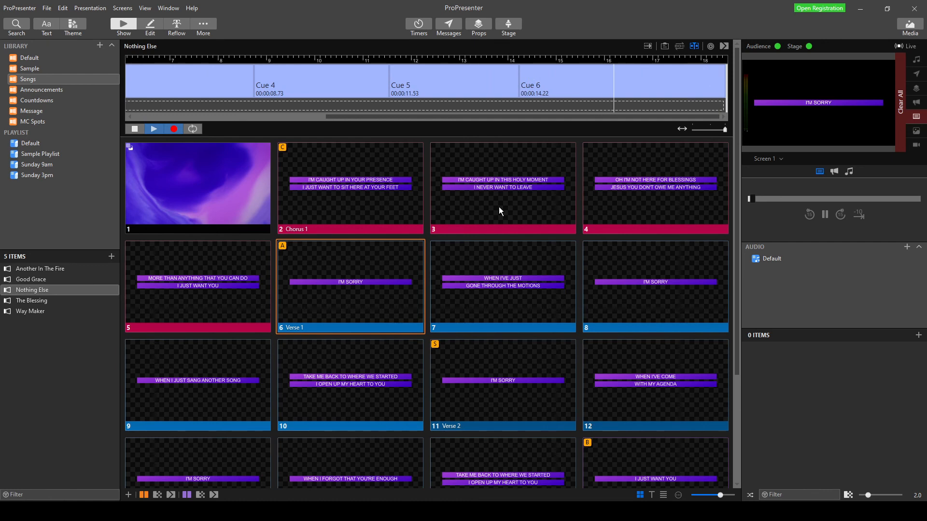
Continue recording cues for slides 7, 8, 11 and 12, then stop recording.
left_click(502, 285)
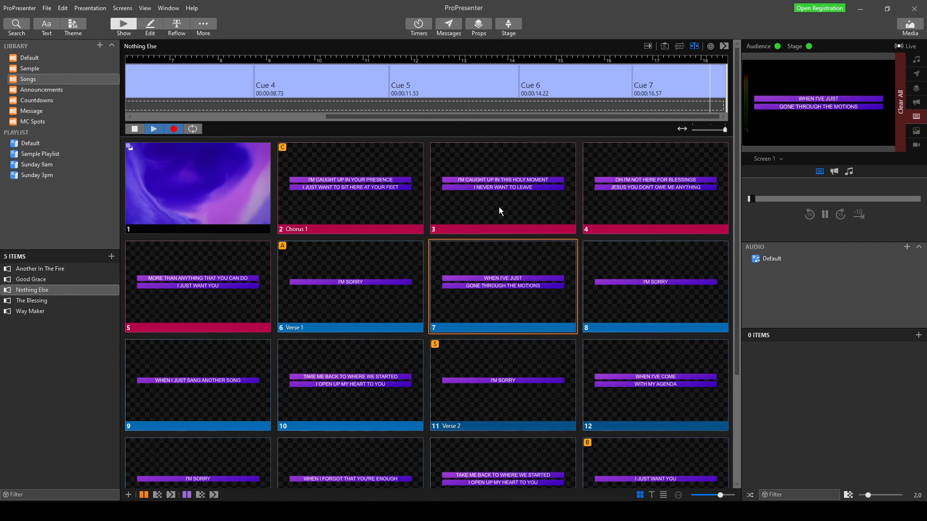
left_click(655, 287)
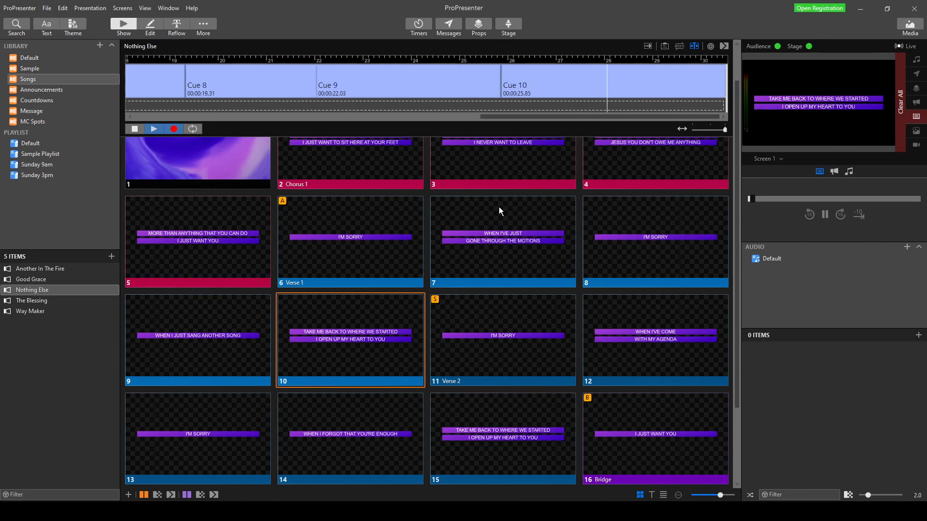
left_click(502, 339)
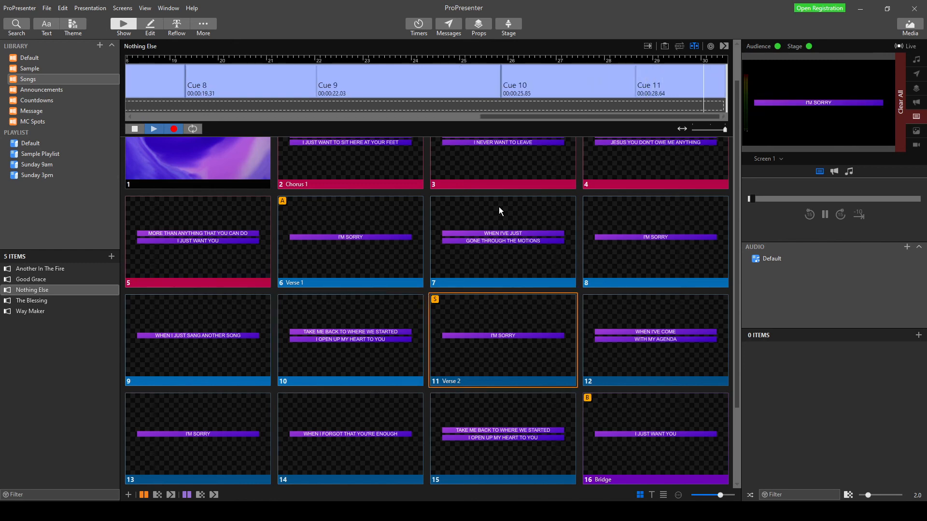
left_click(655, 339)
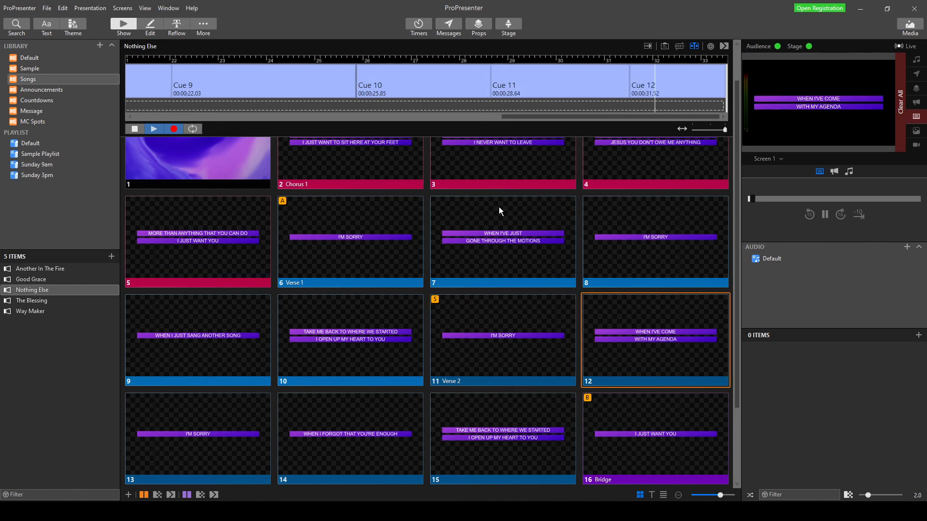
left_click(135, 128)
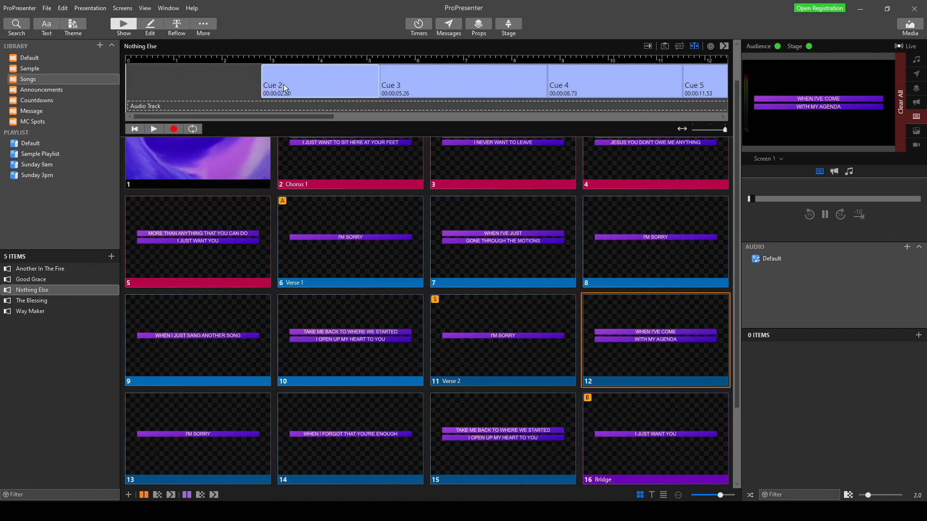
Drag Cue 2, Cue 3 and Cue 4 to start at 2.57, 5.07 and 9.22 seconds.
left_click(153, 129)
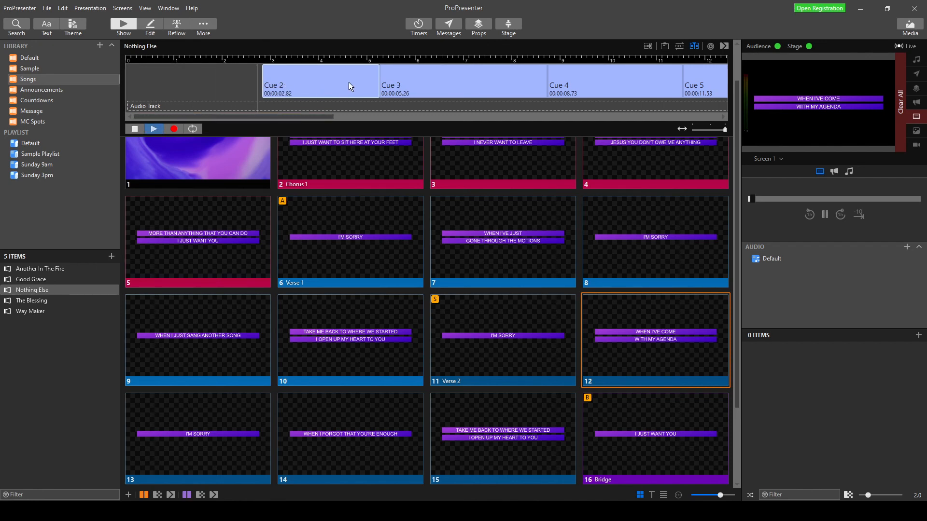
scroll("down", 3)
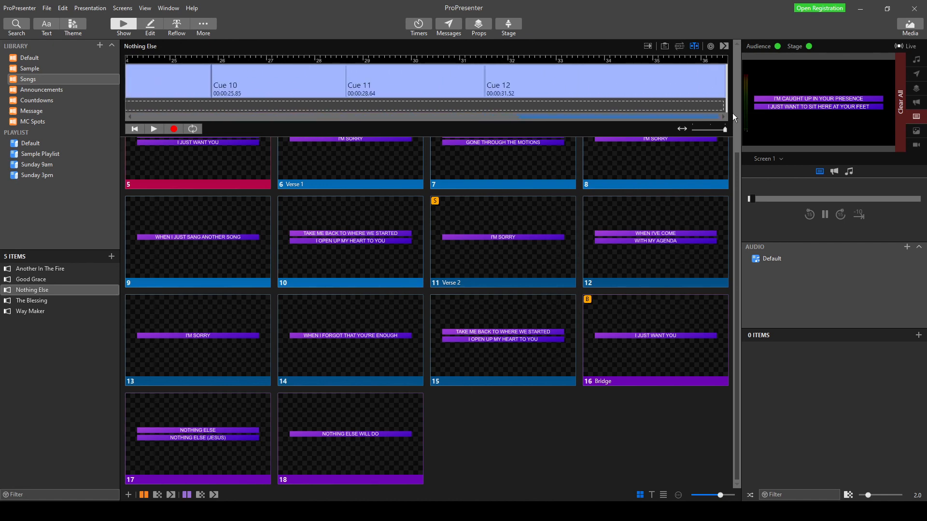
scroll("up", 3)
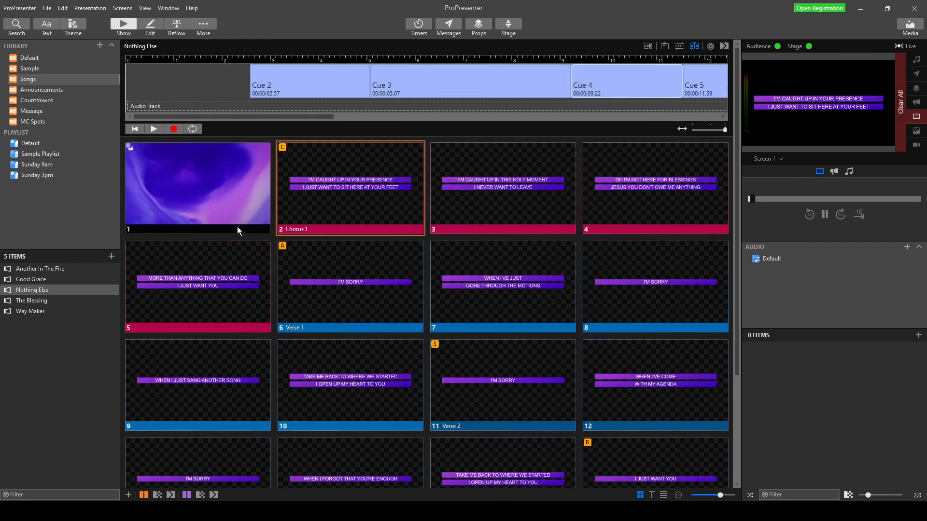
mouse_move(203, 203)
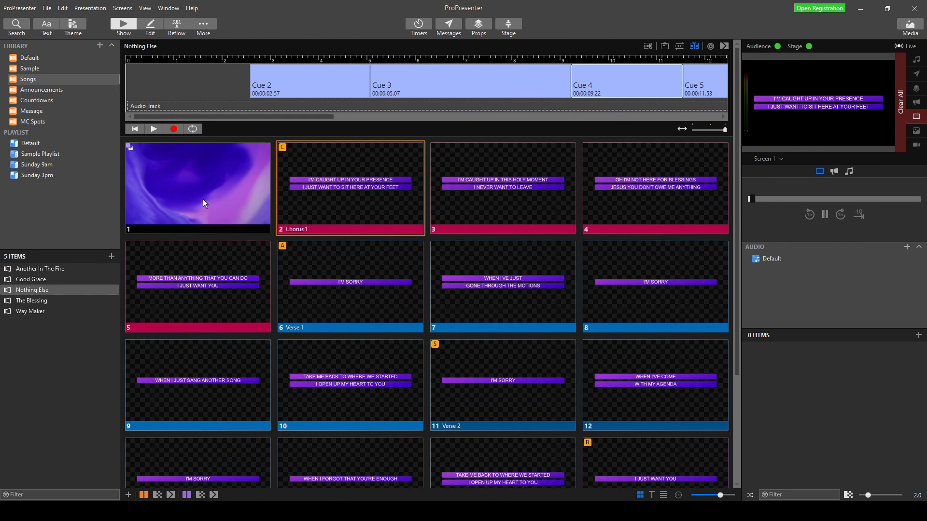
mouse_move(147, 150)
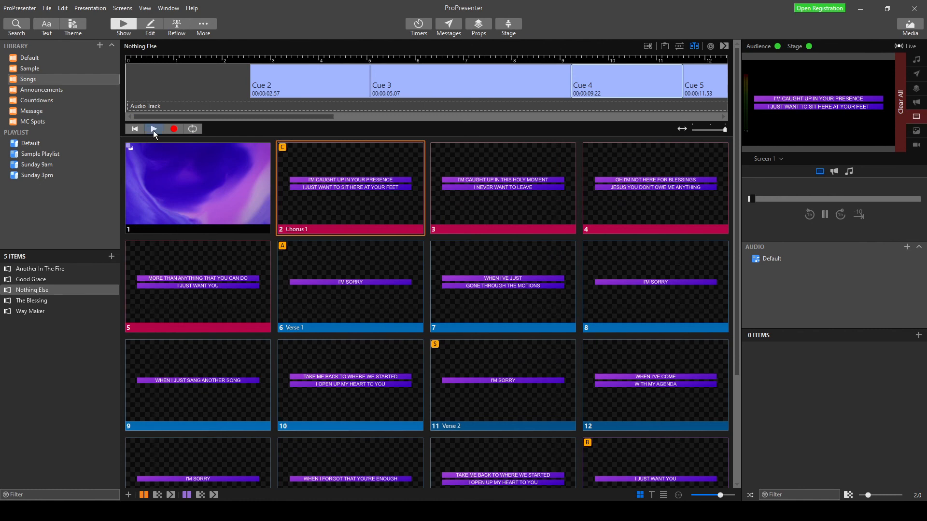
Play the recorded timeline so the live output advances through the cues to slide 12.
left_click(154, 128)
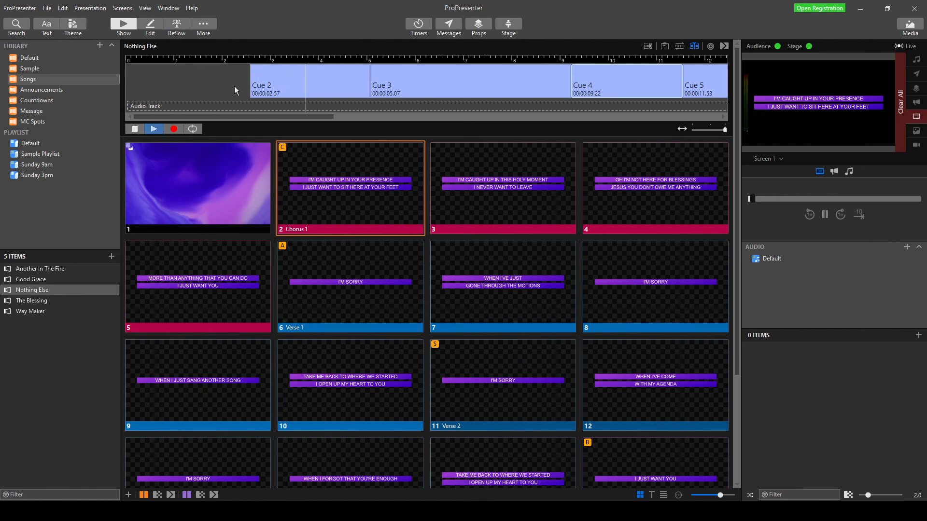
left_click(503, 187)
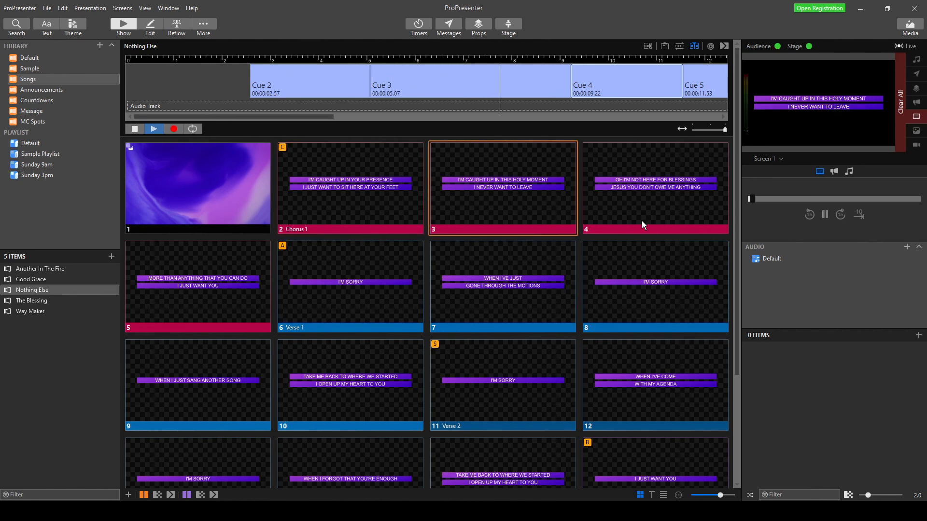
left_click(654, 188)
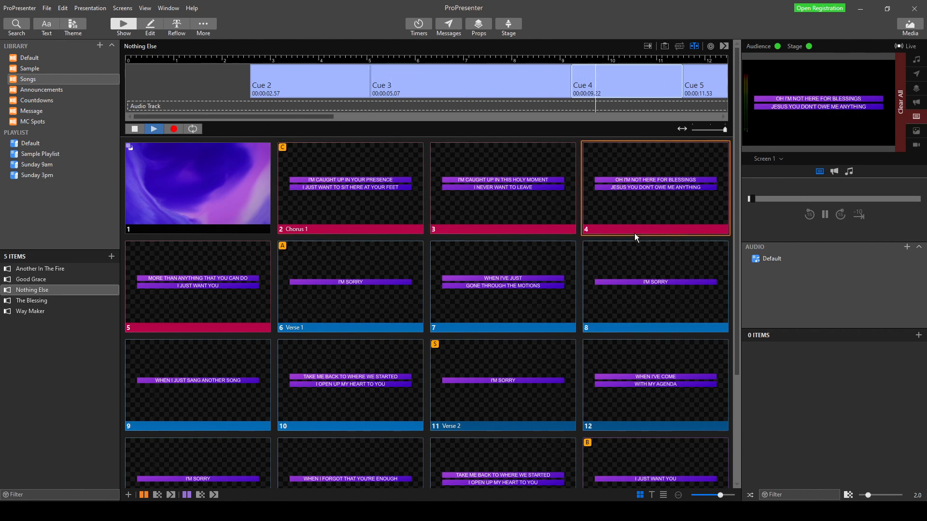
left_click(197, 286)
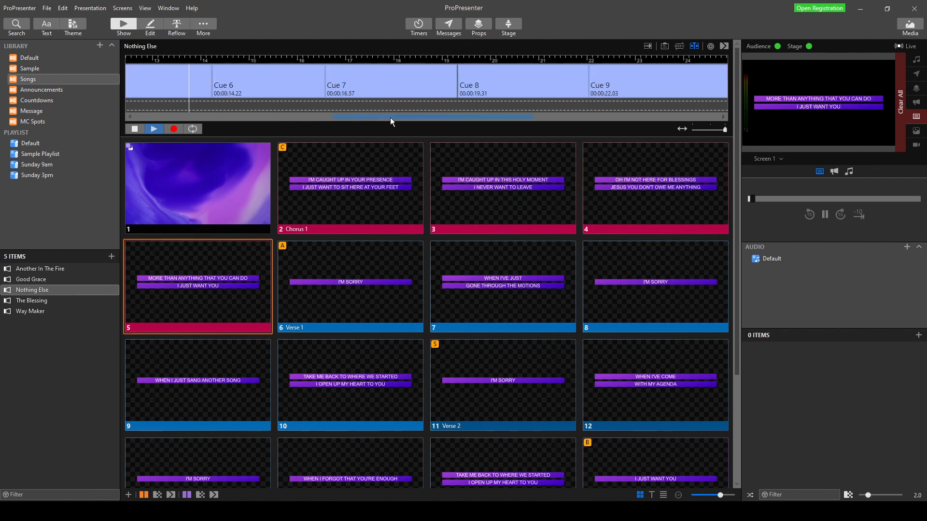
left_click(349, 286)
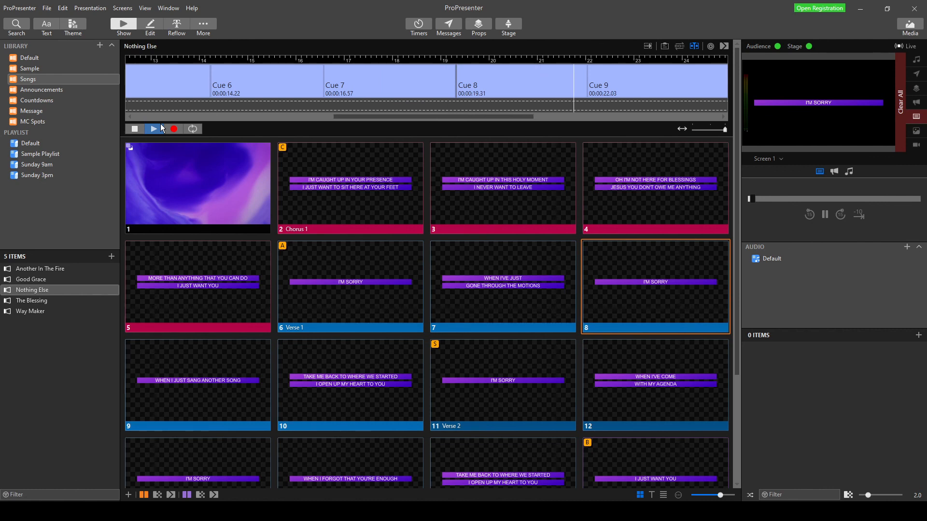
left_click(197, 384)
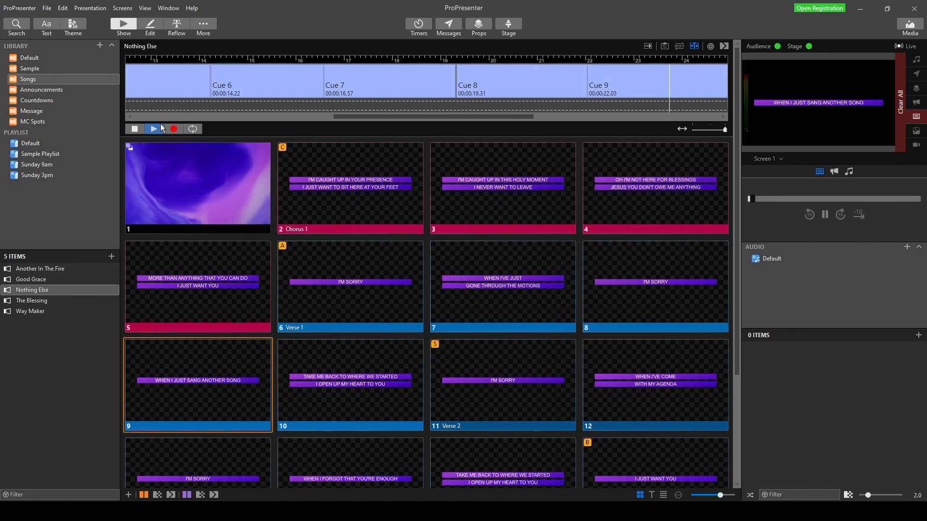
scroll("right", 3)
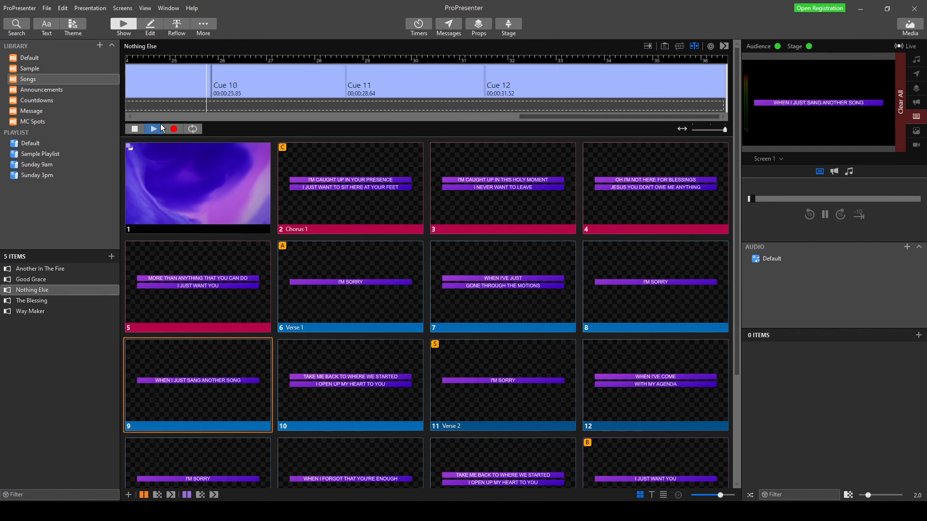
left_click(350, 385)
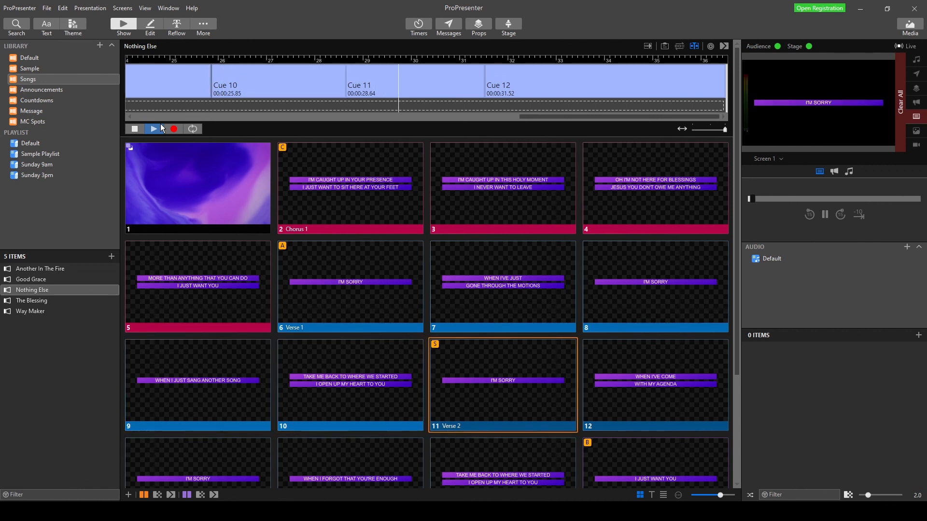
left_click(655, 385)
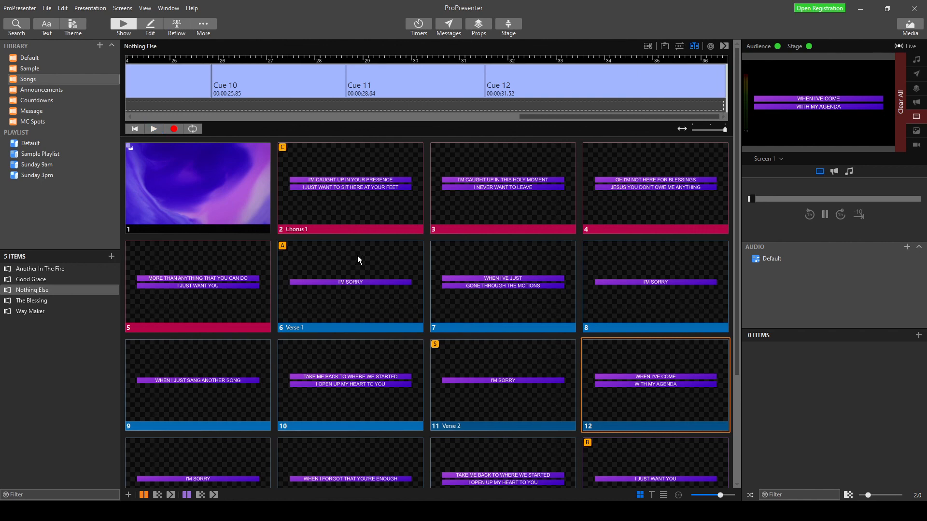
mouse_move(278, 243)
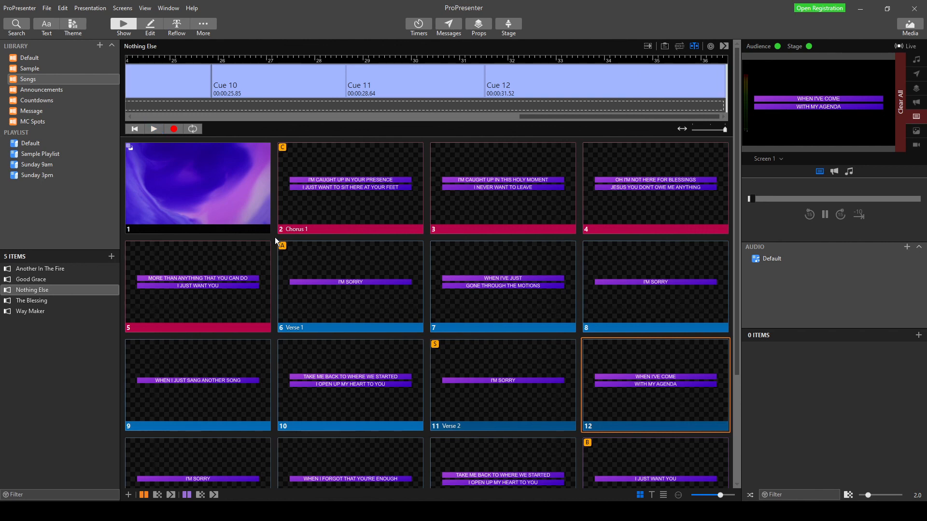